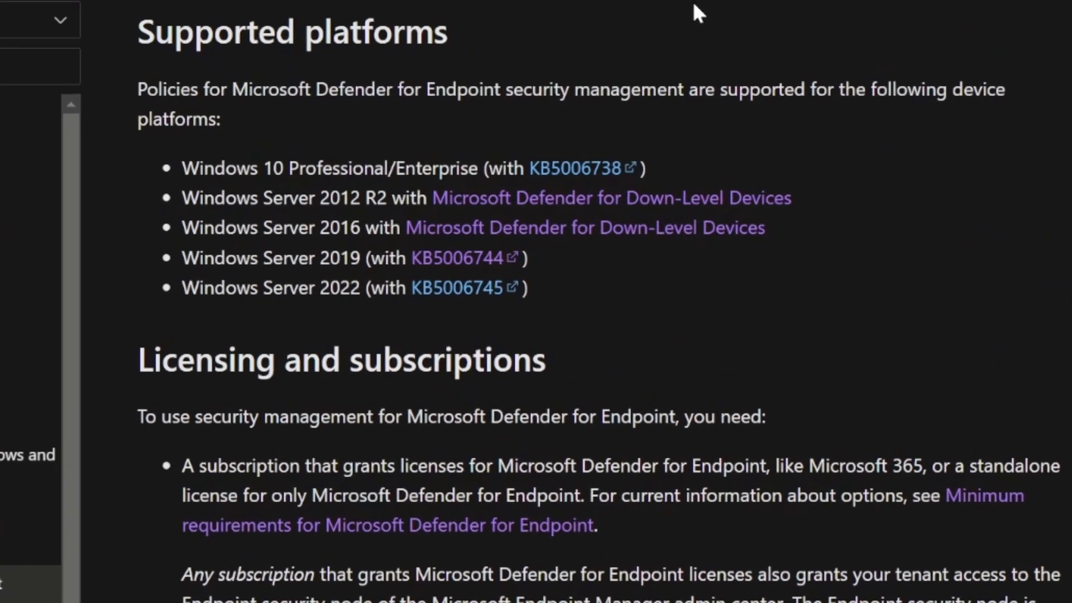
mouse_move(465, 144)
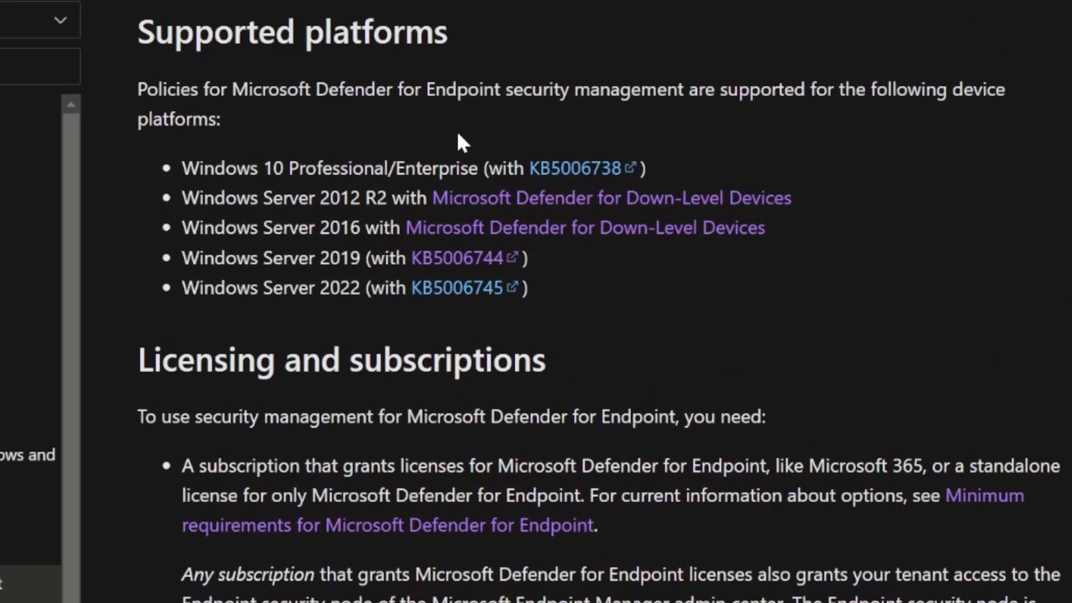
mouse_move(201, 190)
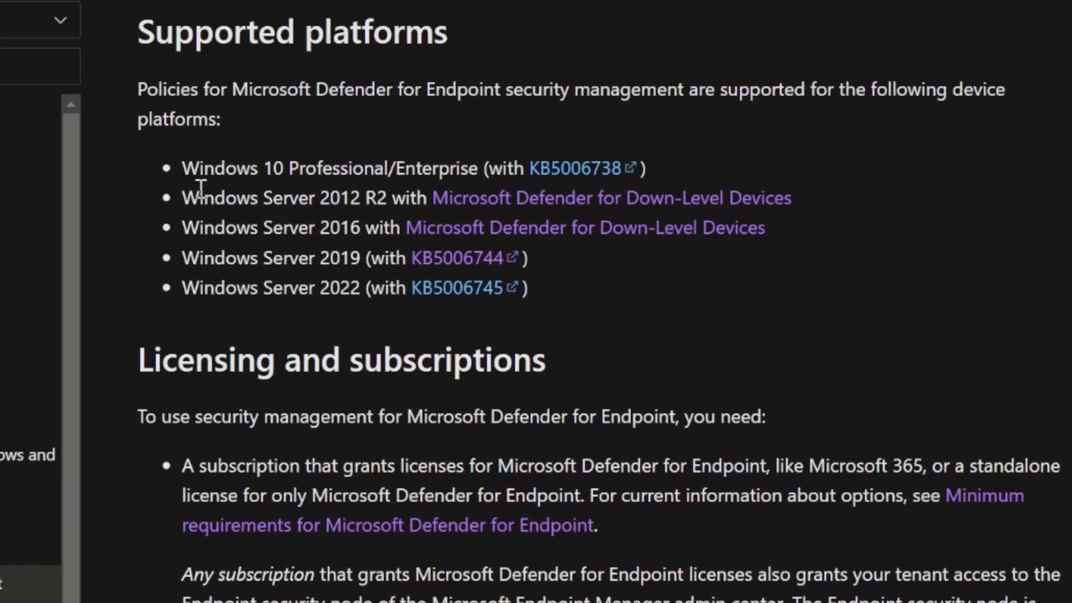
mouse_move(465, 167)
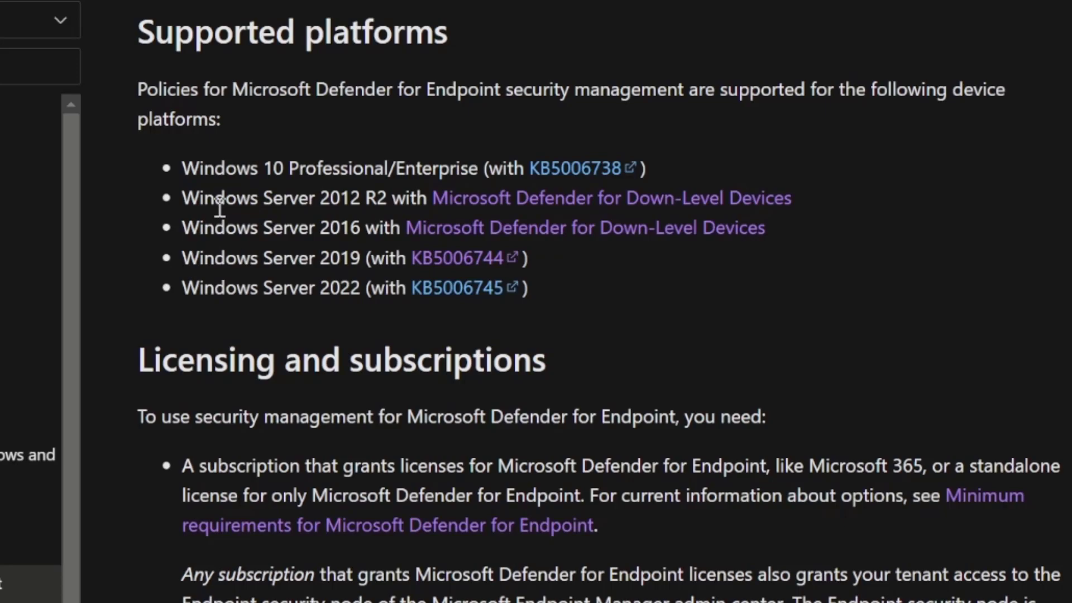
mouse_move(574, 305)
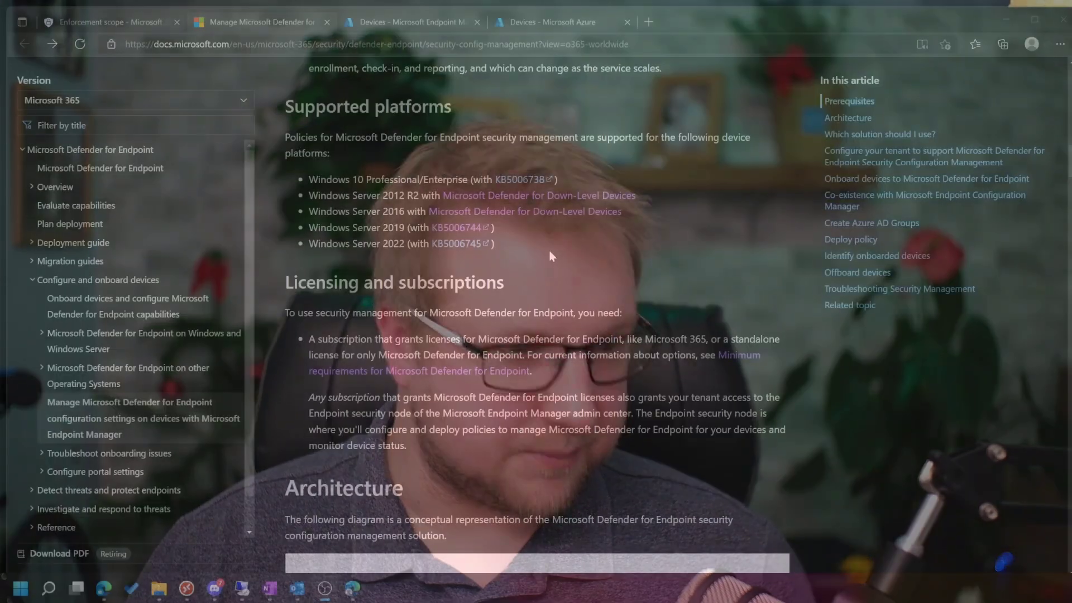
Step: Check the Enforcement scope toggles for Windows client and server, then reach Endpoints onboarding settings
left_click(109, 22)
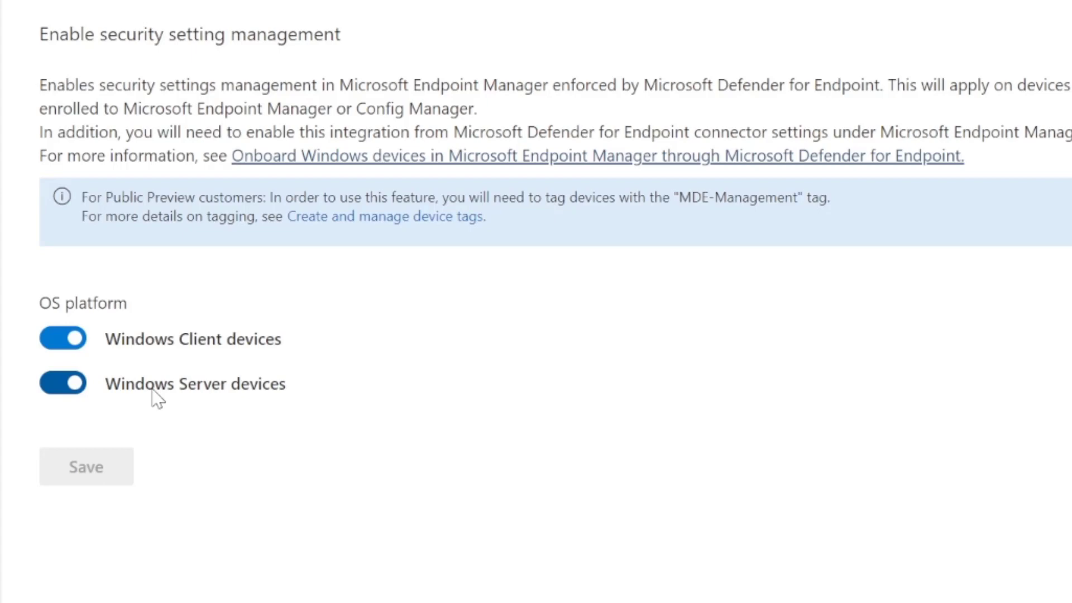
mouse_move(148, 393)
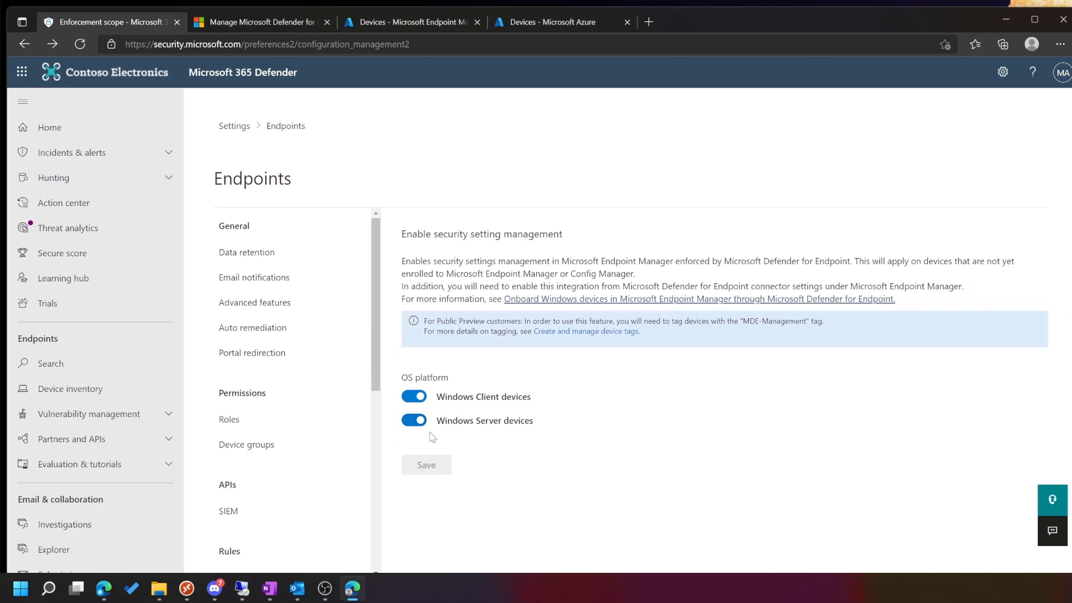
mouse_move(477, 440)
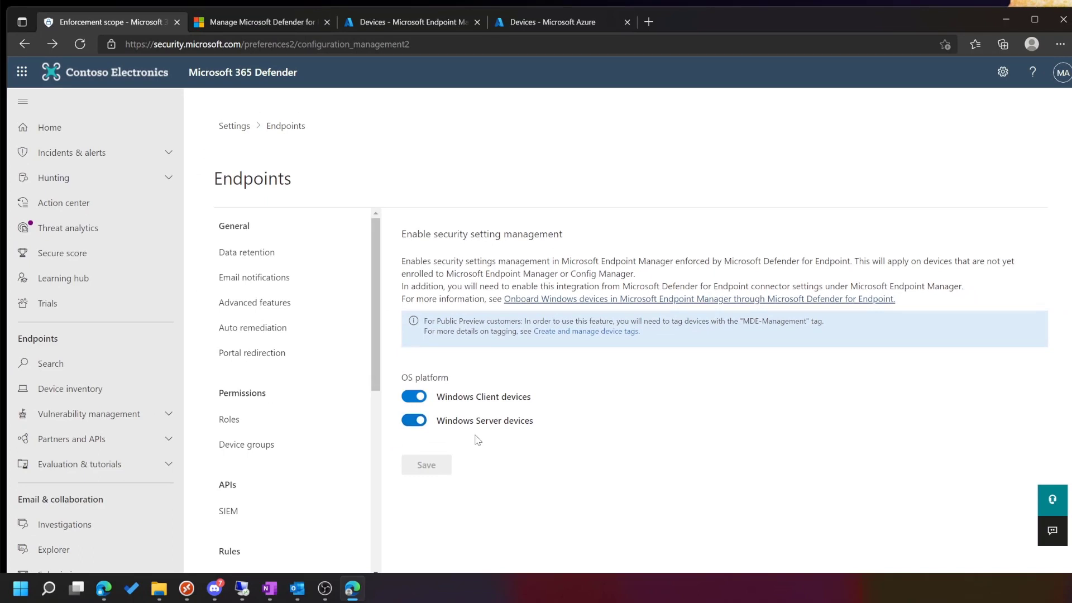
scroll("down", 3)
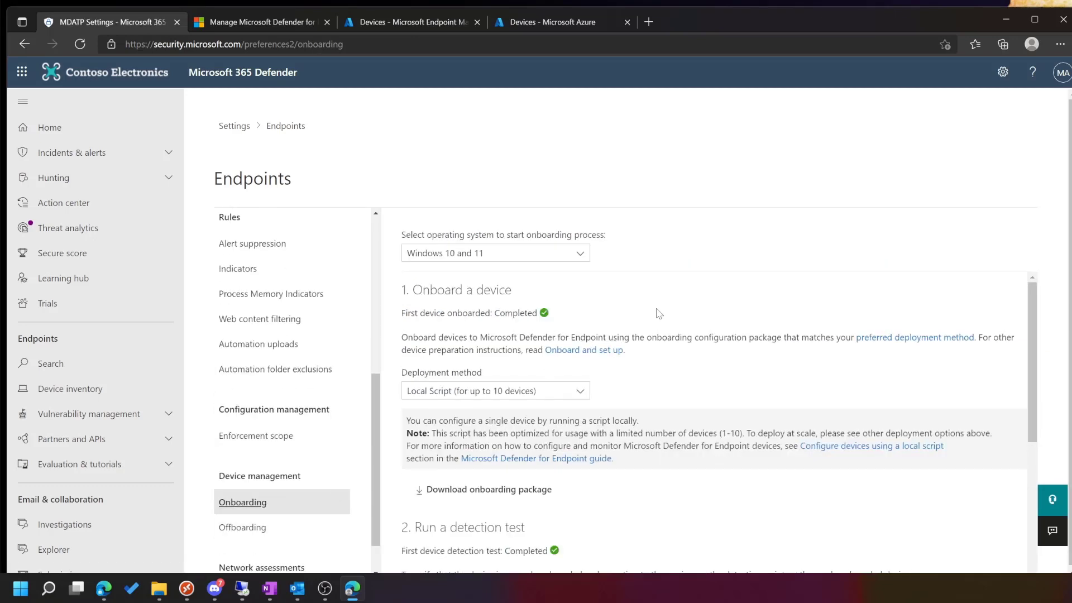
Step: Choose Windows Server 1803, 2019 and 2022 as OS and Group Policy as deployment method
left_click(495, 253)
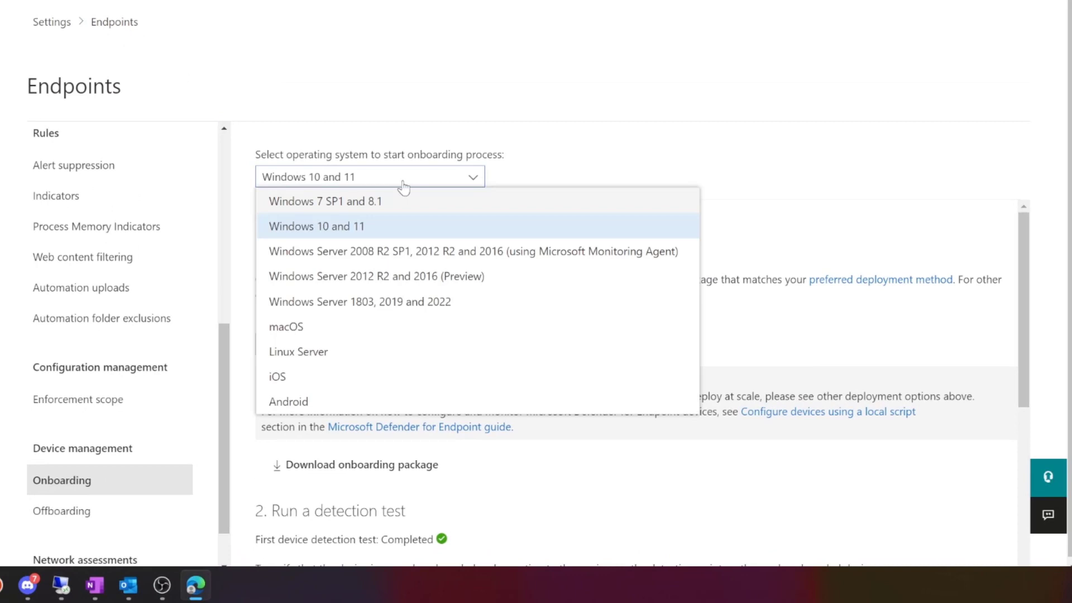
left_click(316, 226)
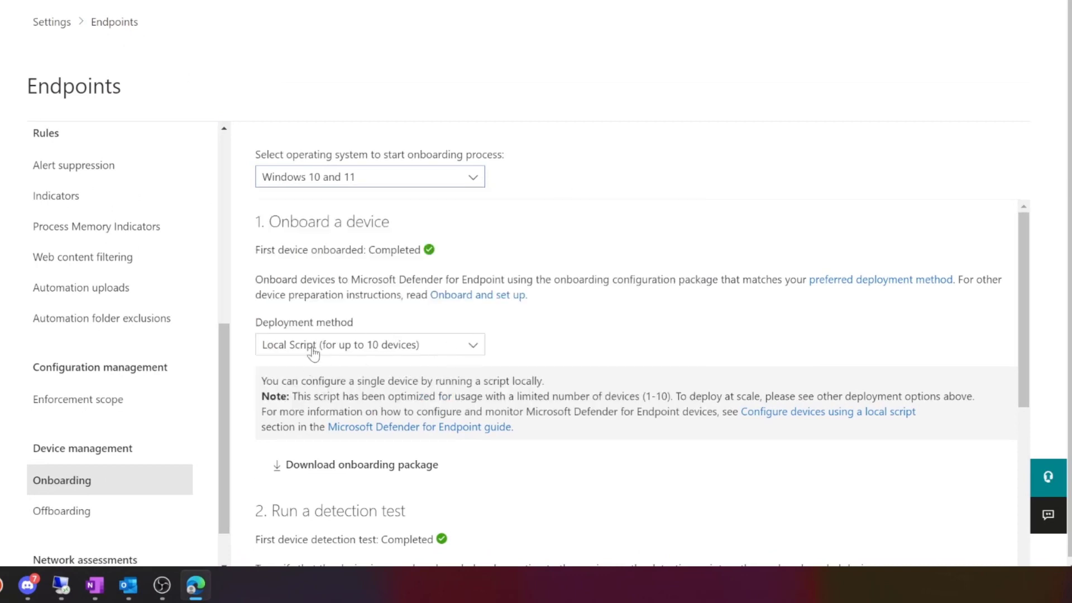
mouse_move(516, 356)
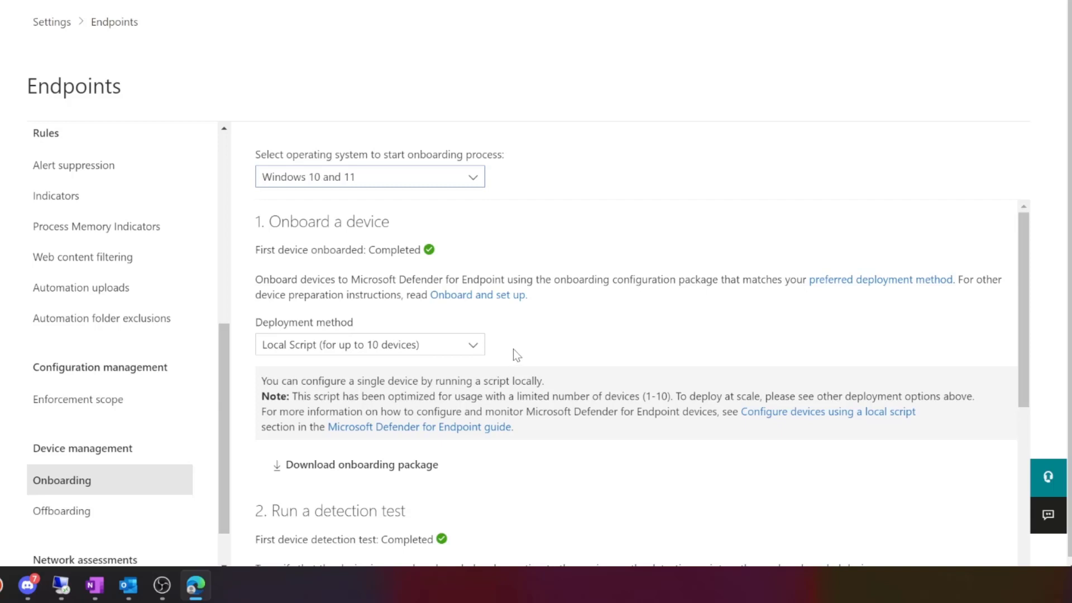
left_click(369, 176)
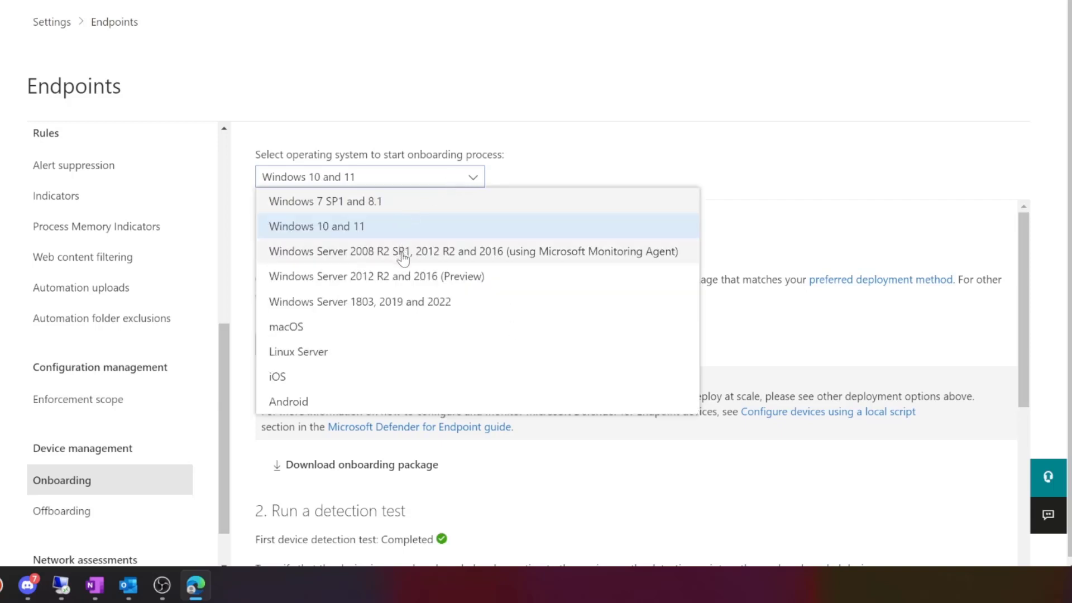
mouse_move(421, 316)
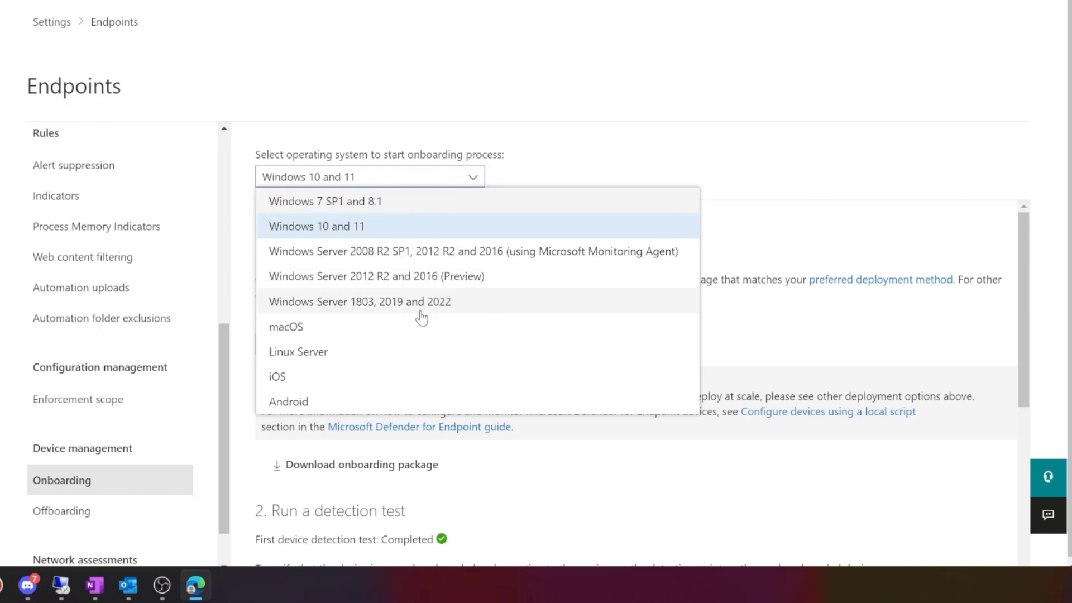
left_click(361, 300)
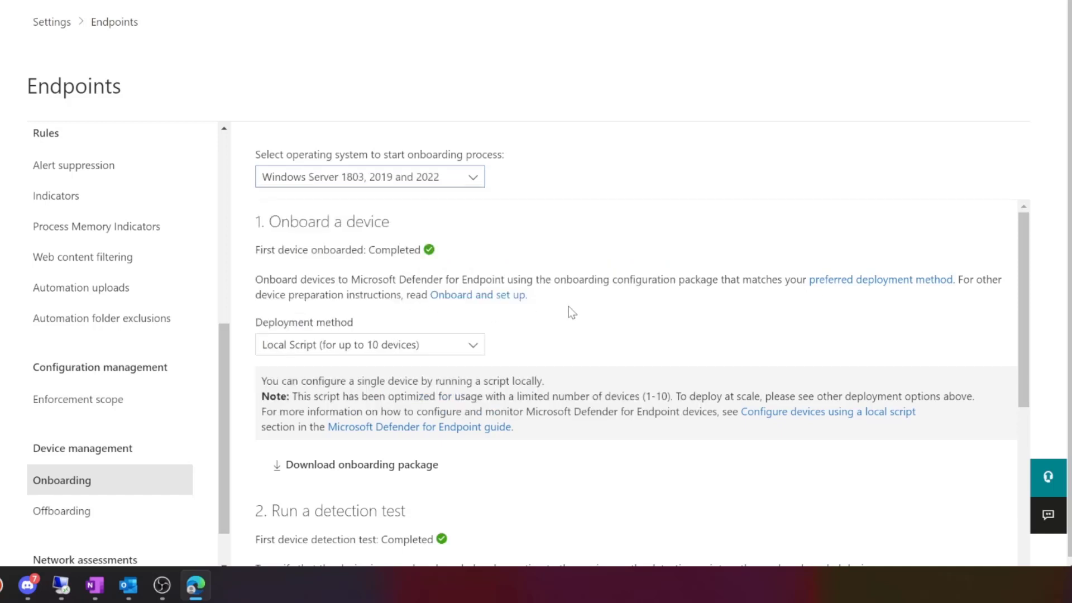
left_click(370, 344)
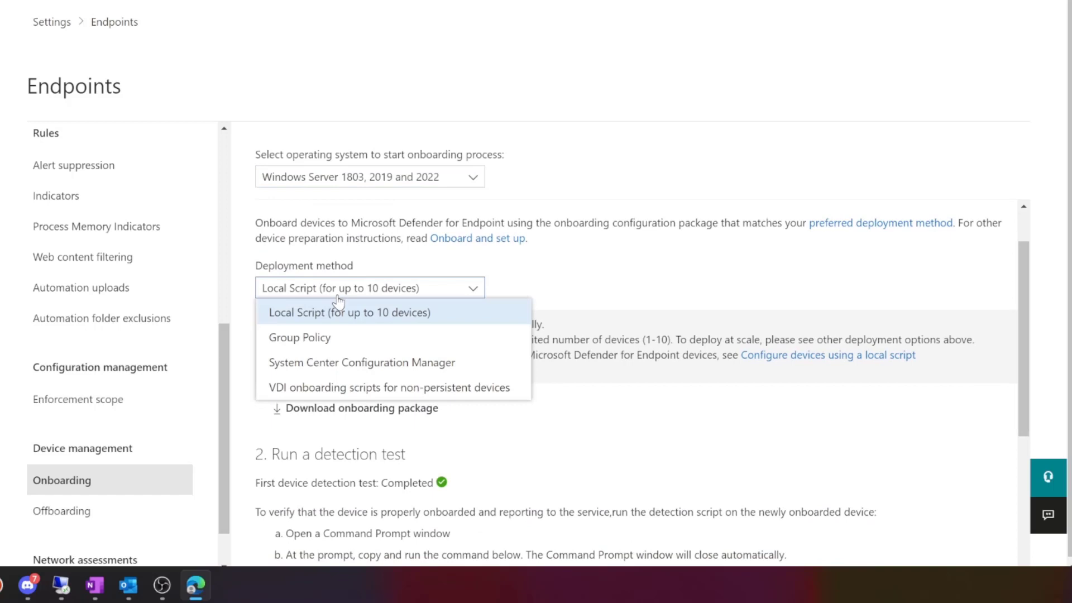
left_click(300, 337)
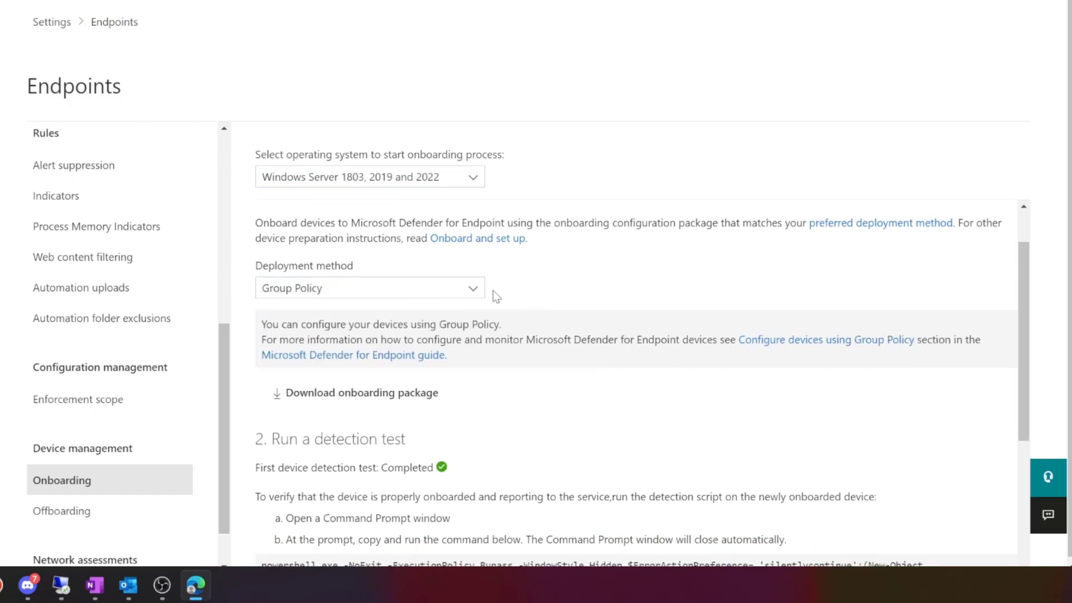
mouse_move(517, 292)
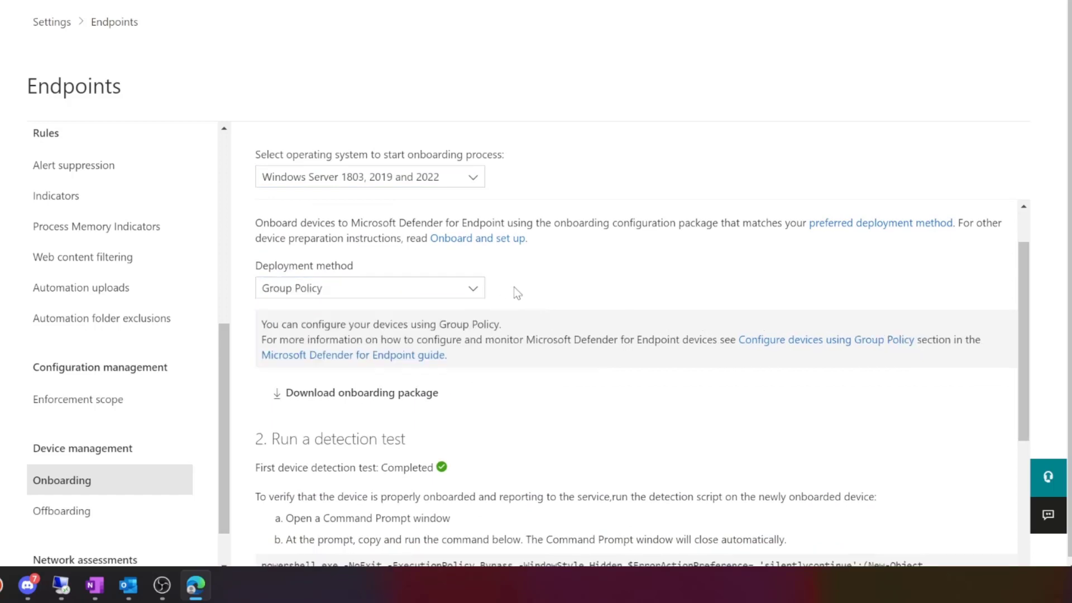
mouse_move(354, 376)
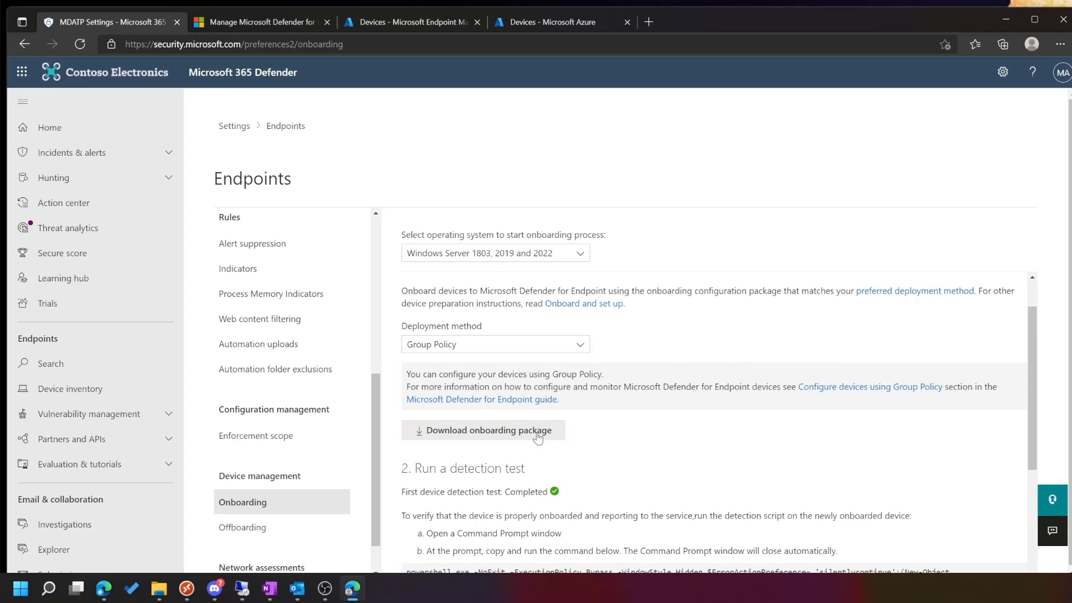
mouse_move(636, 404)
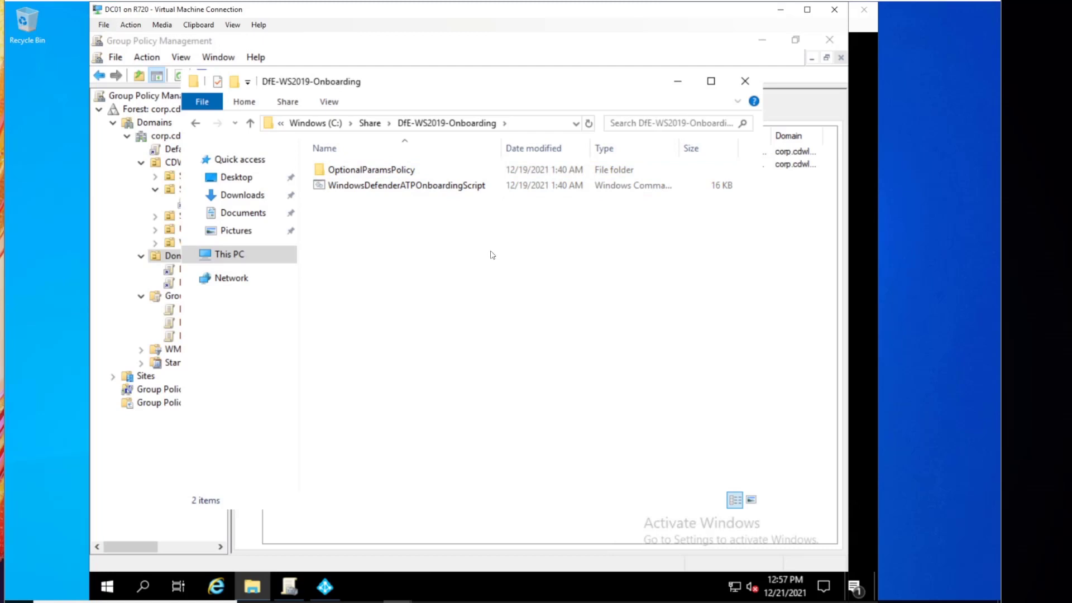
Step: Enter the OptionalParamsPolicy folder and select the AtpConfiguration.admx template
left_click(371, 170)
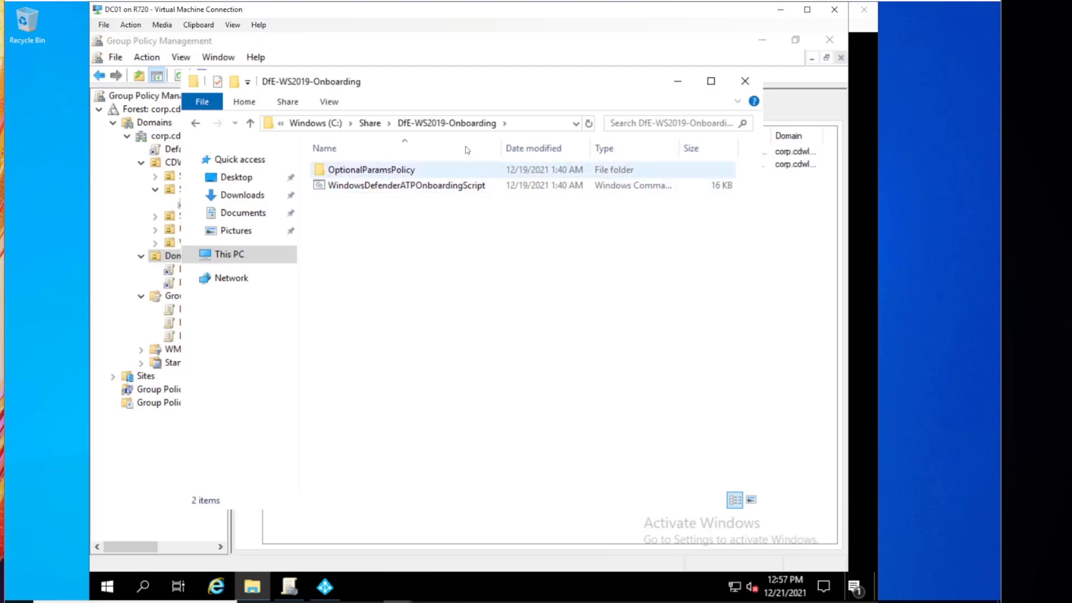
mouse_move(406, 186)
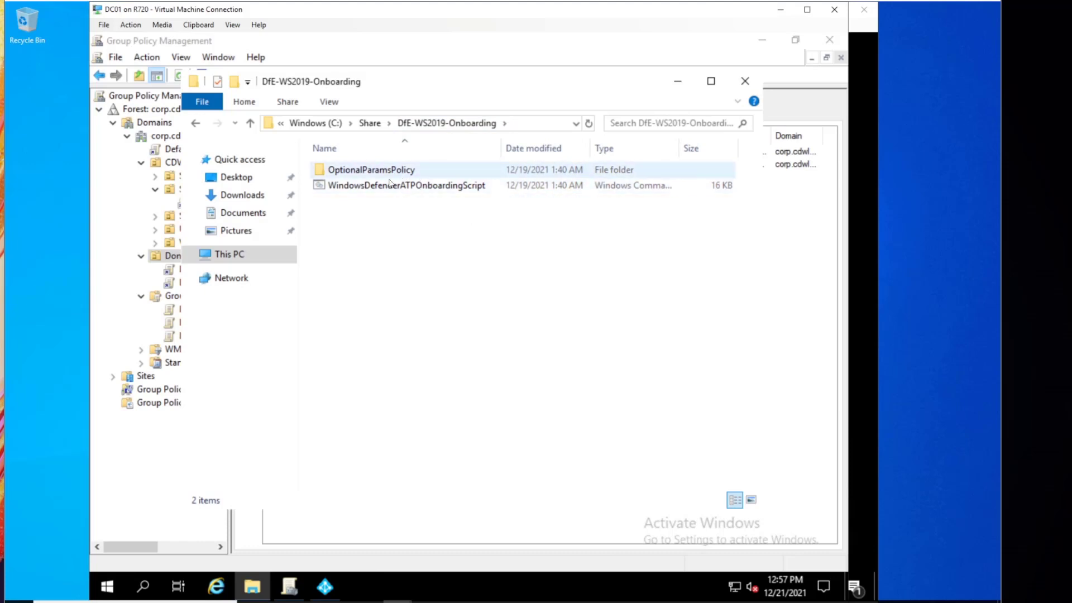
mouse_move(406, 185)
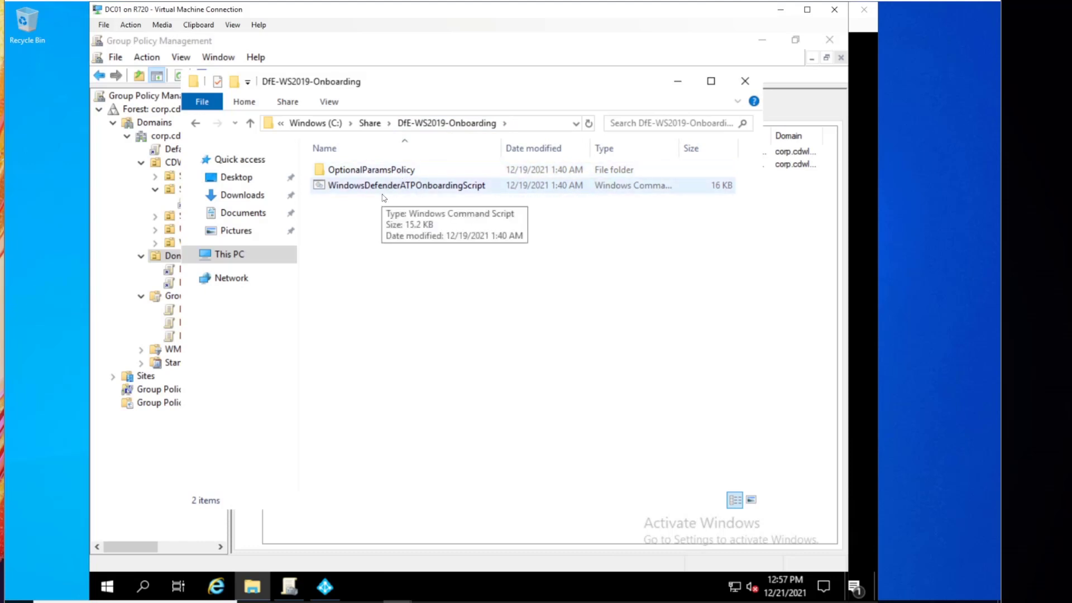
left_click(371, 170)
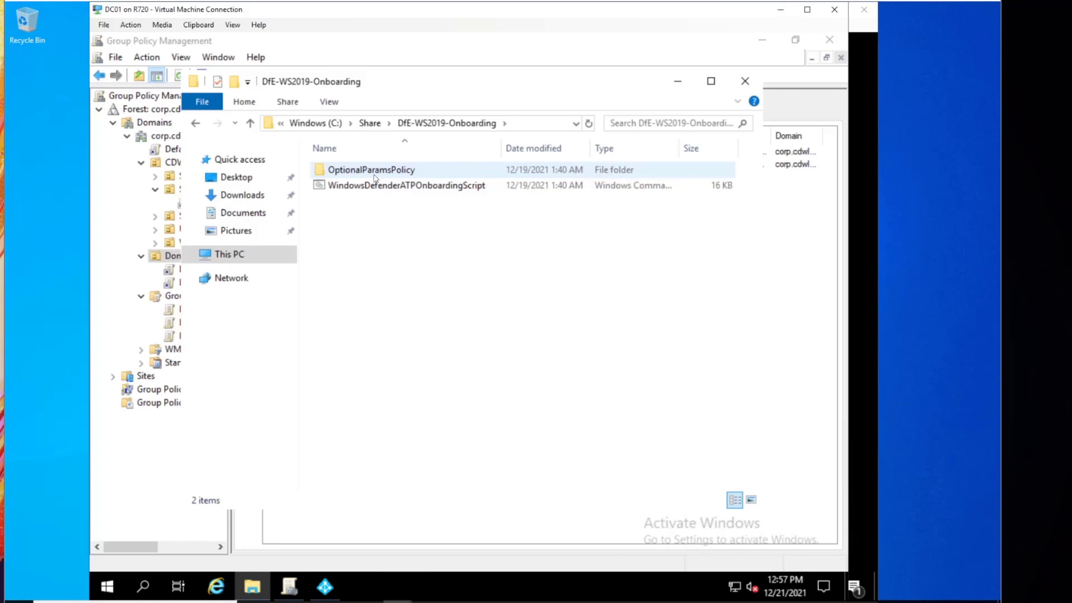
mouse_move(389, 176)
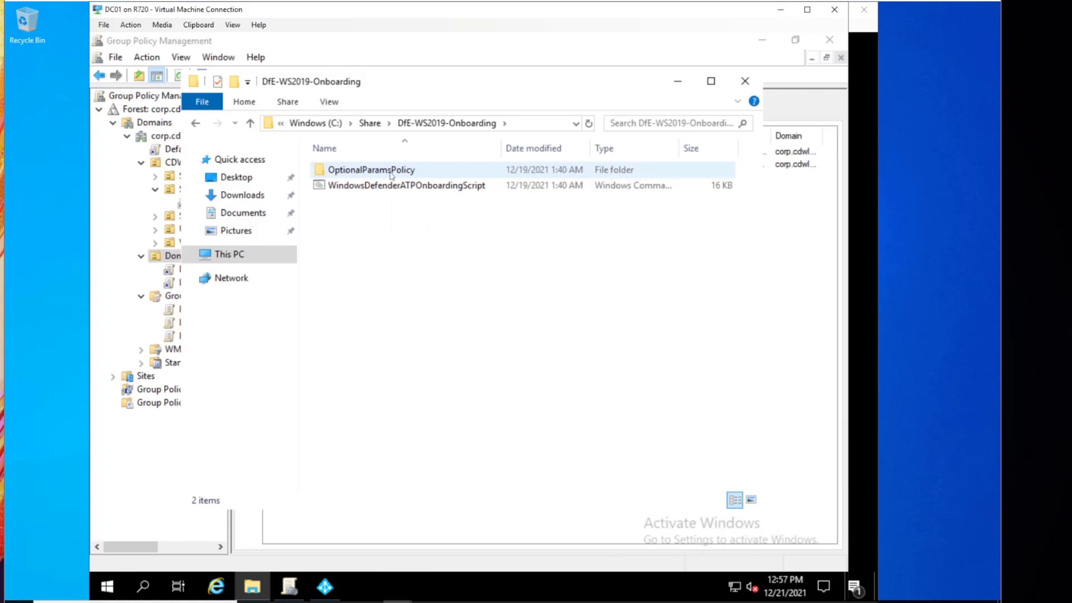
double_click(371, 169)
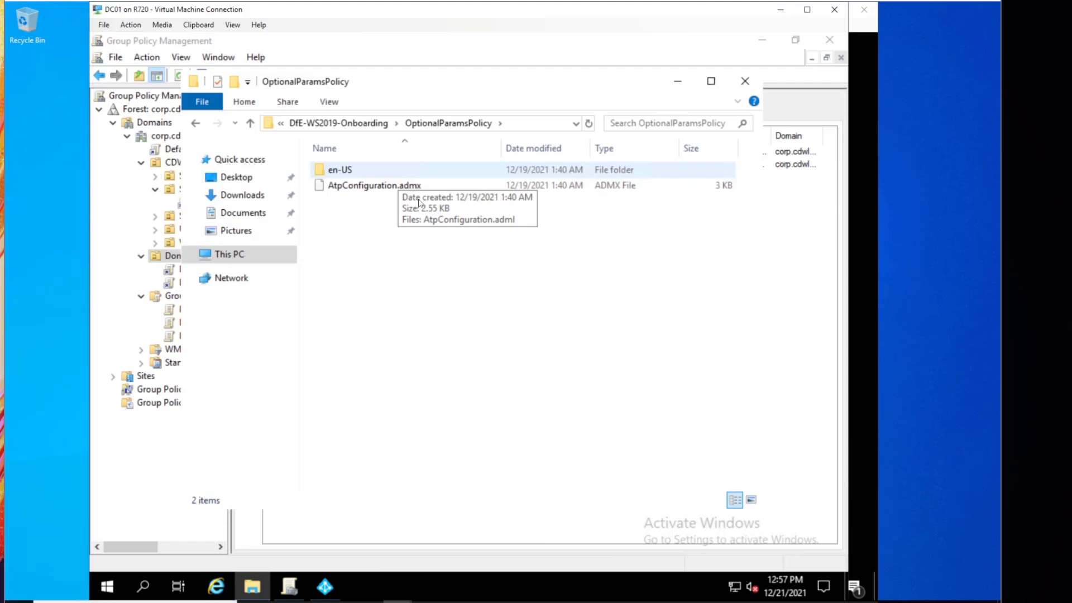
mouse_move(373, 186)
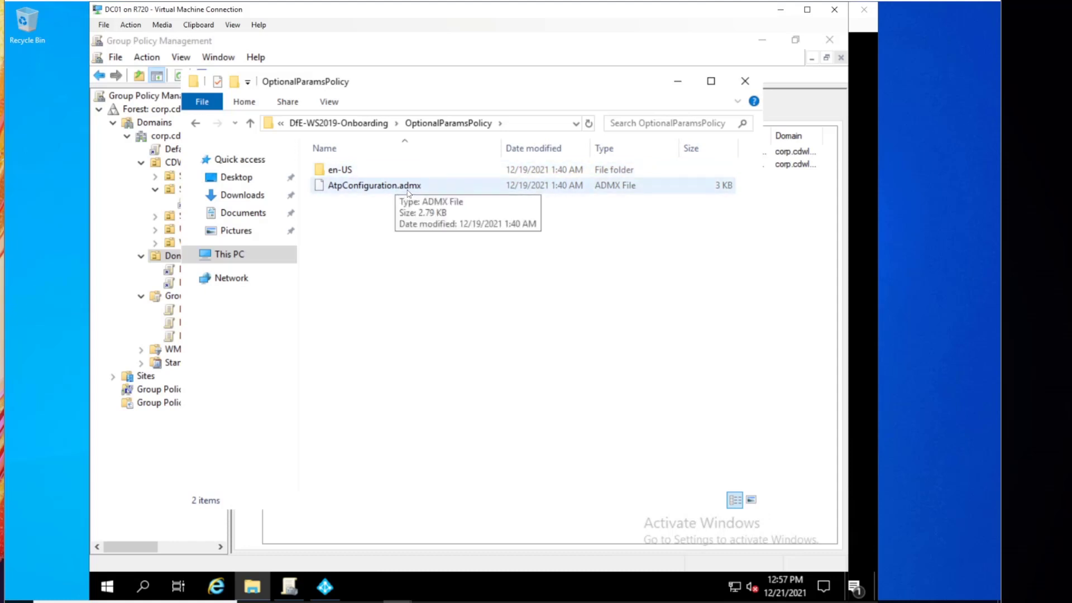
left_click(374, 186)
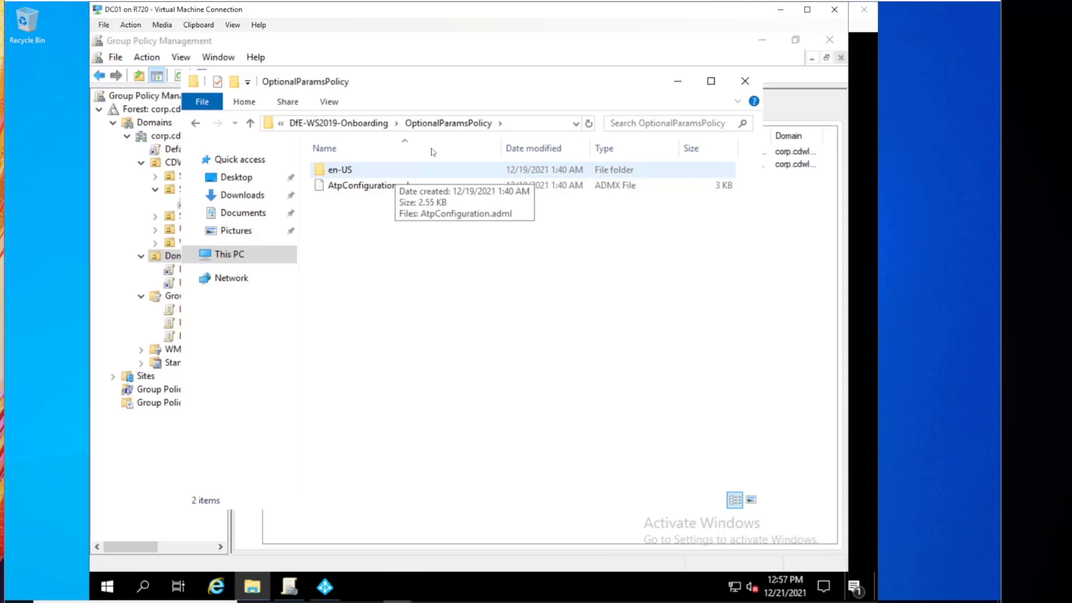
mouse_move(468, 149)
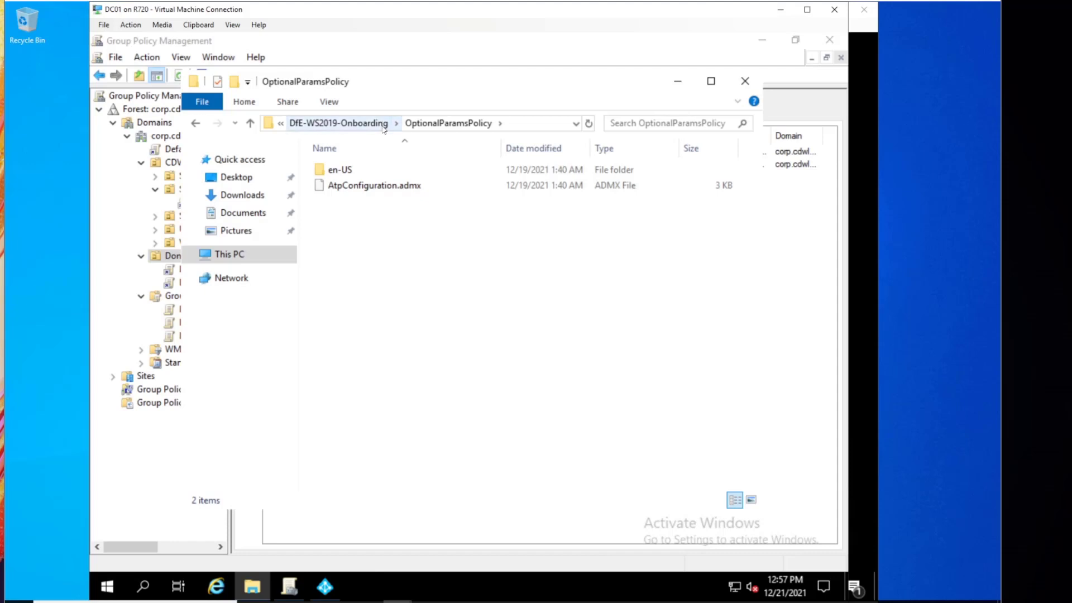
Step: Return to DfE-WS2019-Onboarding, select the onboarding script, reveal its C:\Share path, then go to Windows (C:)
left_click(338, 123)
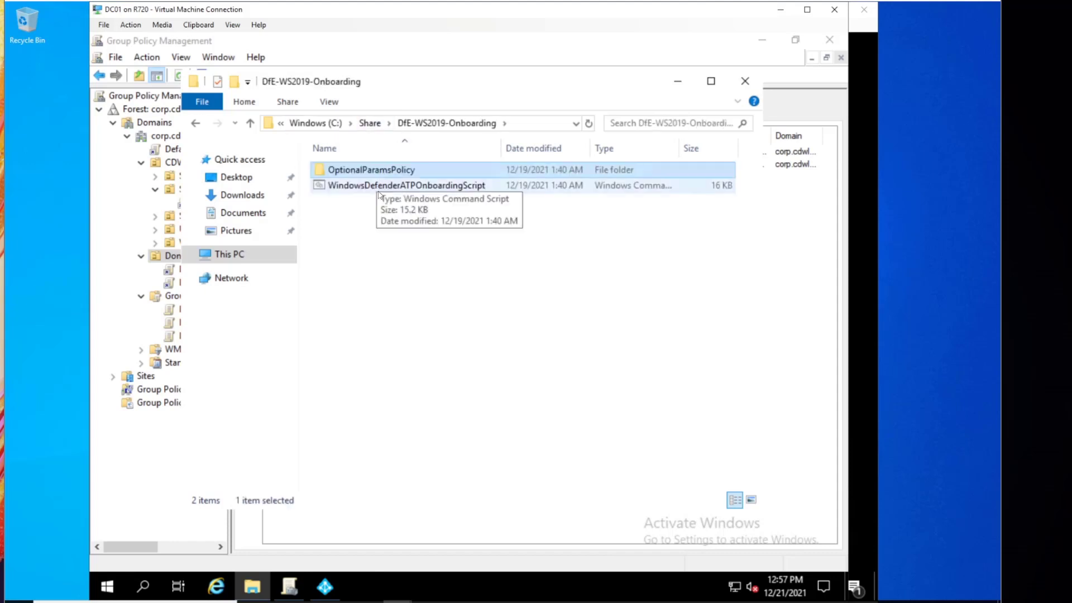
left_click(407, 186)
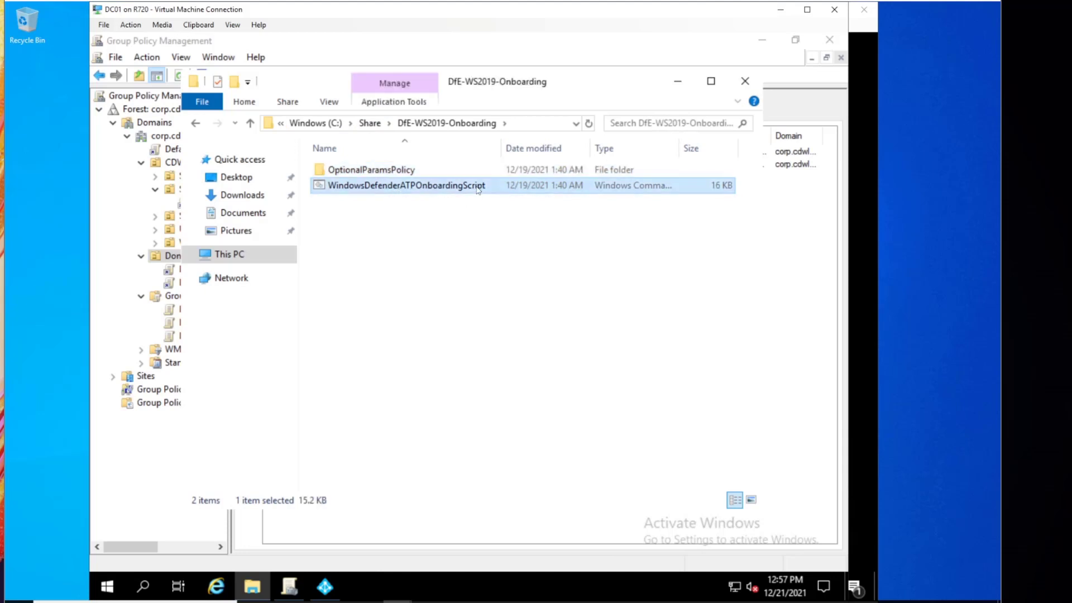
mouse_move(499, 194)
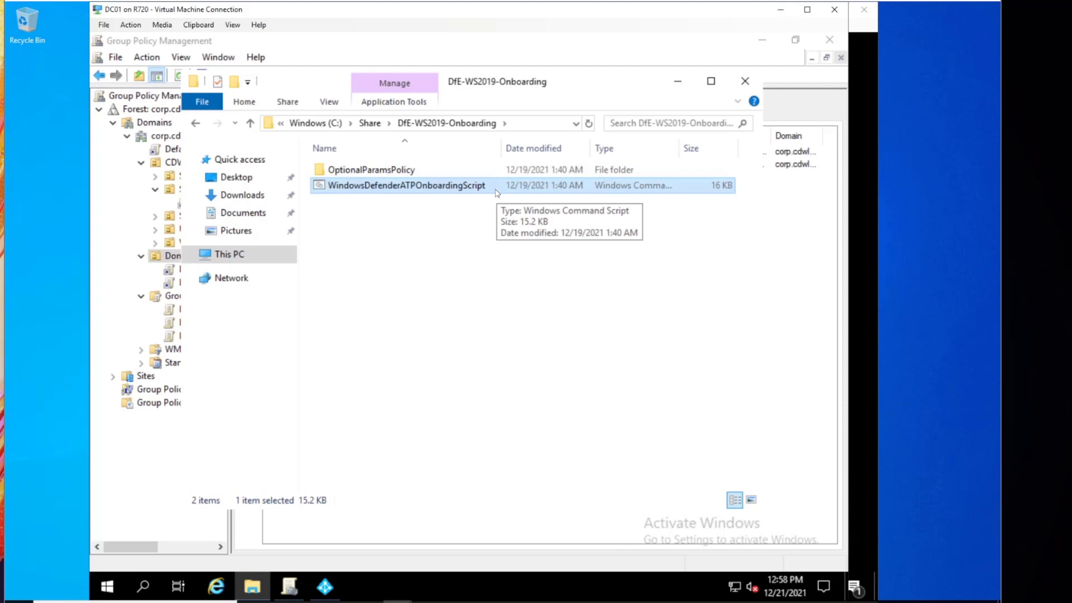
mouse_move(484, 197)
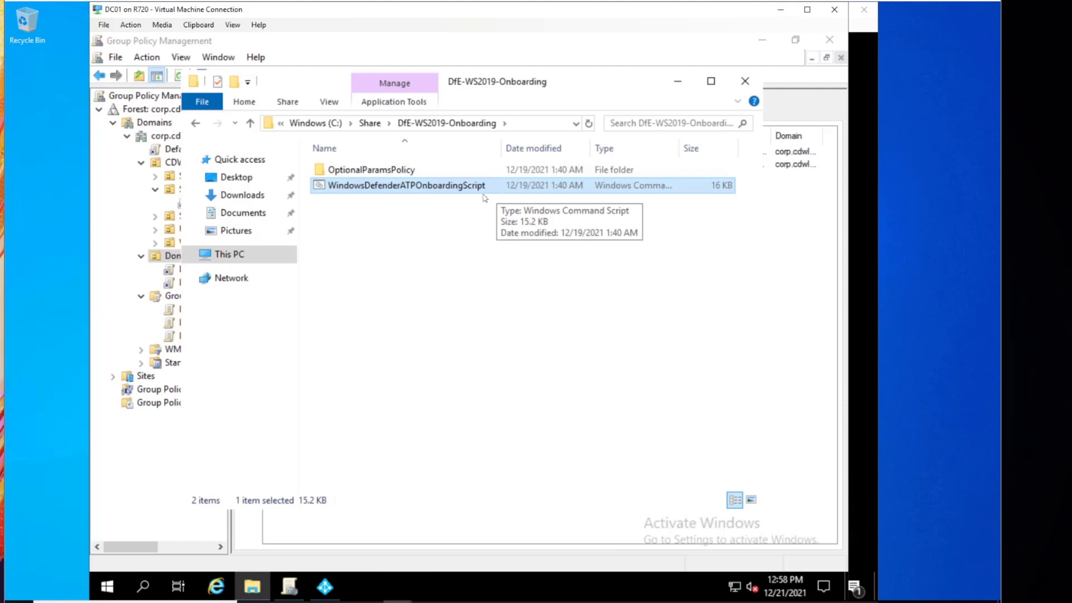
mouse_move(496, 149)
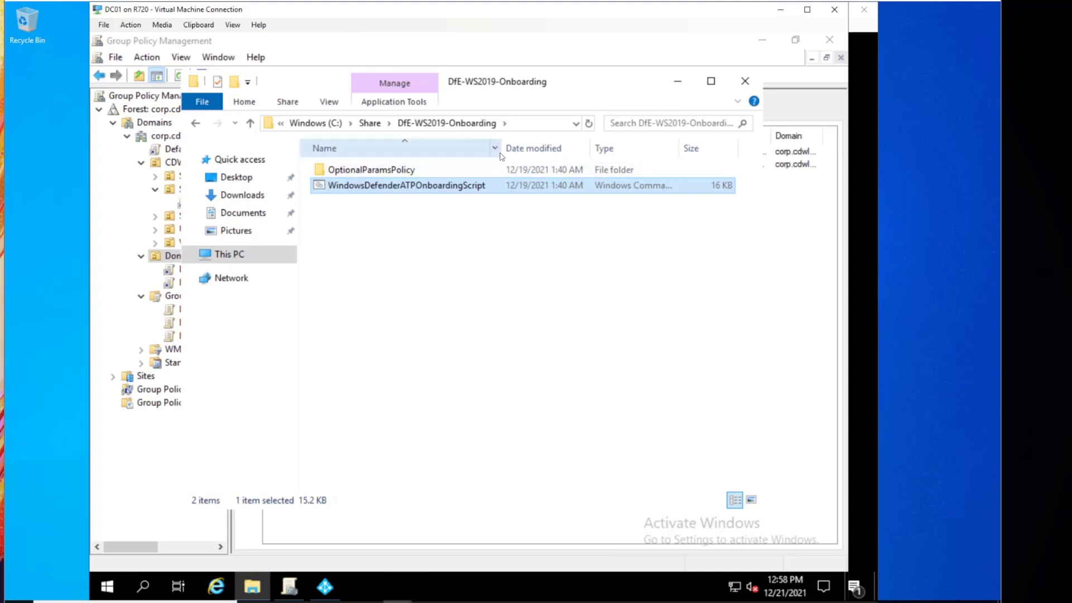
left_click(410, 123)
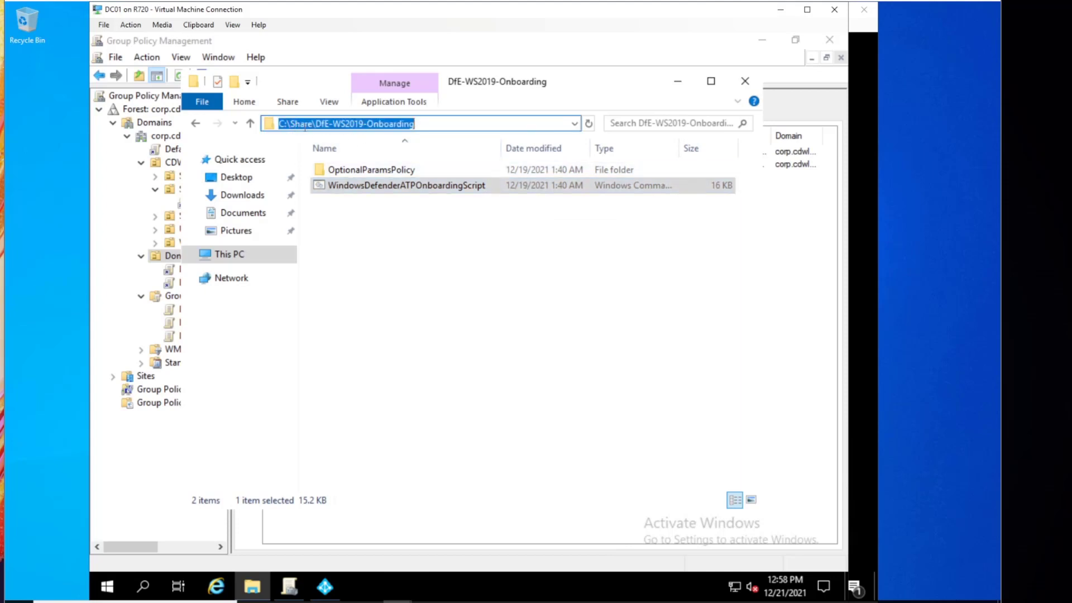
left_click(373, 124)
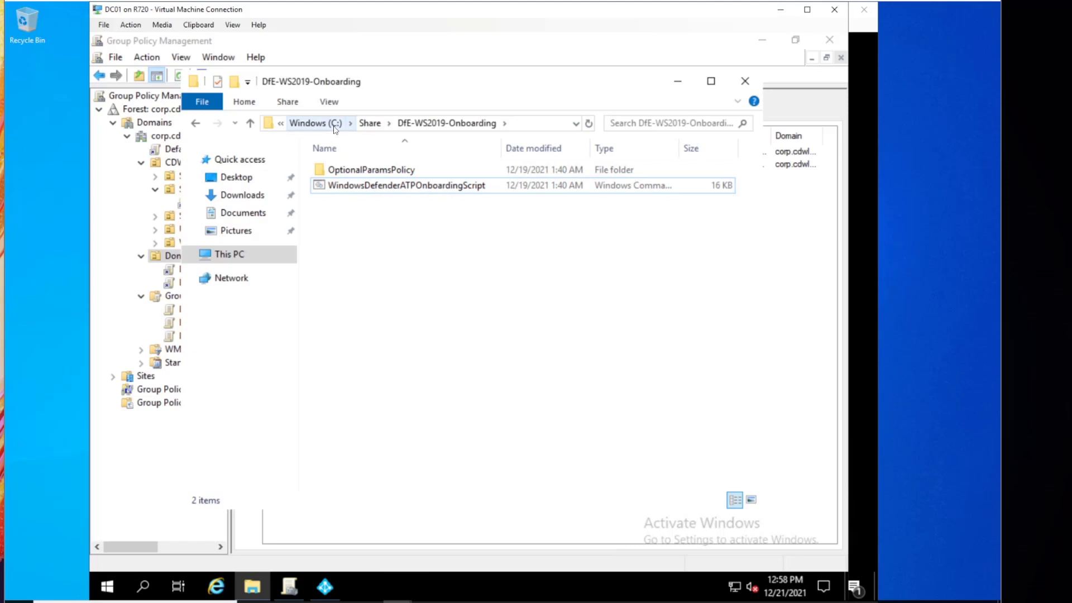
left_click(315, 123)
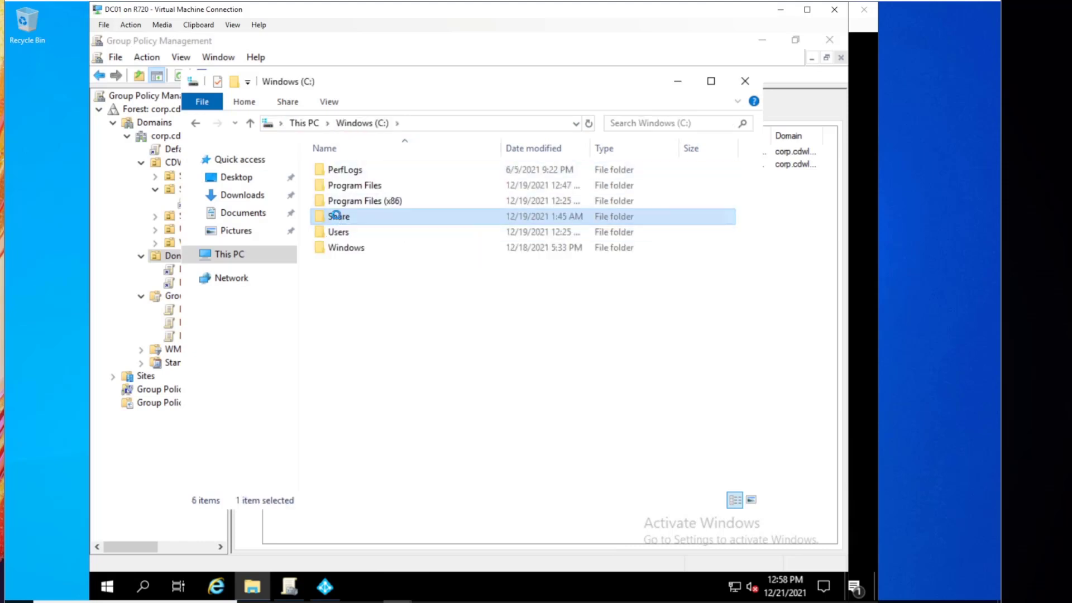
right_click(340, 215)
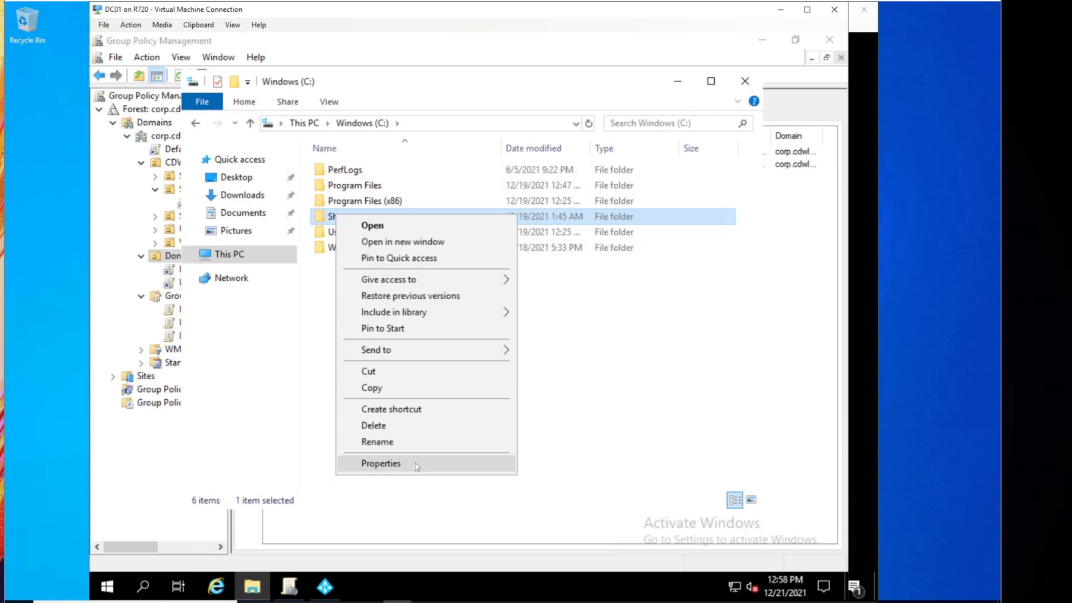
left_click(381, 462)
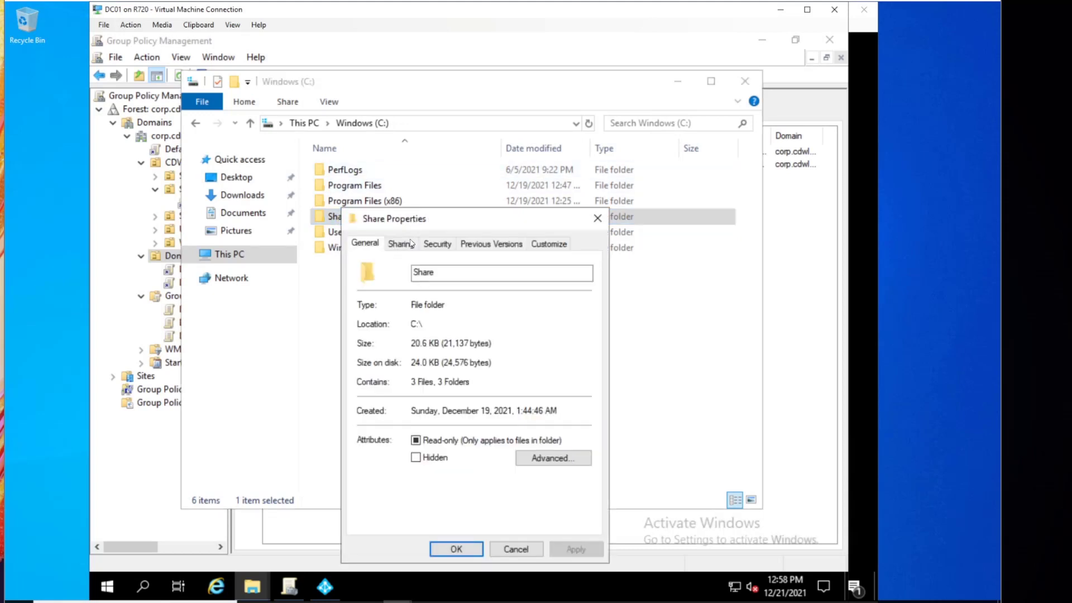
left_click(401, 244)
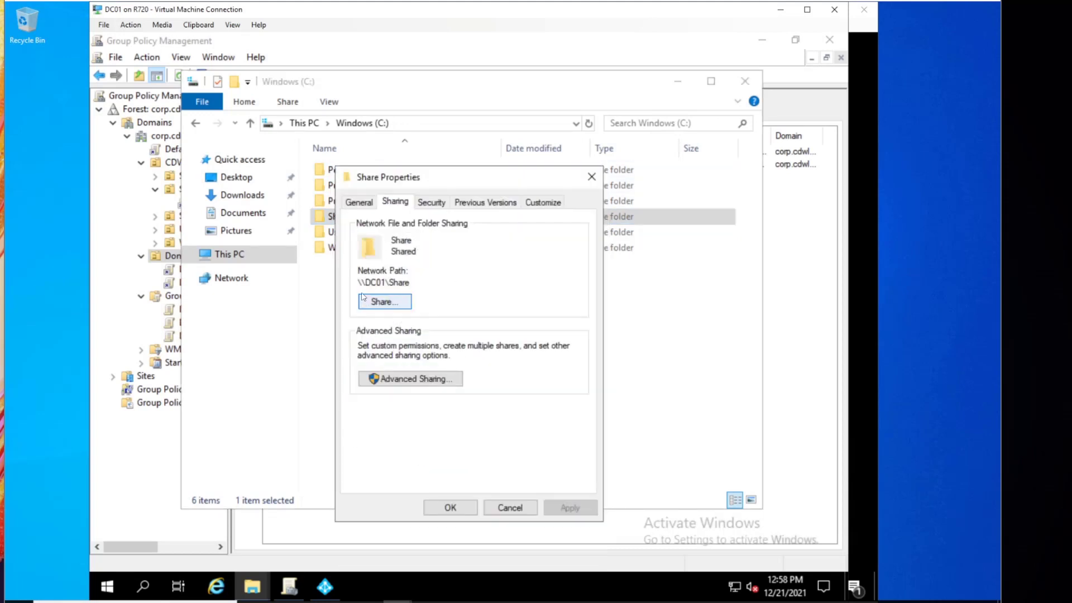
double_click(384, 283)
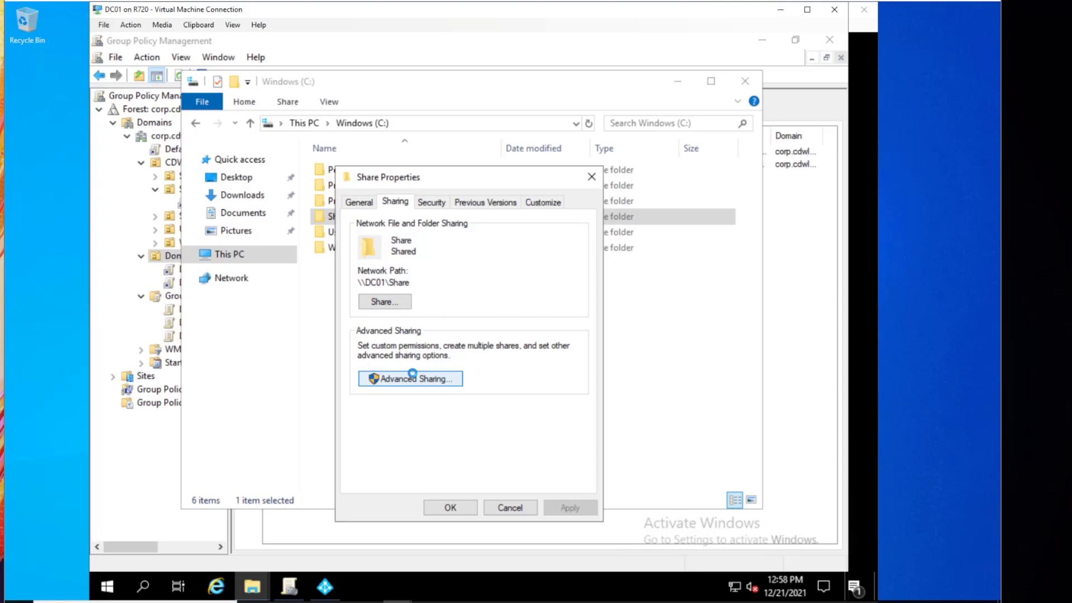
left_click(408, 378)
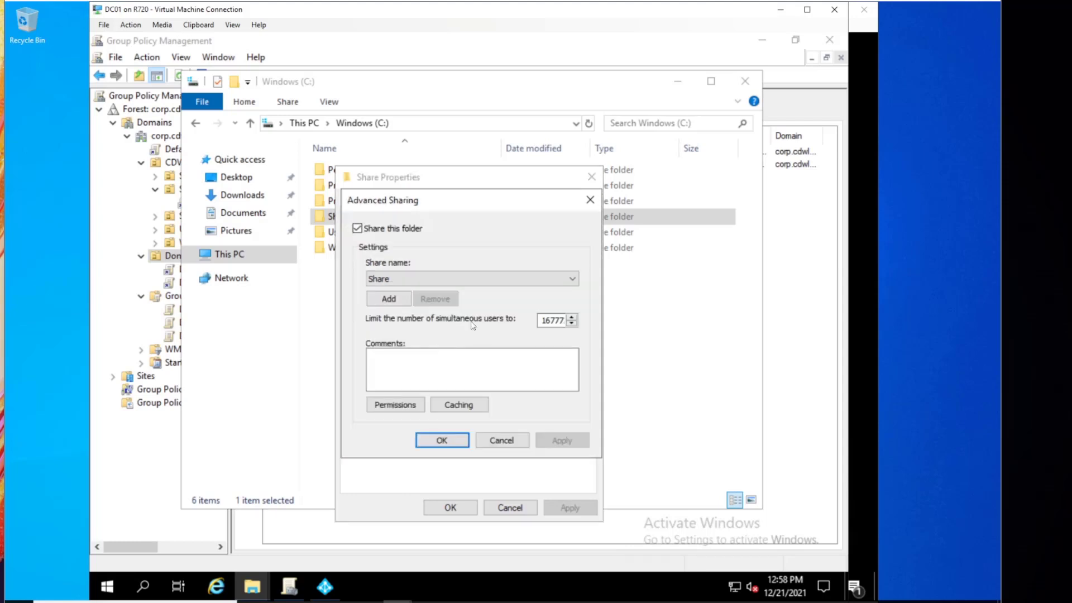
left_click(394, 404)
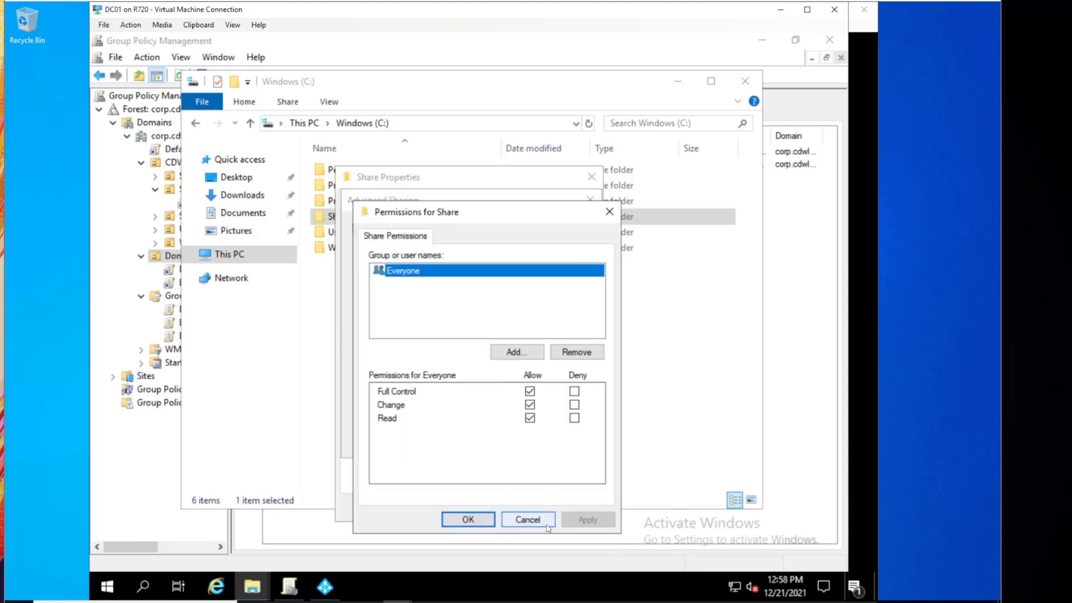
left_click(468, 519)
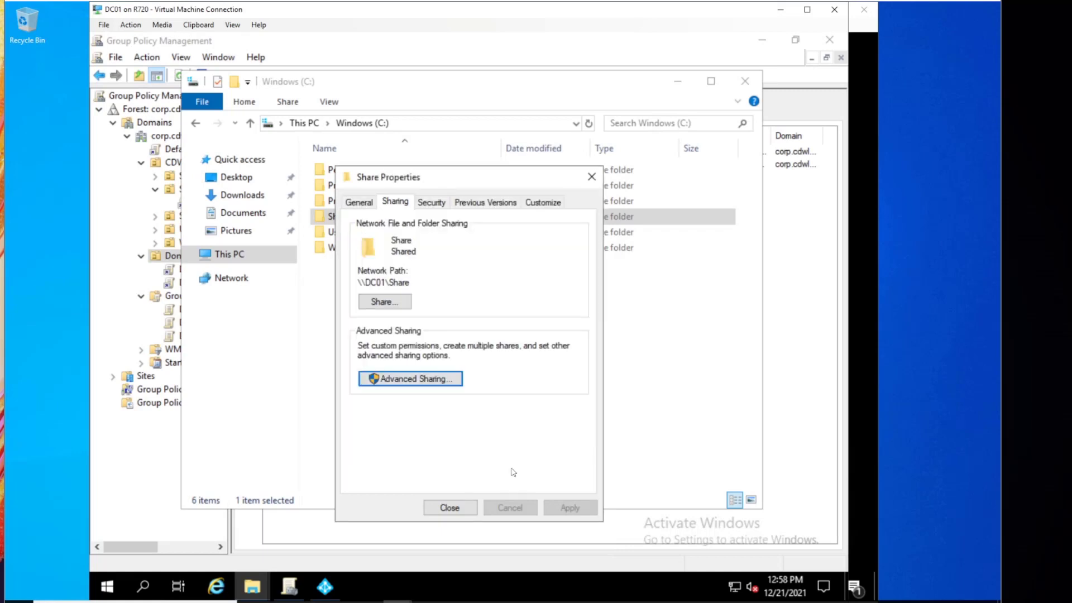
left_click(431, 202)
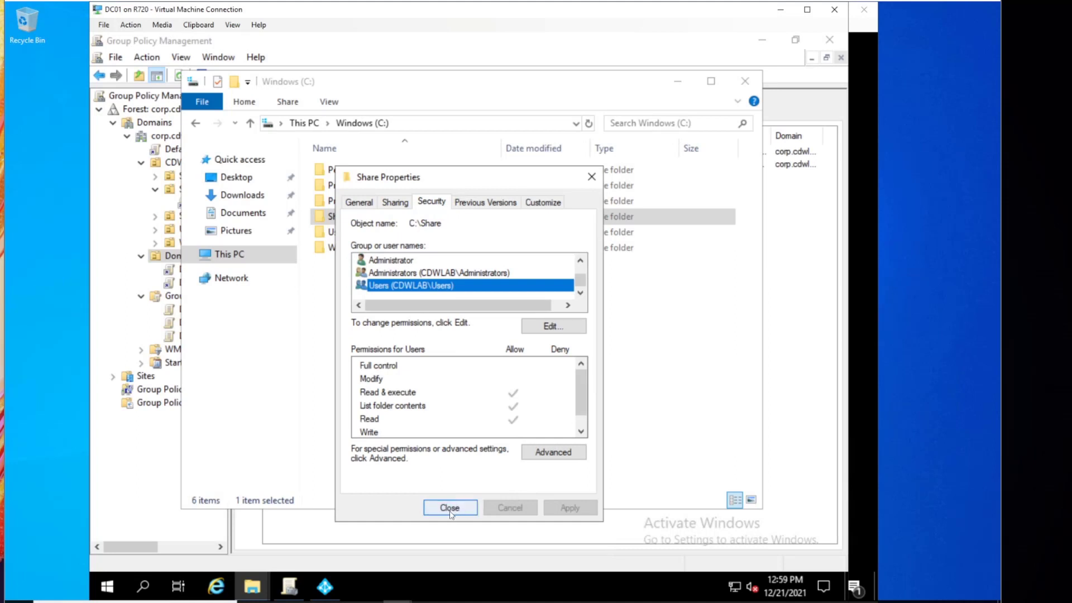
left_click(449, 507)
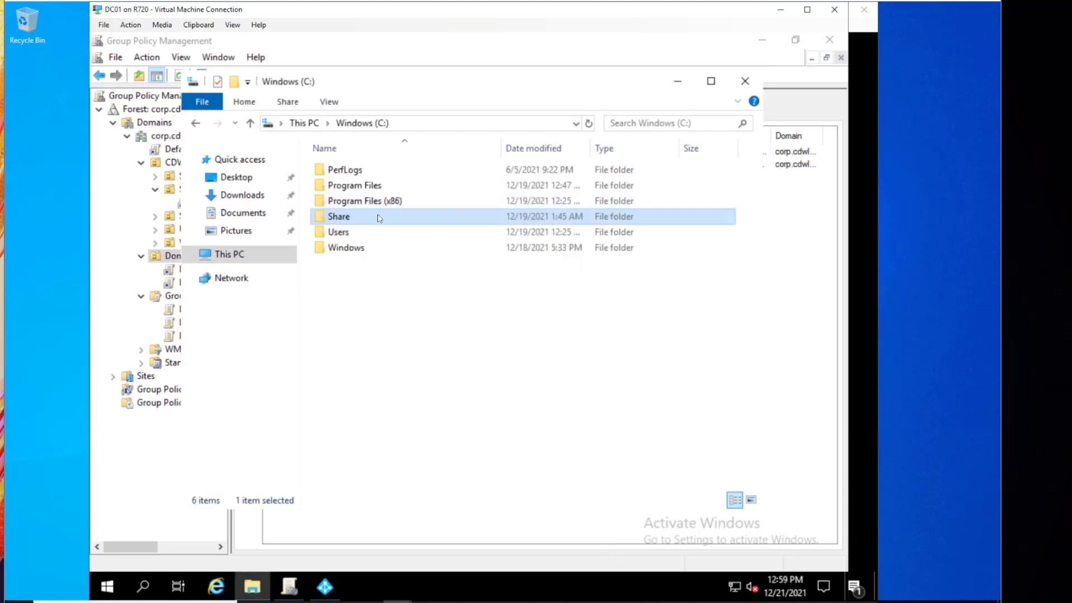
Step: Select the Defender for Endpoint Onboarding - Servers GPO and view its scope and settings report
double_click(339, 216)
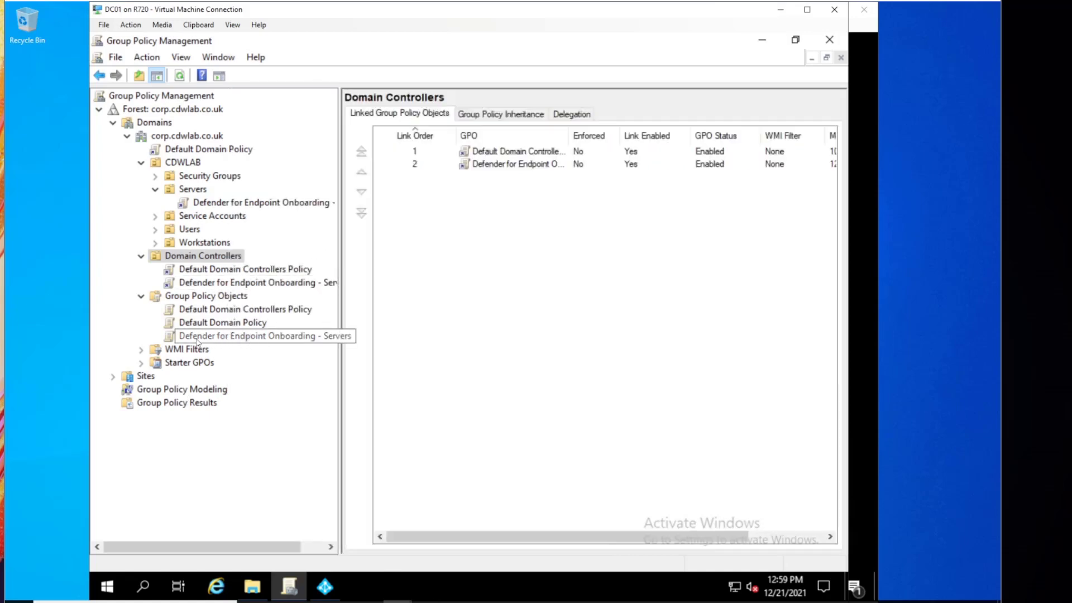
left_click(263, 336)
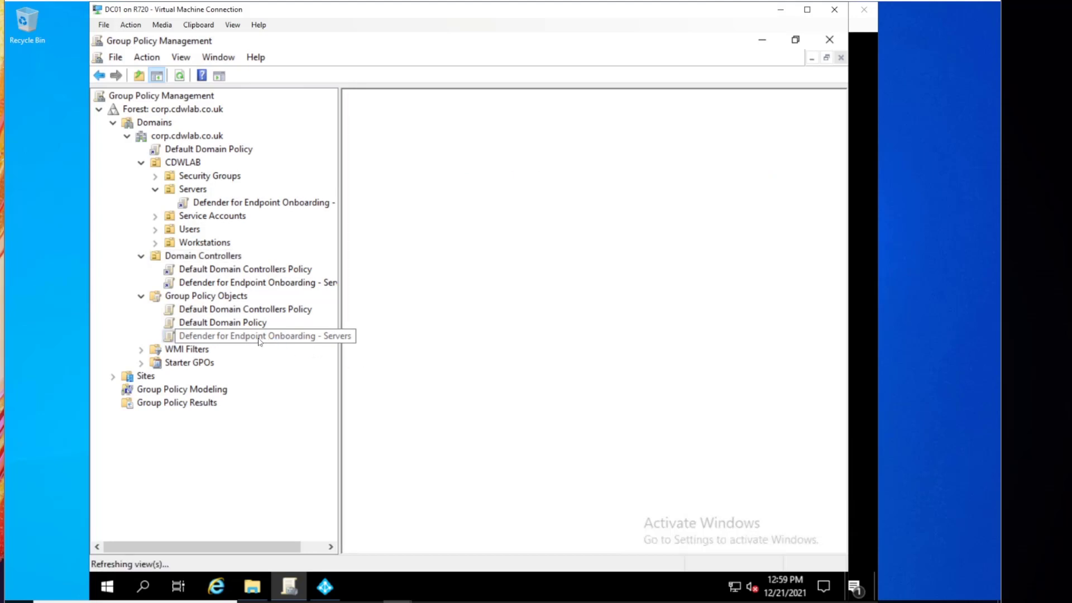
left_click(264, 336)
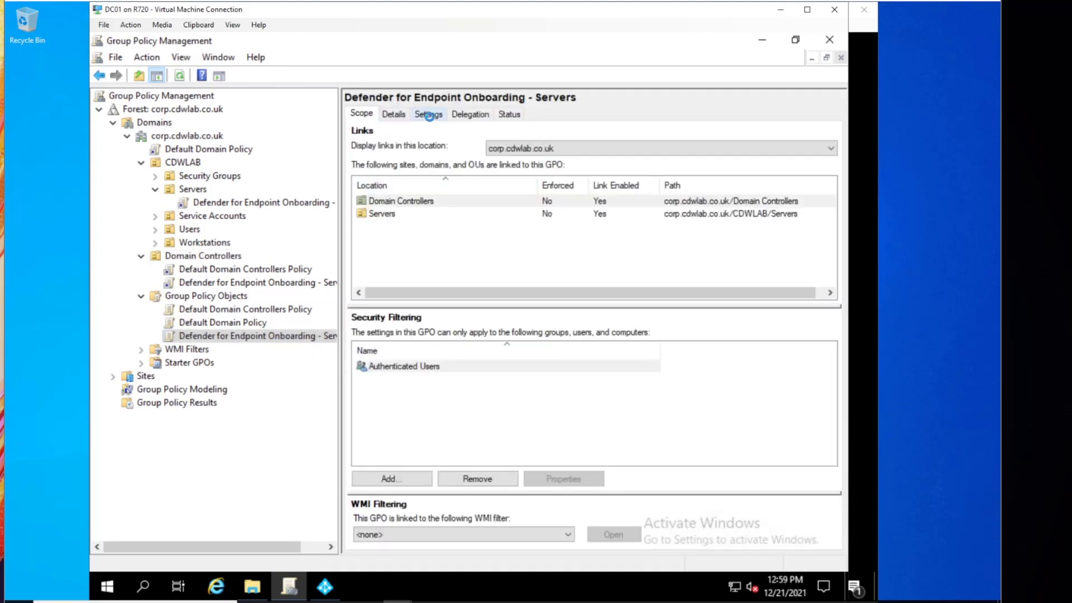
left_click(427, 114)
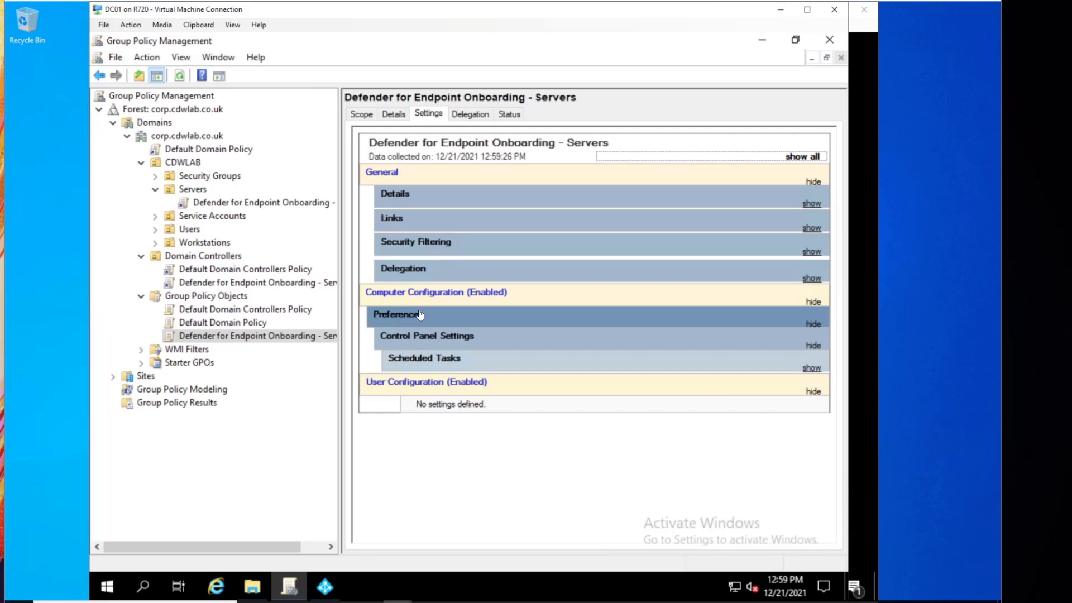
mouse_move(446, 349)
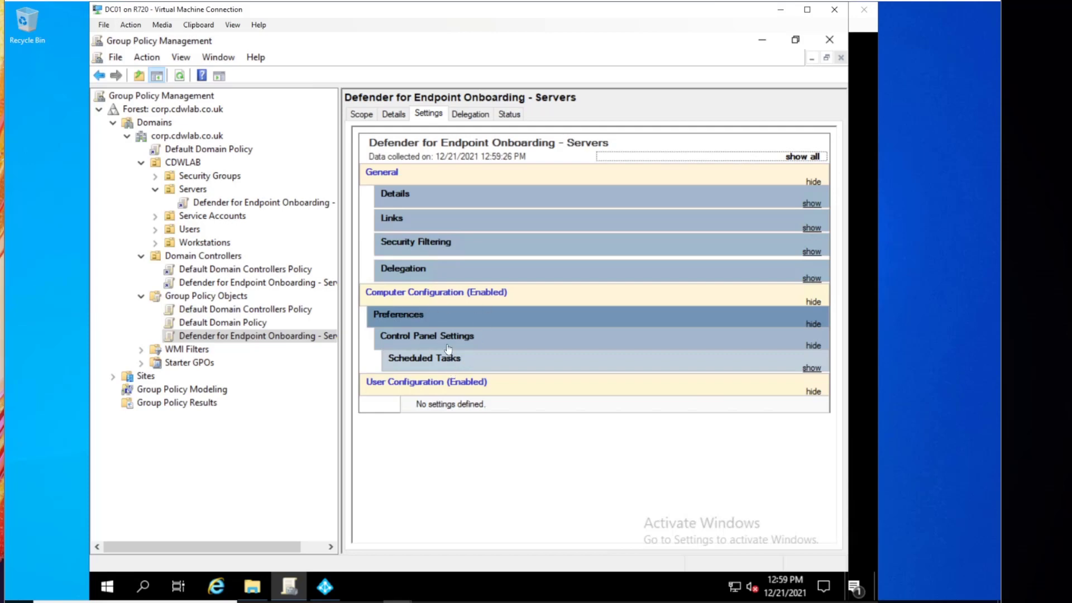
Step: Expand the report down to the Defender for Endpoint Deployment scheduled task details
left_click(812, 367)
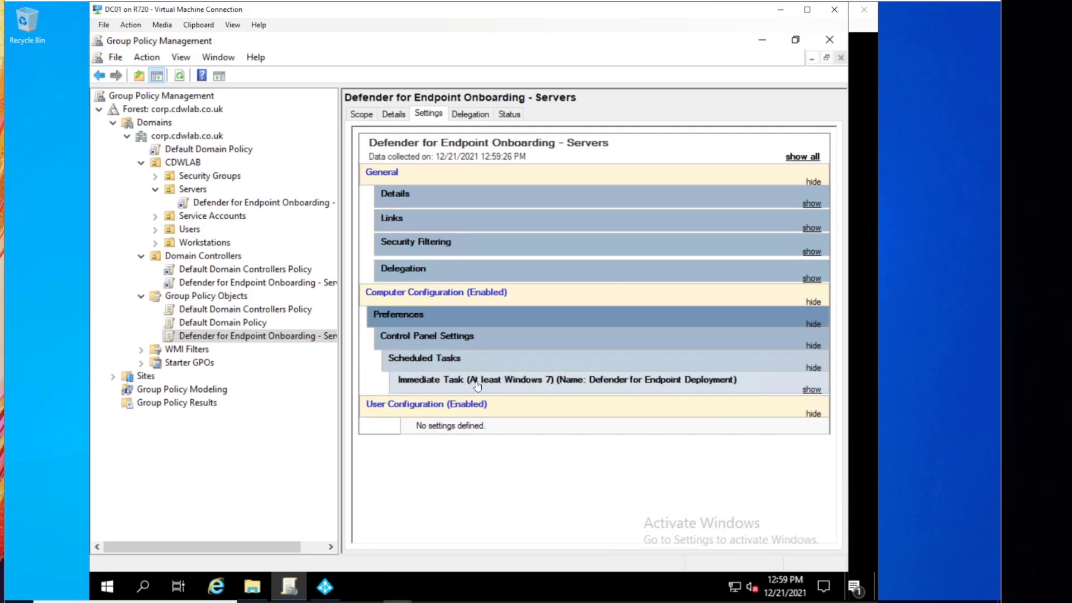
left_click(811, 388)
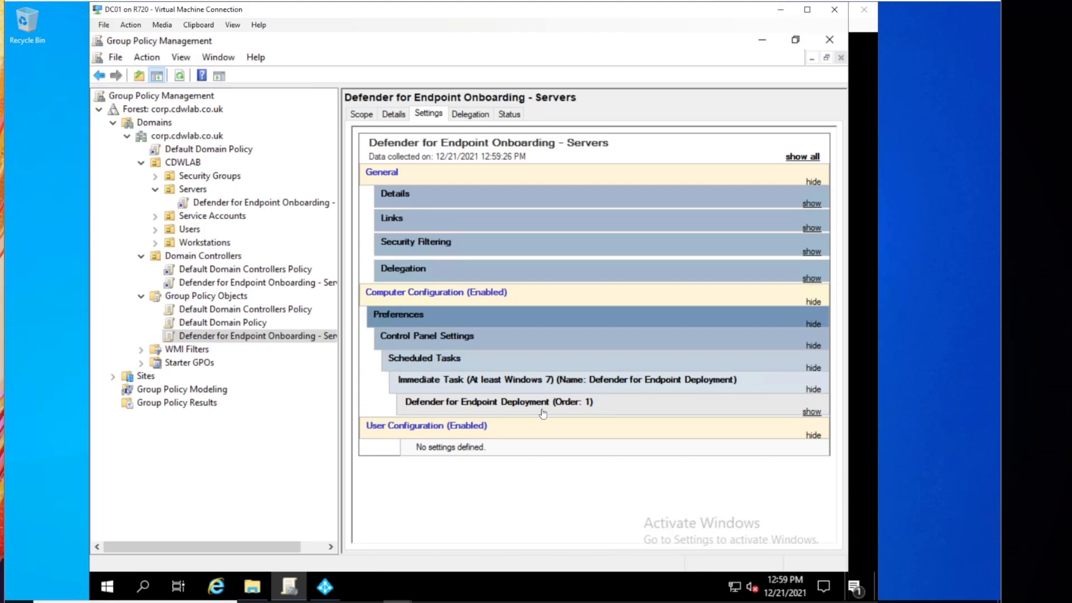
left_click(812, 411)
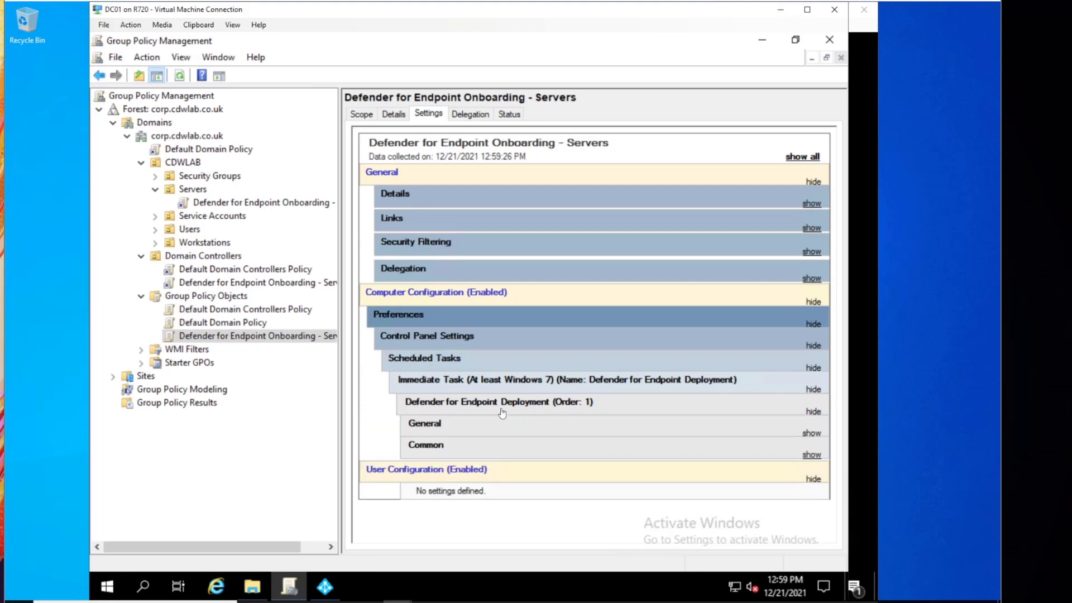
left_click(812, 433)
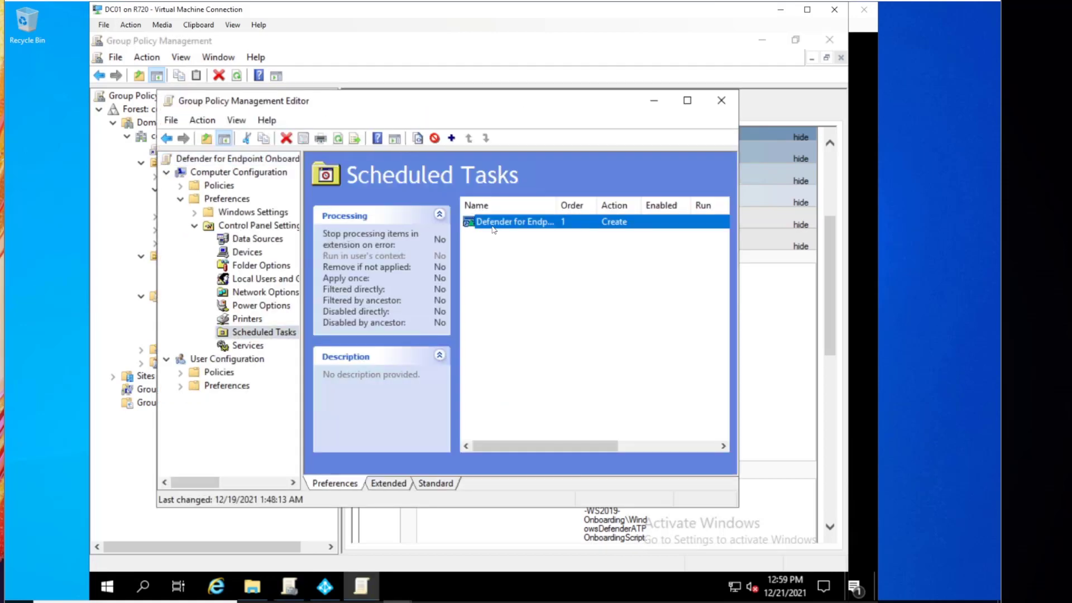
Step: Review the Deployment task's General, Actions, Conditions, Settings and Common properties and confirm with OK
double_click(515, 221)
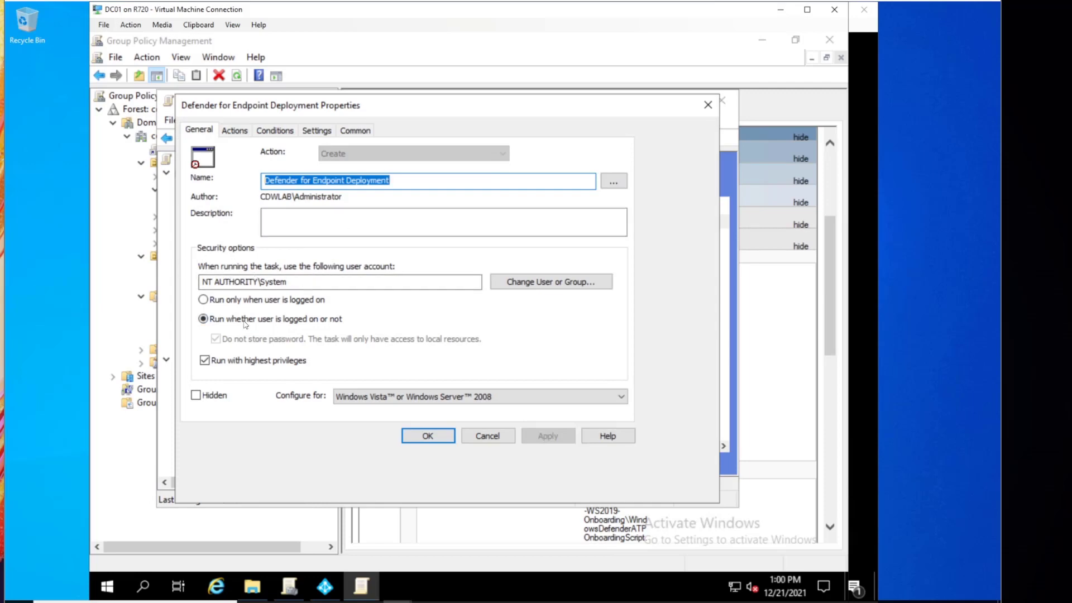
mouse_move(304, 330)
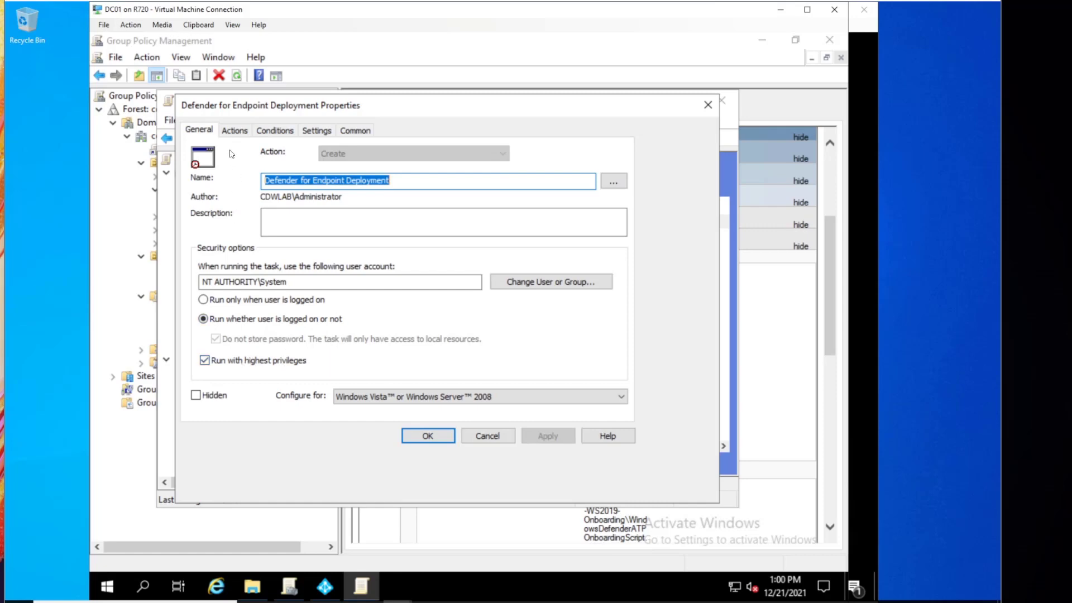
left_click(234, 129)
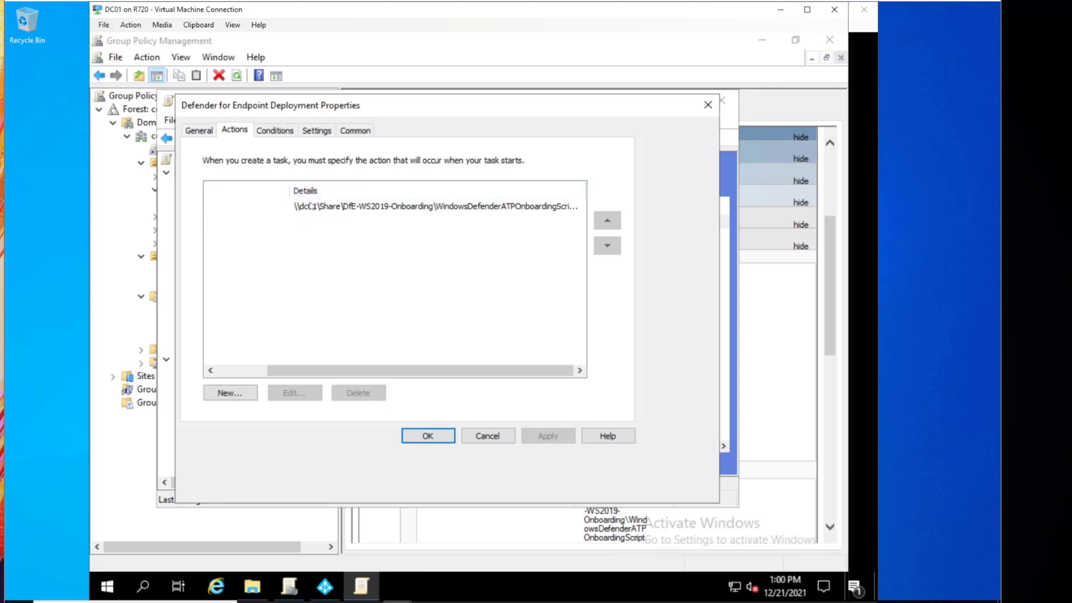
left_click(275, 130)
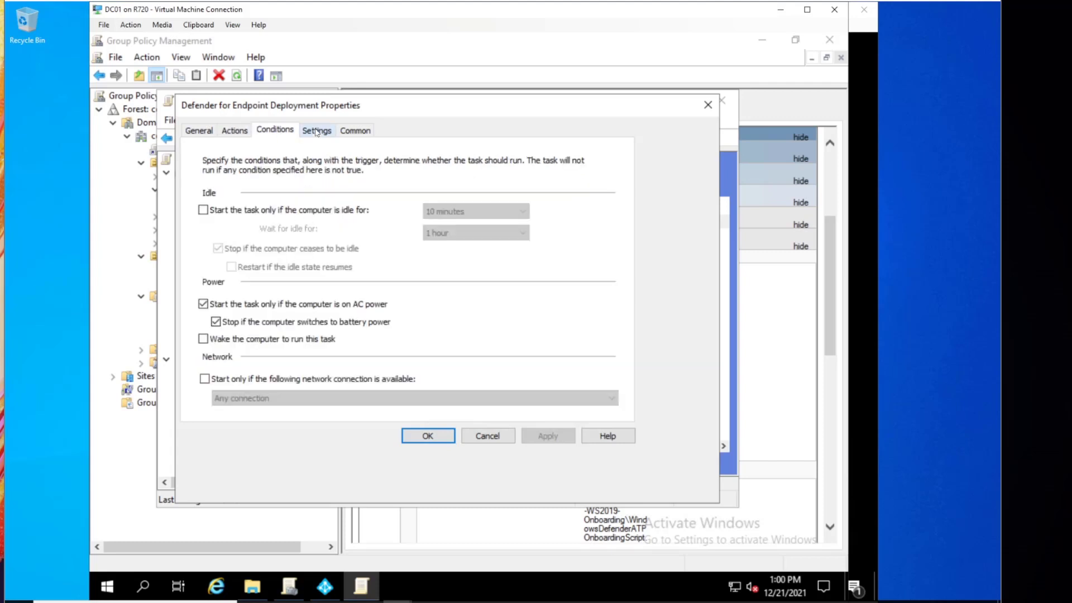
left_click(316, 130)
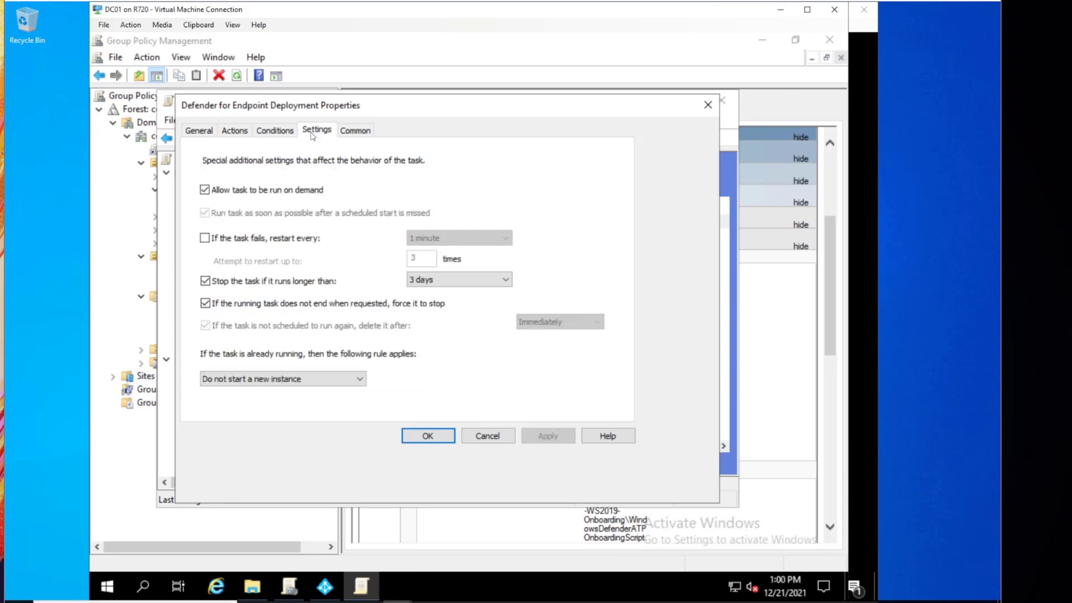
left_click(355, 129)
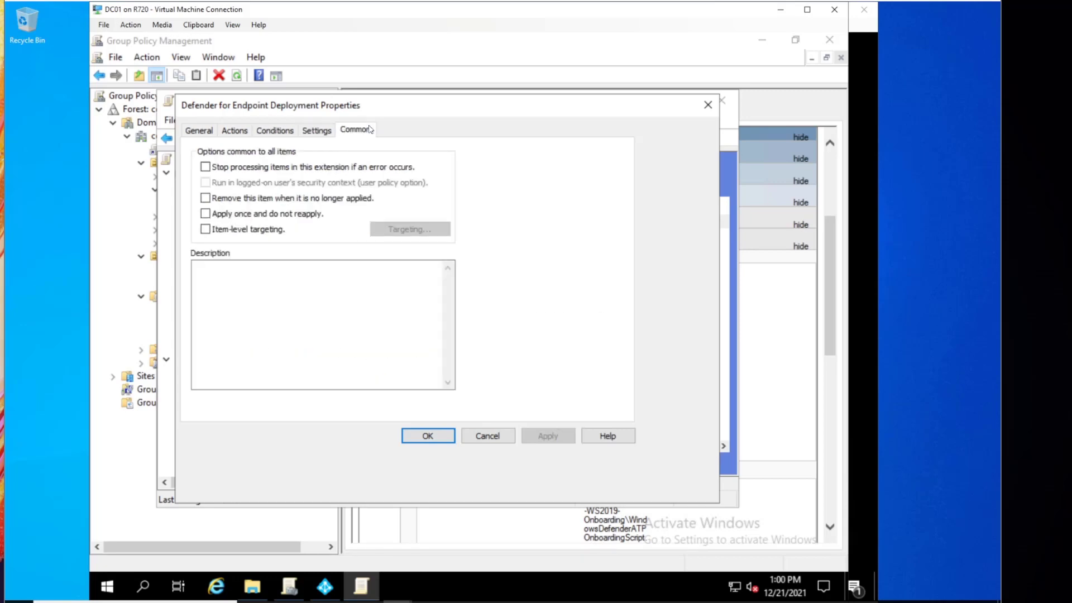
left_click(198, 130)
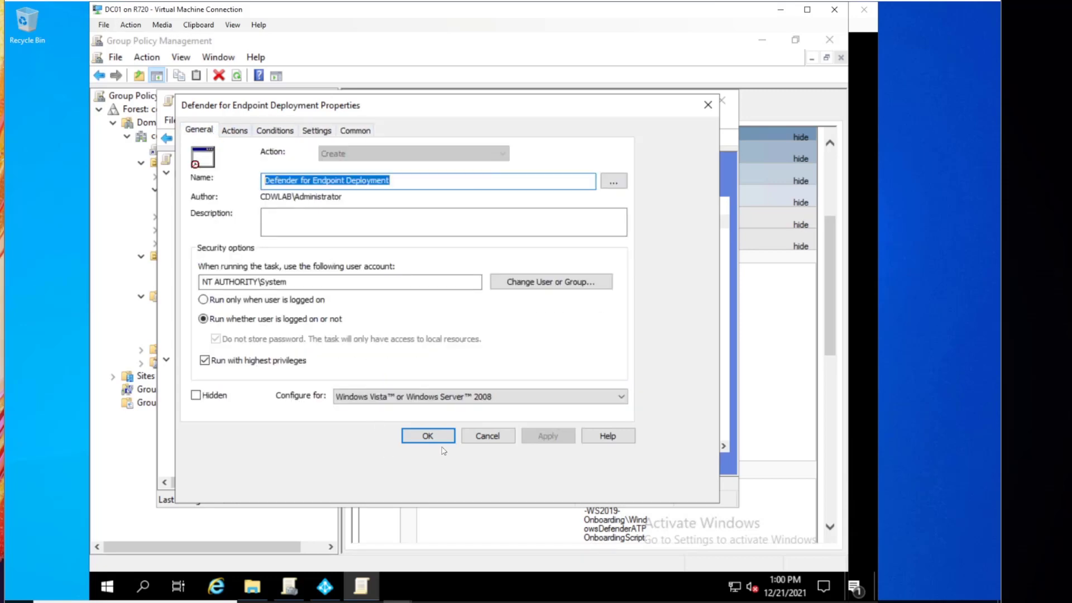
left_click(428, 435)
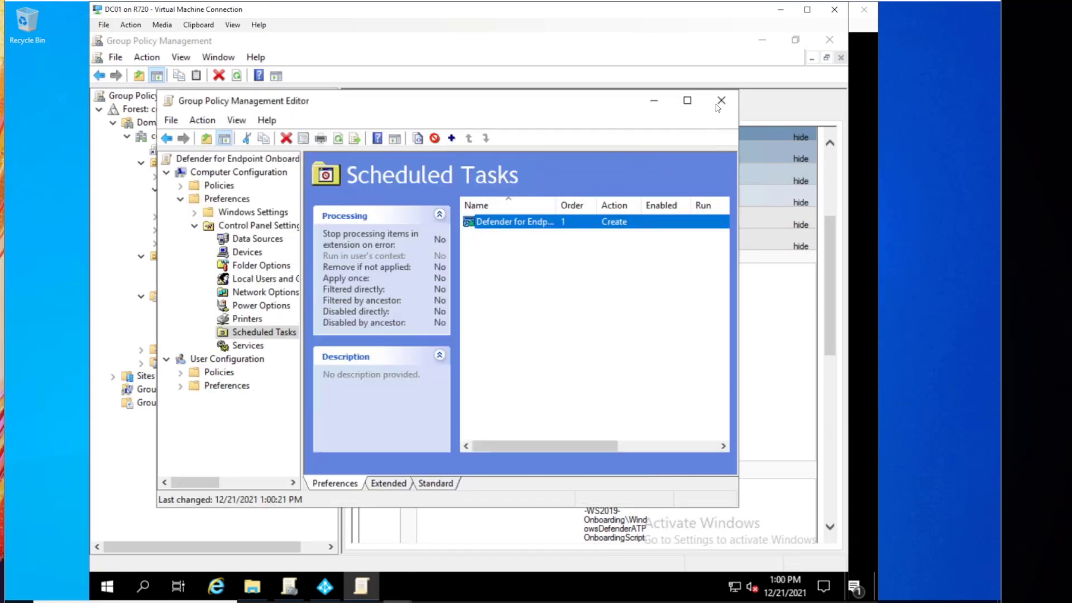
Step: Close the editor and inspect the GPO's Servers and Domain Controllers links and Authenticated Users filter
left_click(721, 101)
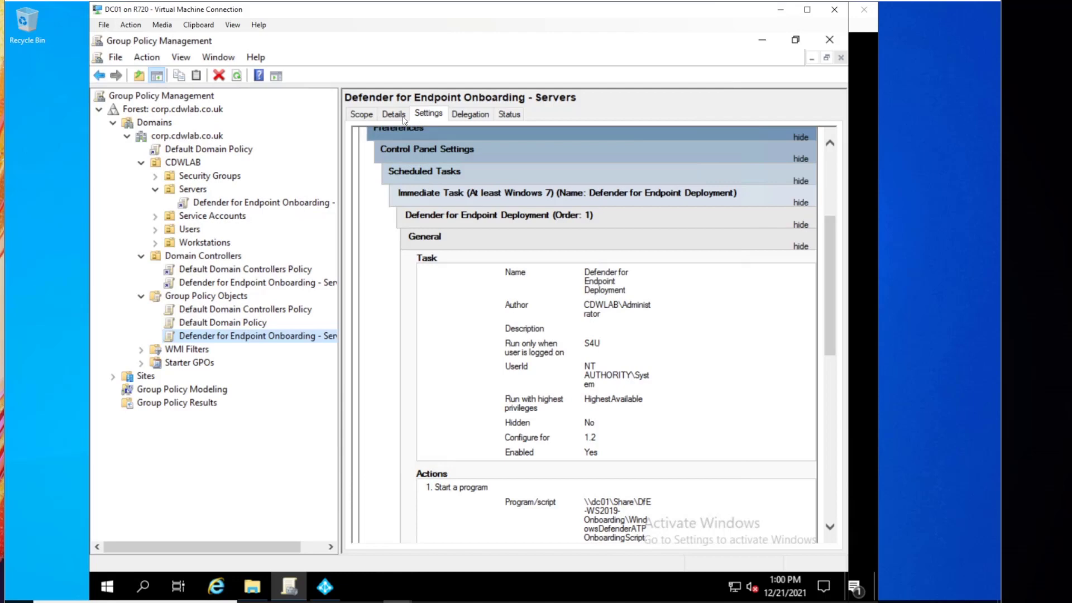
left_click(360, 114)
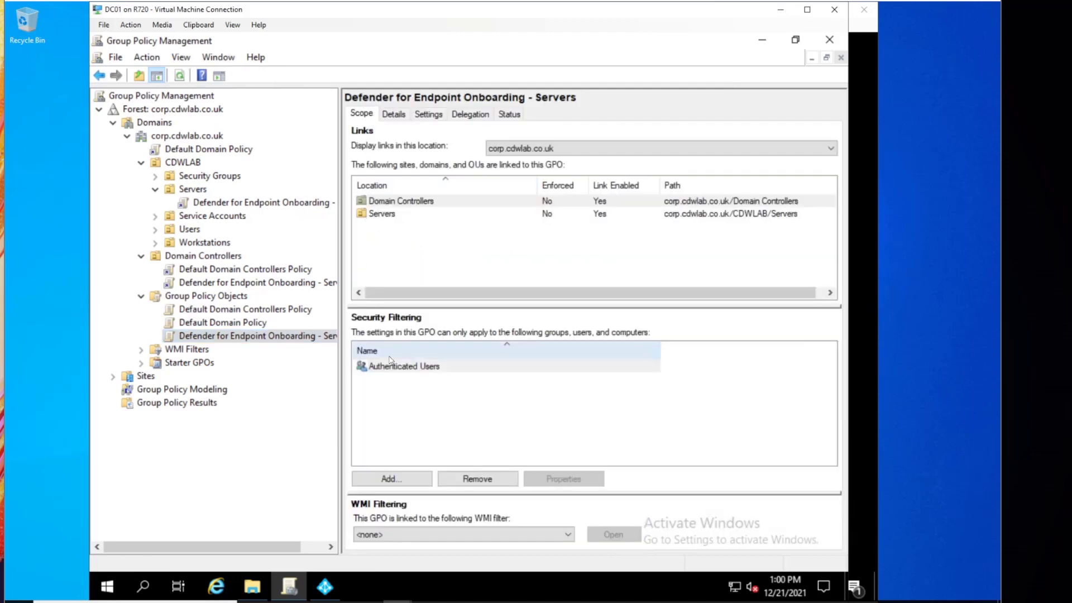
left_click(382, 213)
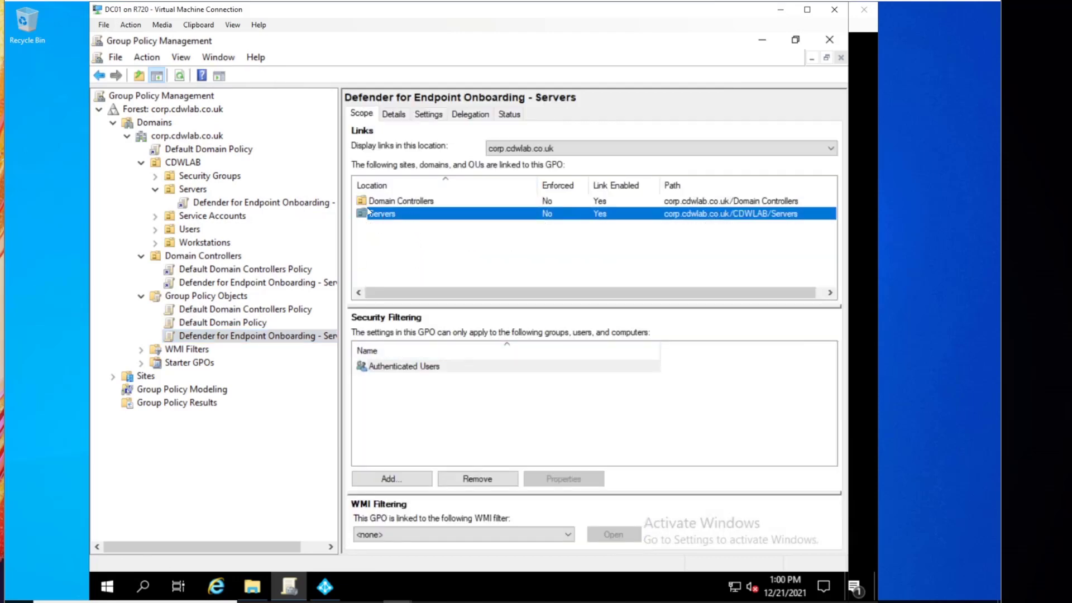
left_click(401, 200)
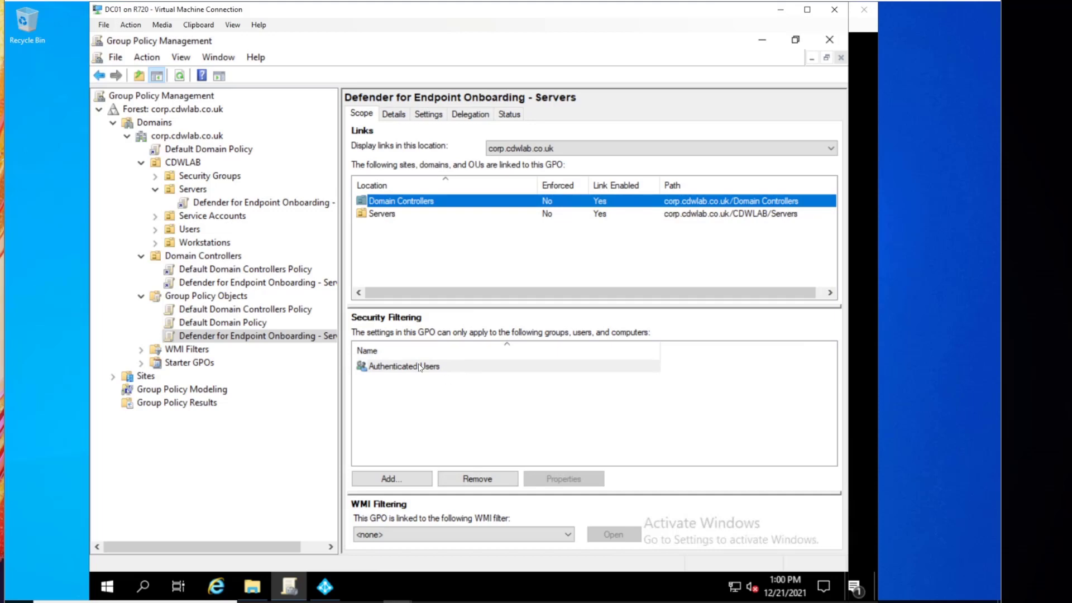
left_click(405, 366)
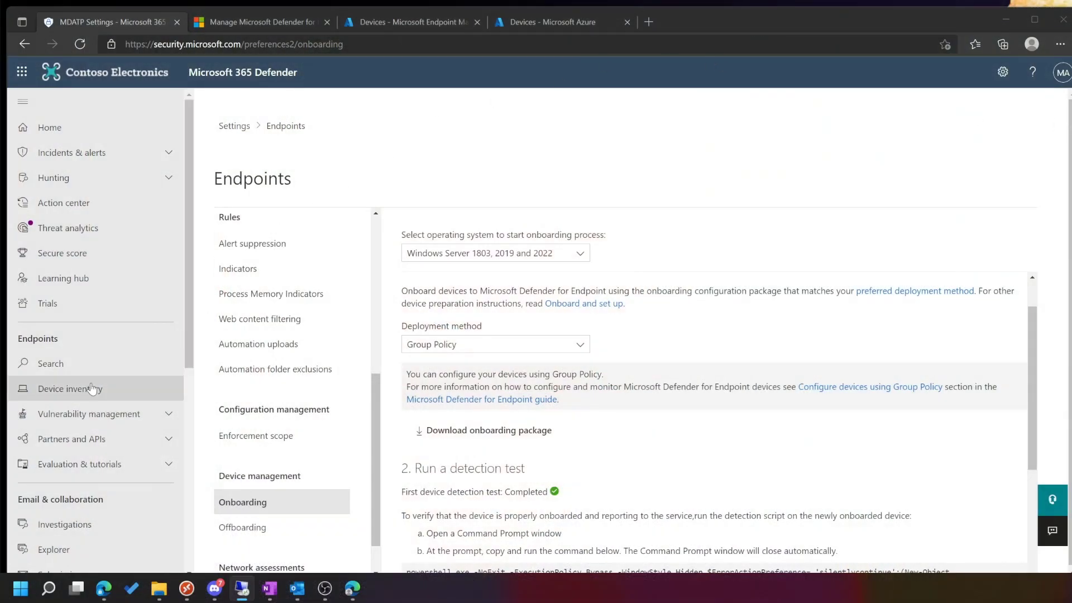
Step: Open Device inventory, check the MDE-Management tag on cm01 and dc01, then move to Endpoint Manager
left_click(69, 388)
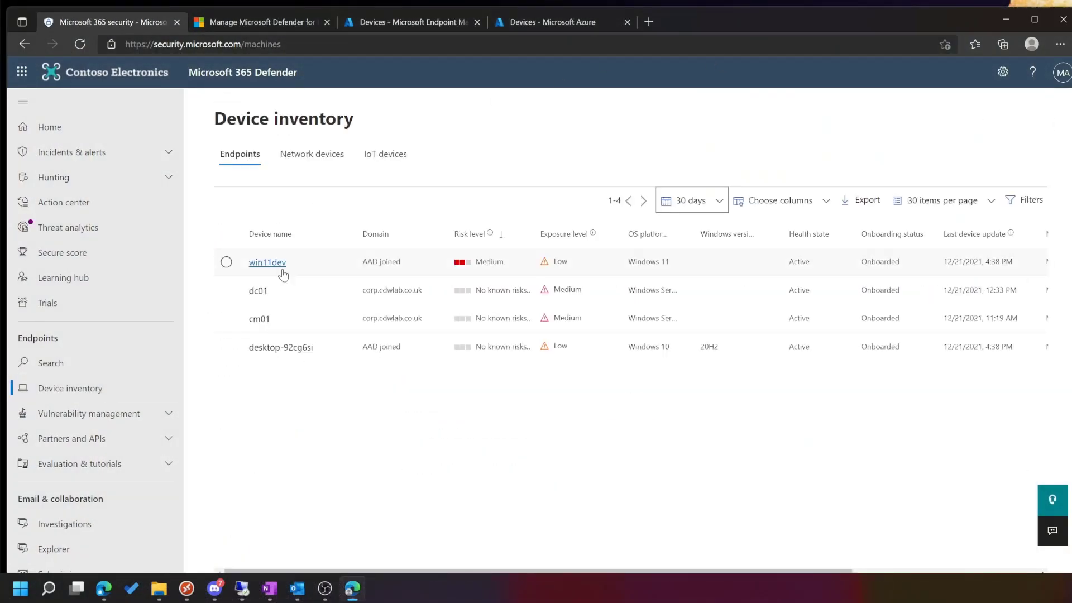
mouse_move(263, 327)
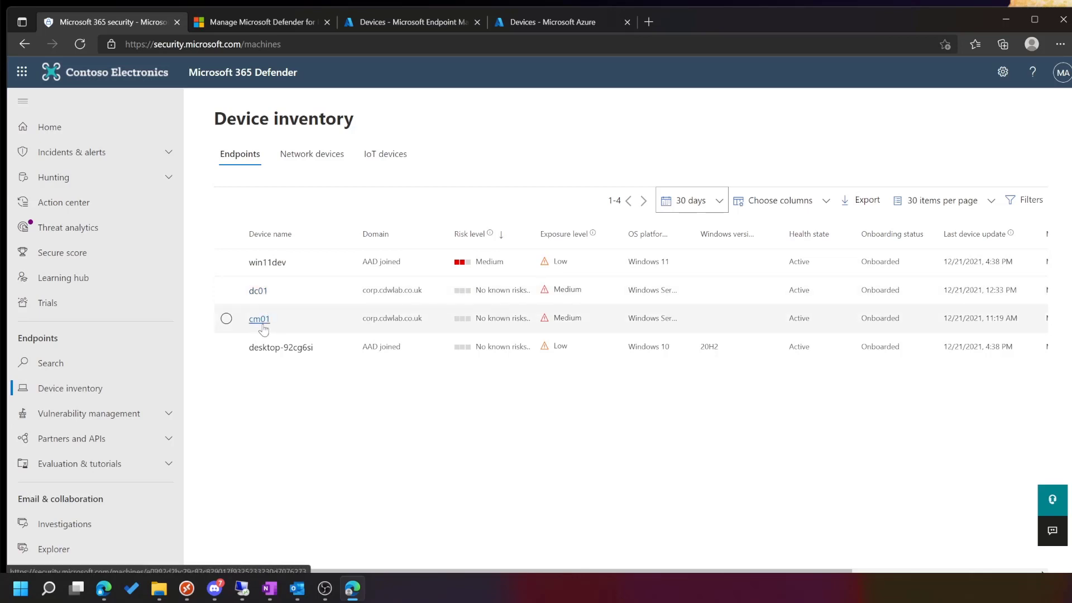
mouse_move(858, 290)
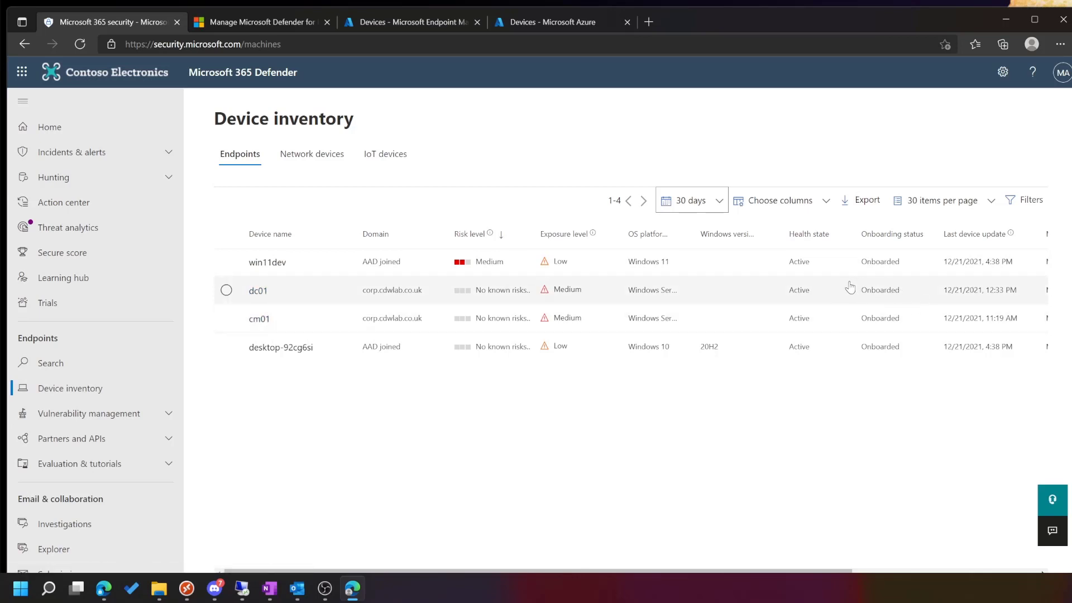
left_click(258, 290)
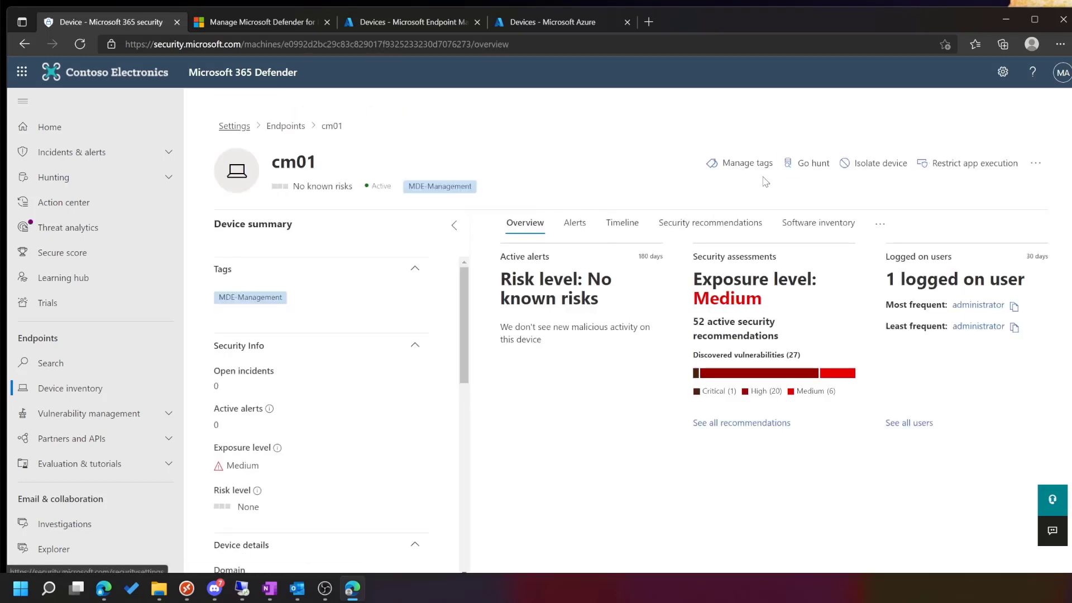
left_click(740, 163)
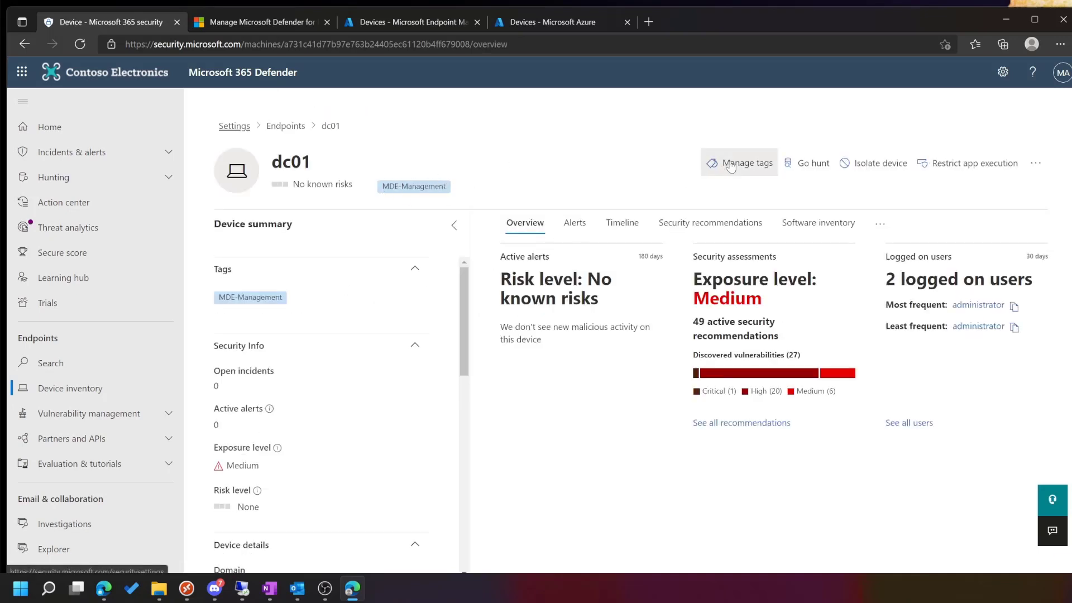
mouse_move(645, 190)
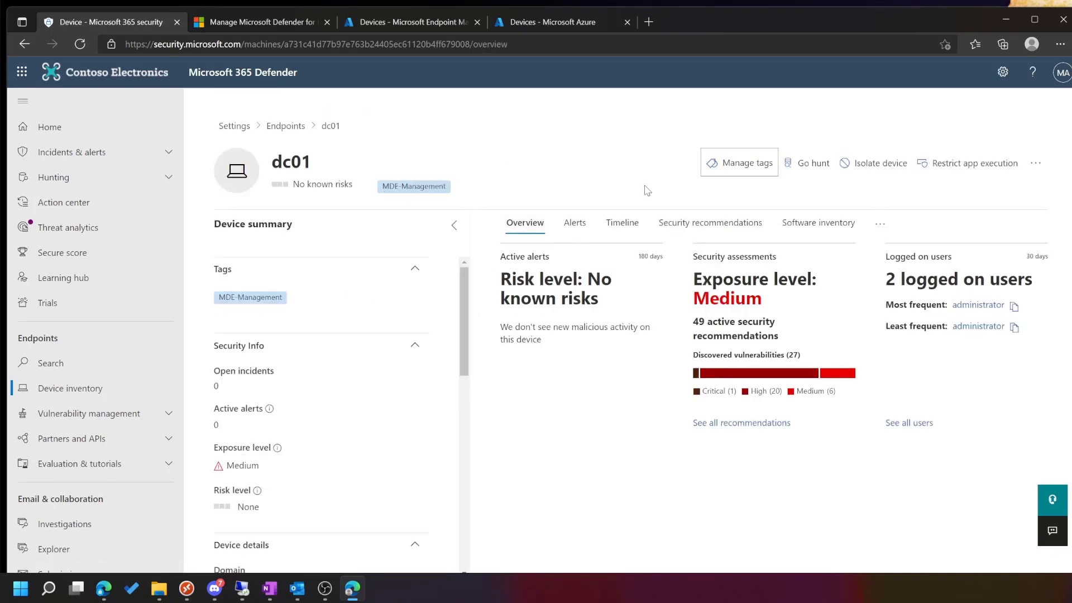
mouse_move(541, 114)
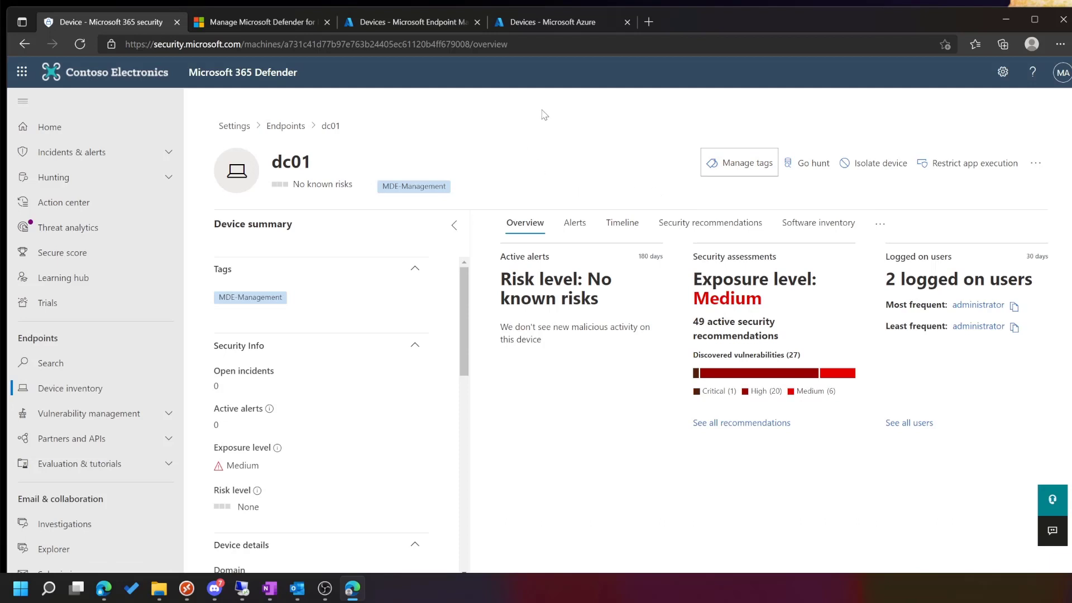
mouse_move(496, 73)
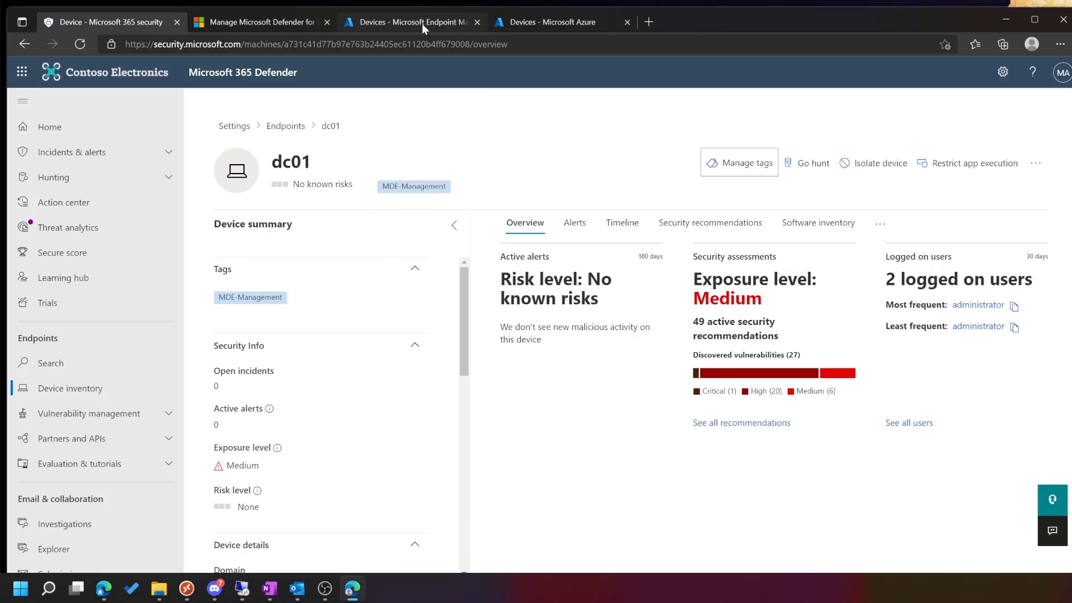
left_click(412, 21)
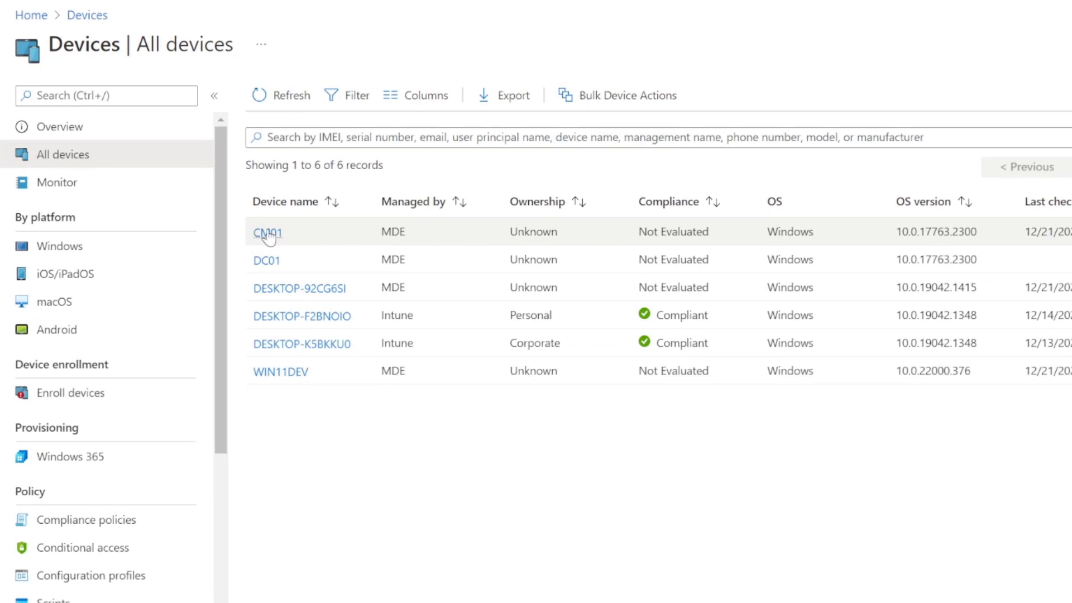
mouse_move(468, 318)
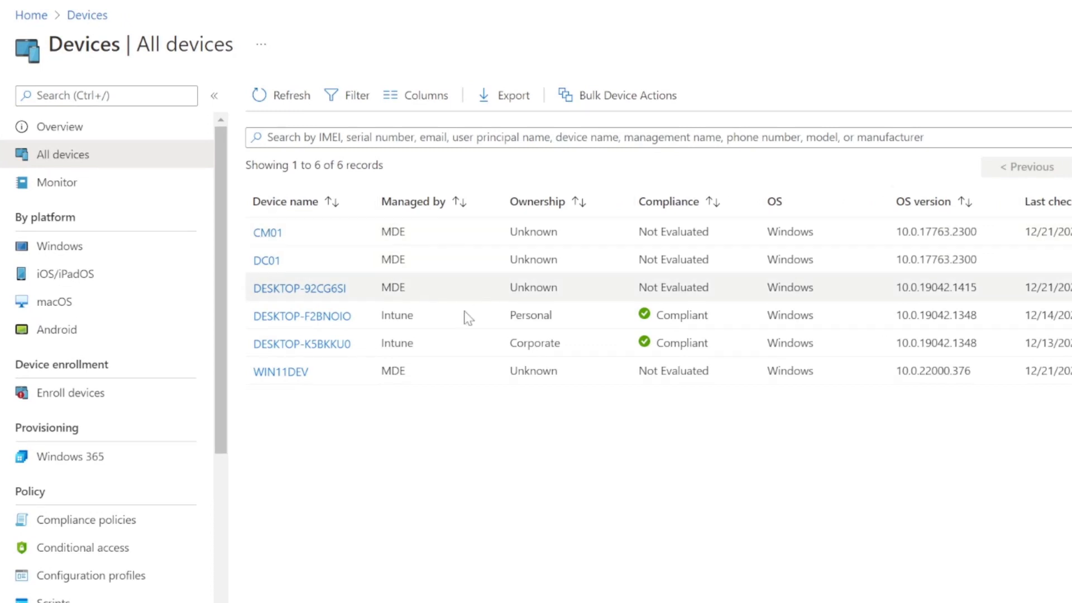
mouse_move(417, 379)
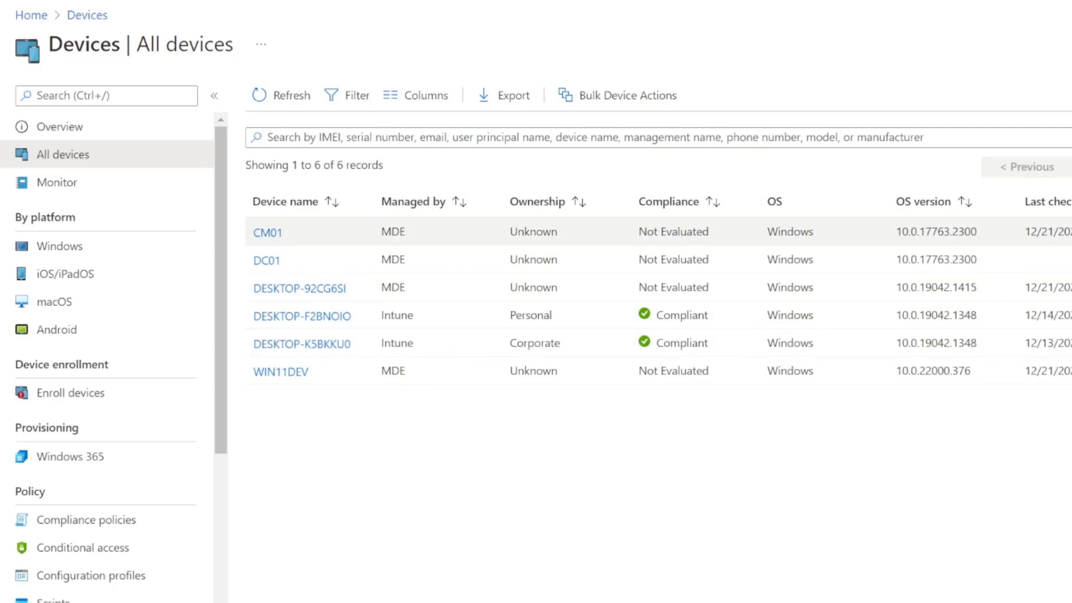
mouse_move(580, 218)
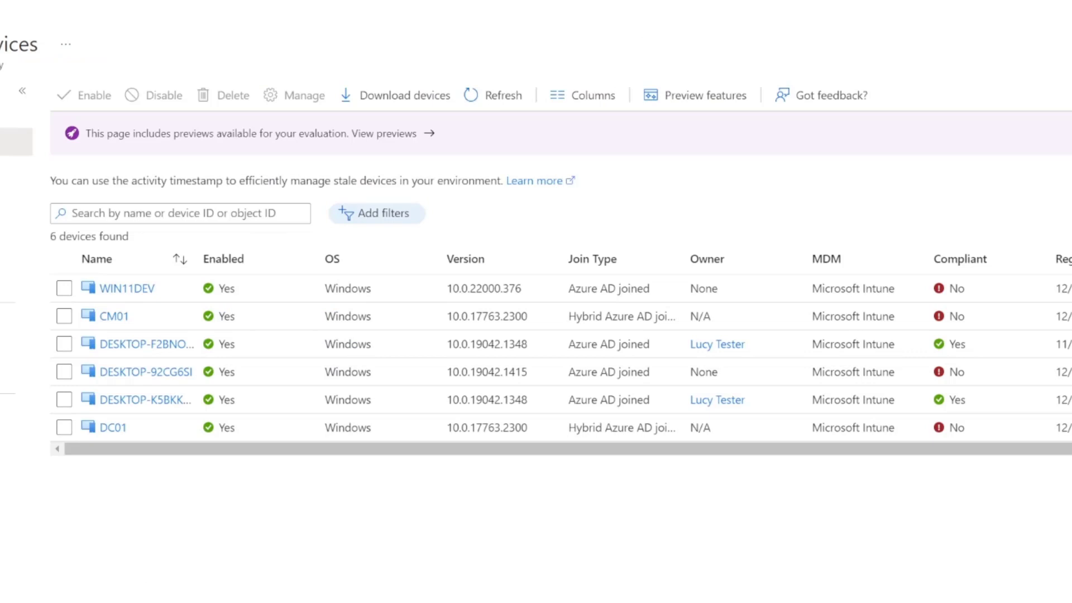
mouse_move(557, 322)
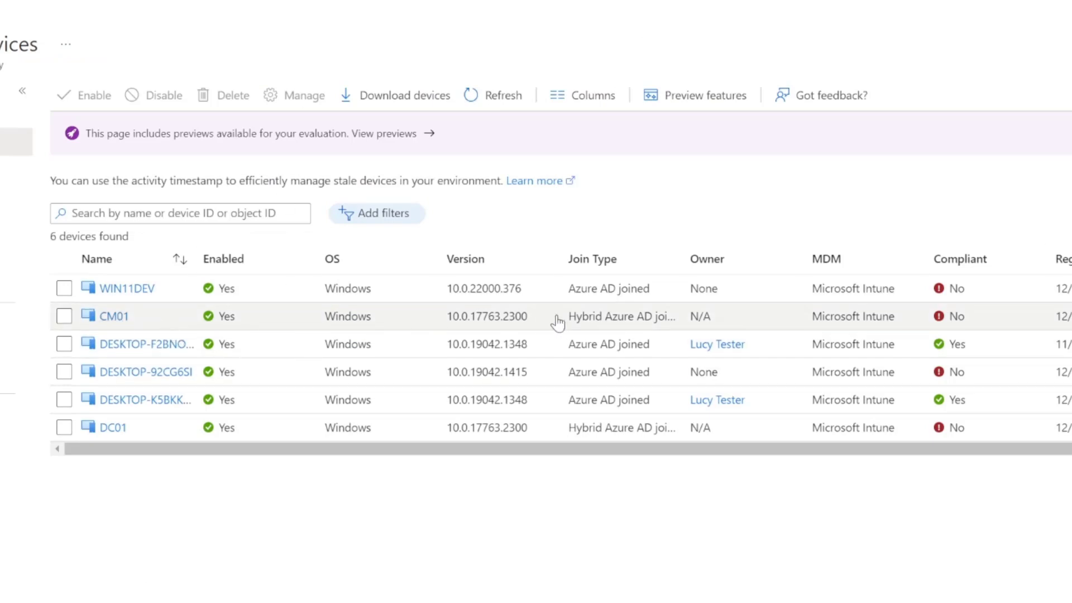
mouse_move(113, 316)
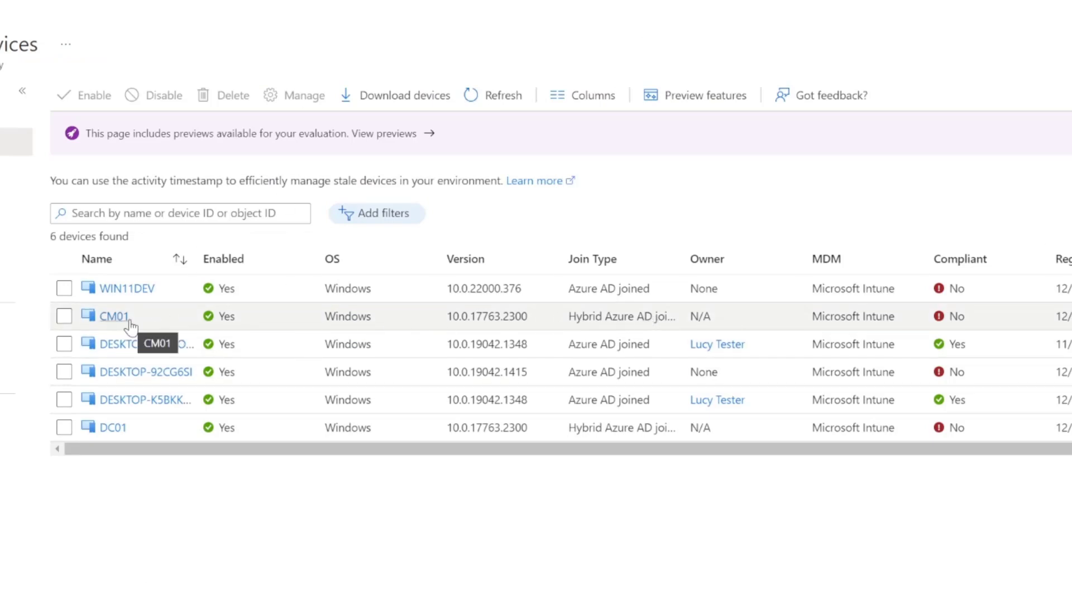
mouse_move(813, 316)
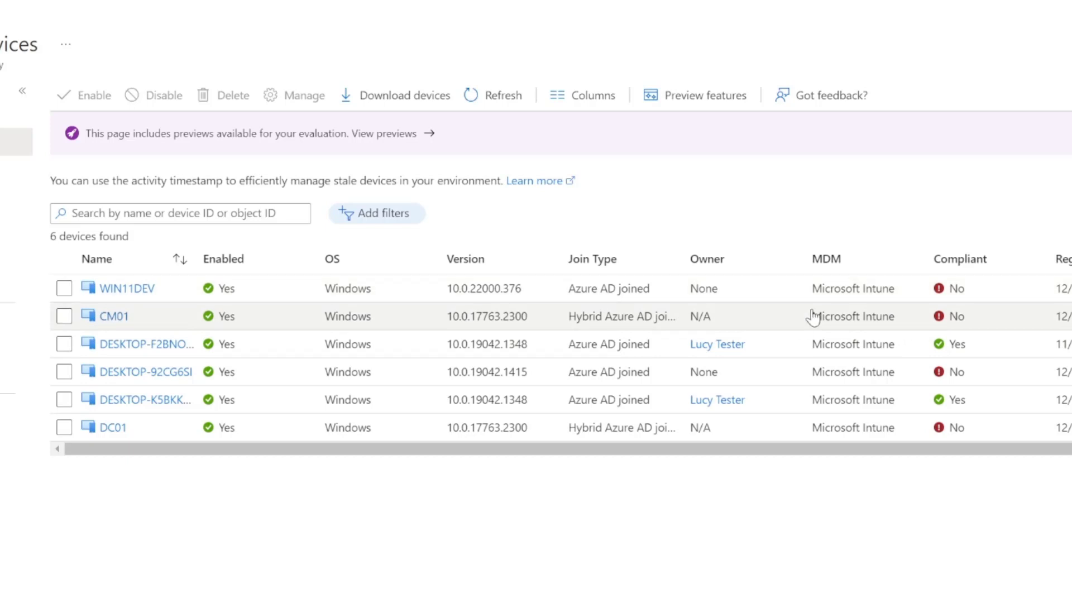
mouse_move(836, 308)
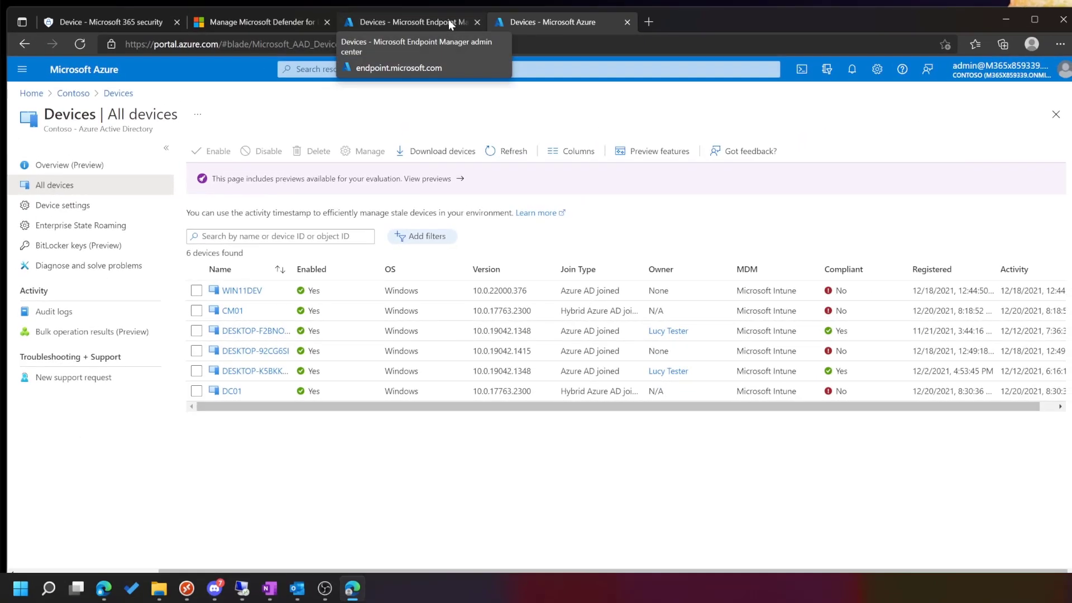
Step: Return to the Endpoint Manager All devices list showing CM01 and DC01 managed by MDE
left_click(410, 22)
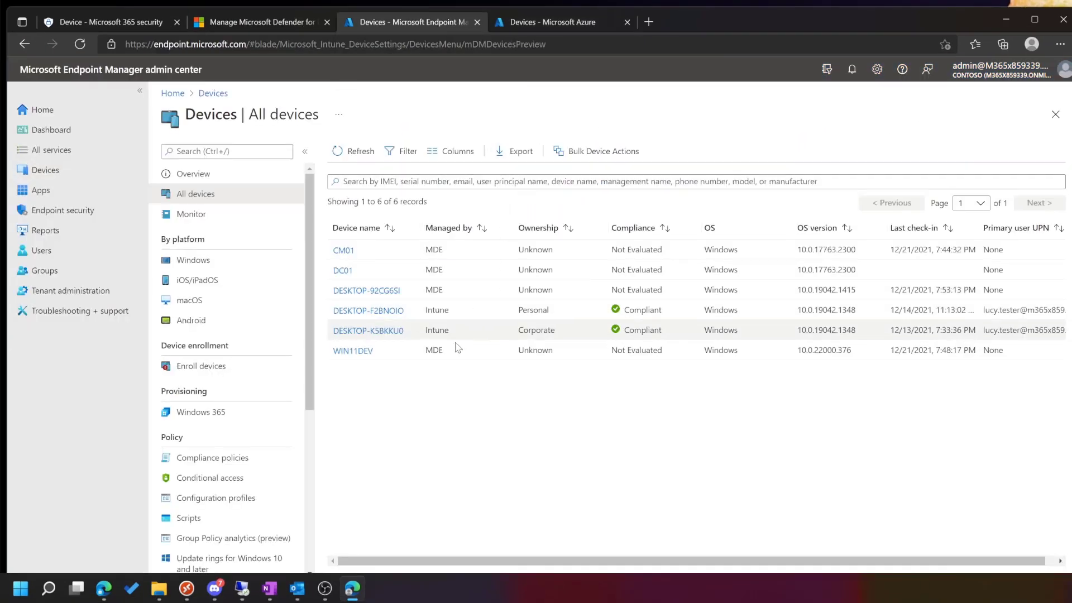
mouse_move(297, 348)
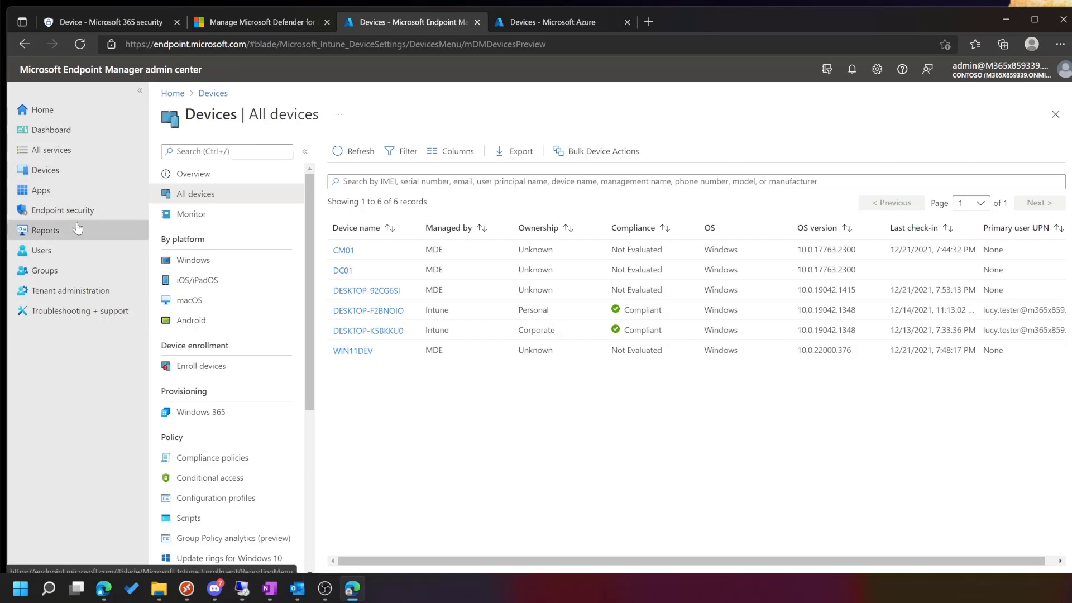
Step: Navigate Endpoint security > Antivirus to the Security Management for Antivirus policy
left_click(63, 210)
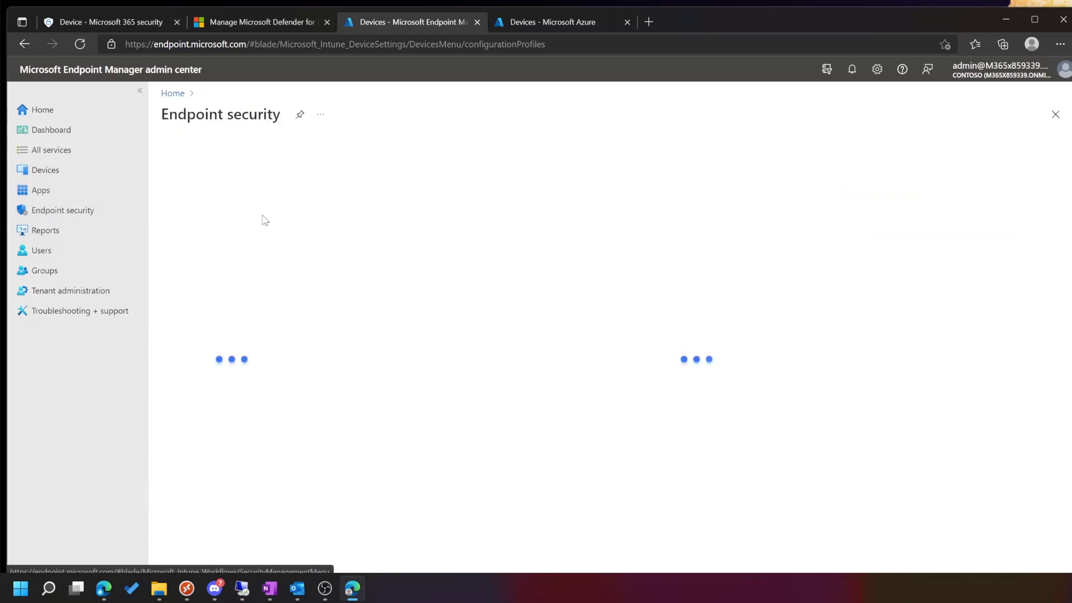
left_click(62, 210)
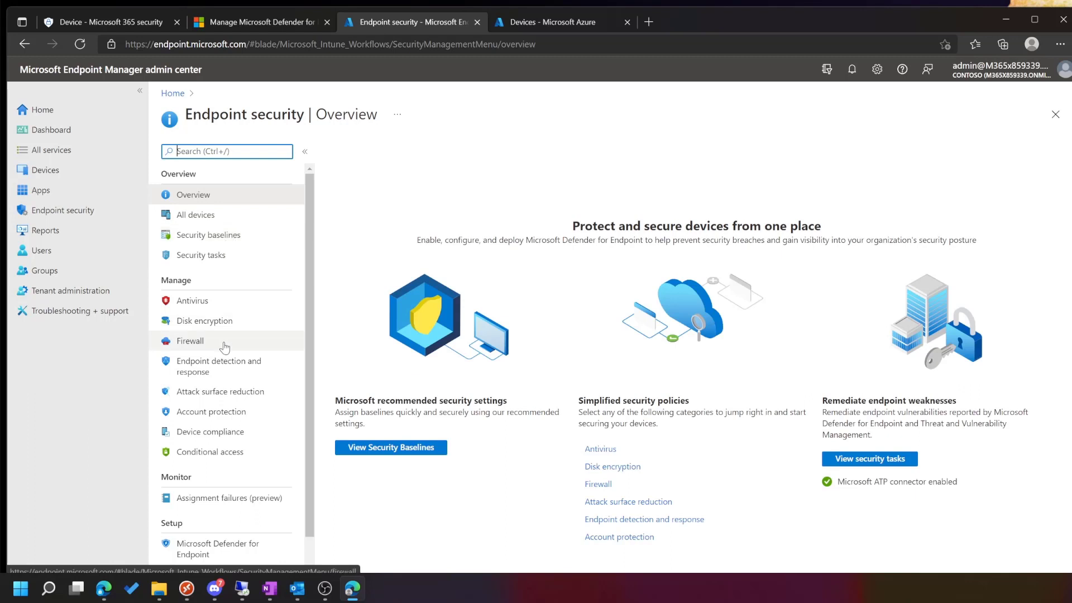
left_click(191, 301)
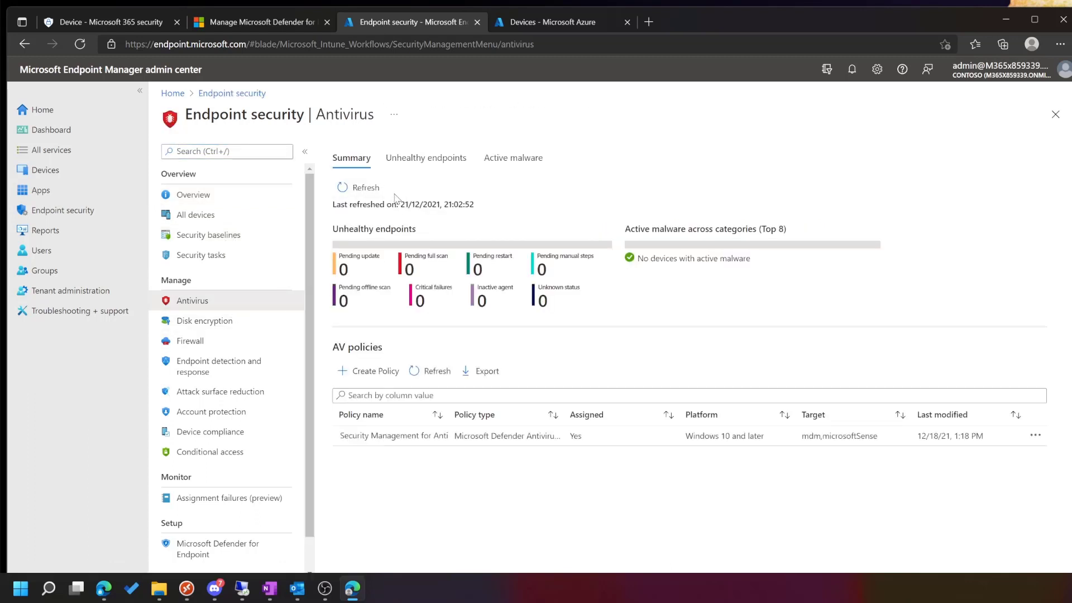
left_click(393, 436)
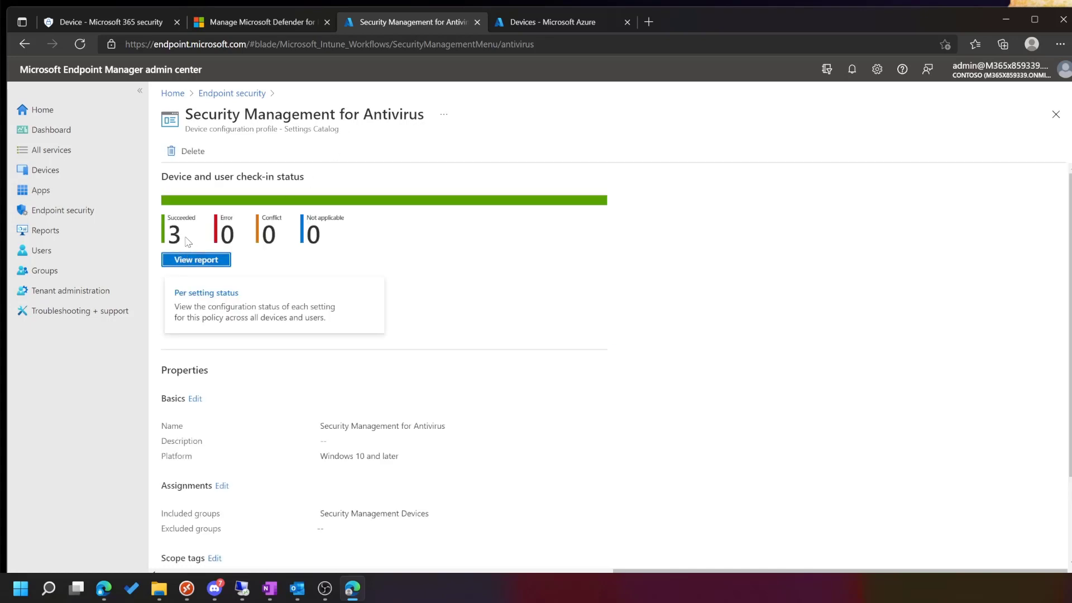
Step: View the report showing success on CM01, DESKTOP-92CG6SI and WIN11DEV, then return to the policy overview
left_click(195, 259)
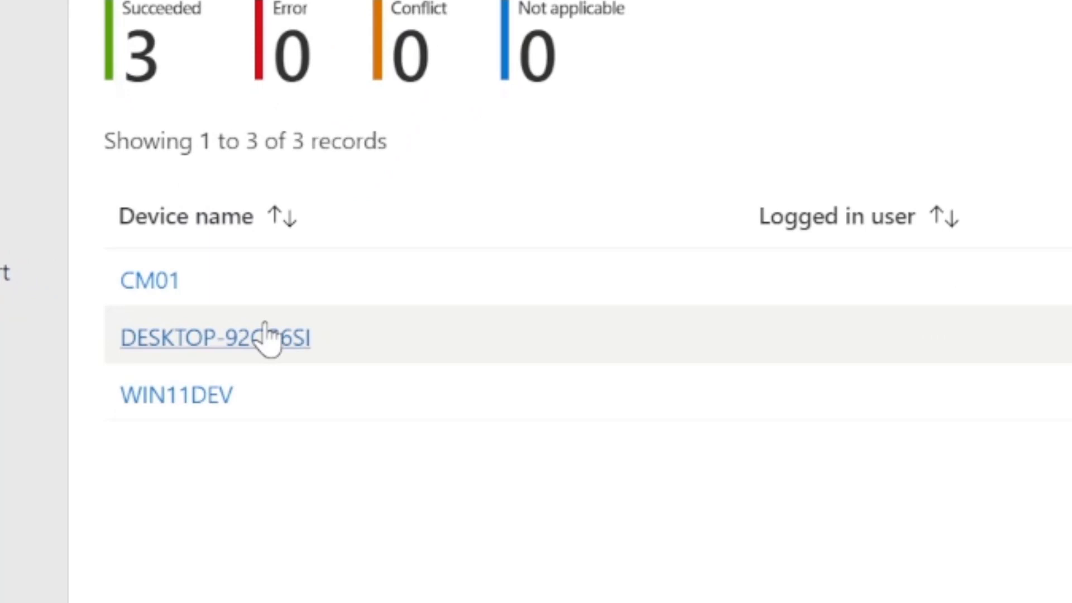
mouse_move(258, 417)
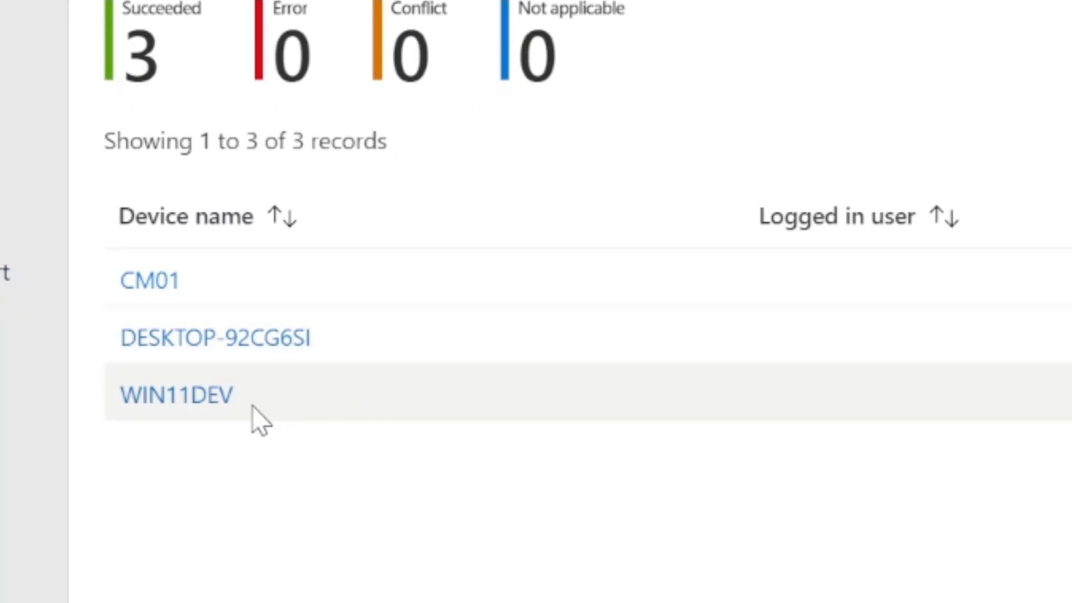
mouse_move(257, 282)
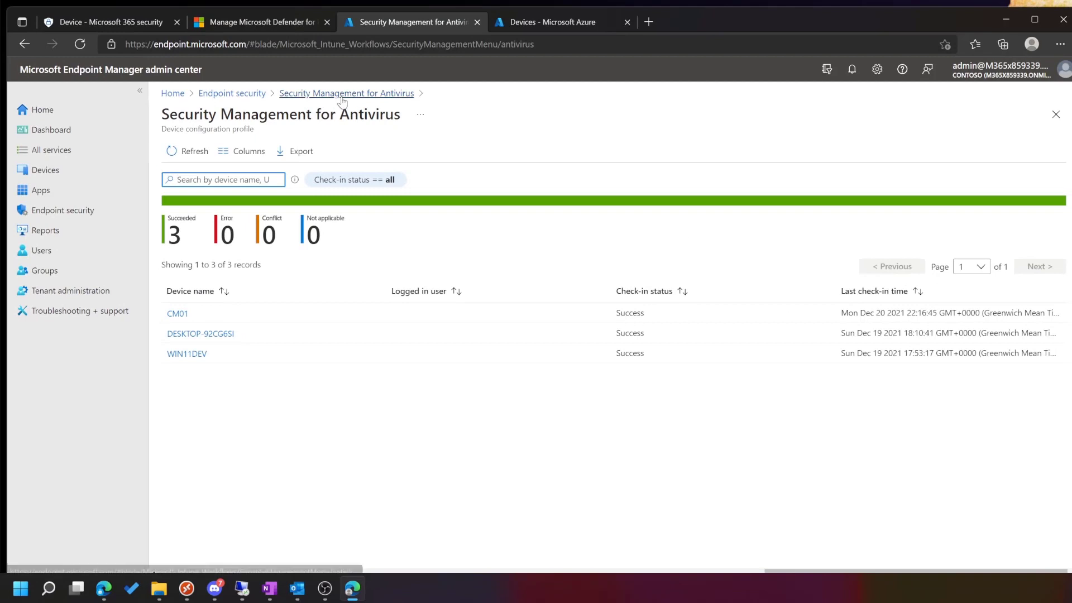
left_click(346, 93)
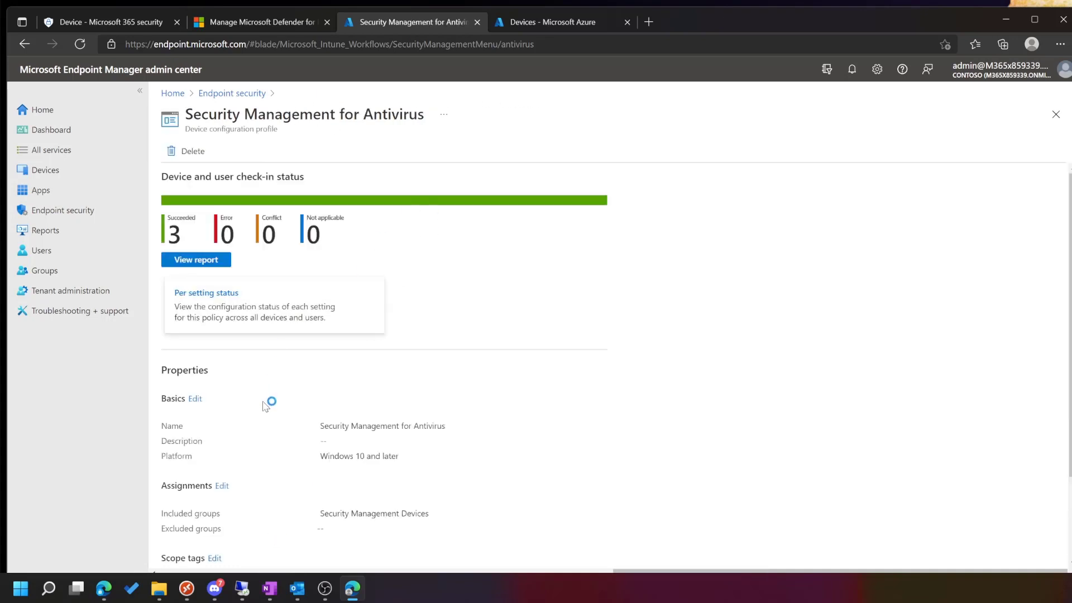
scroll("down", 3)
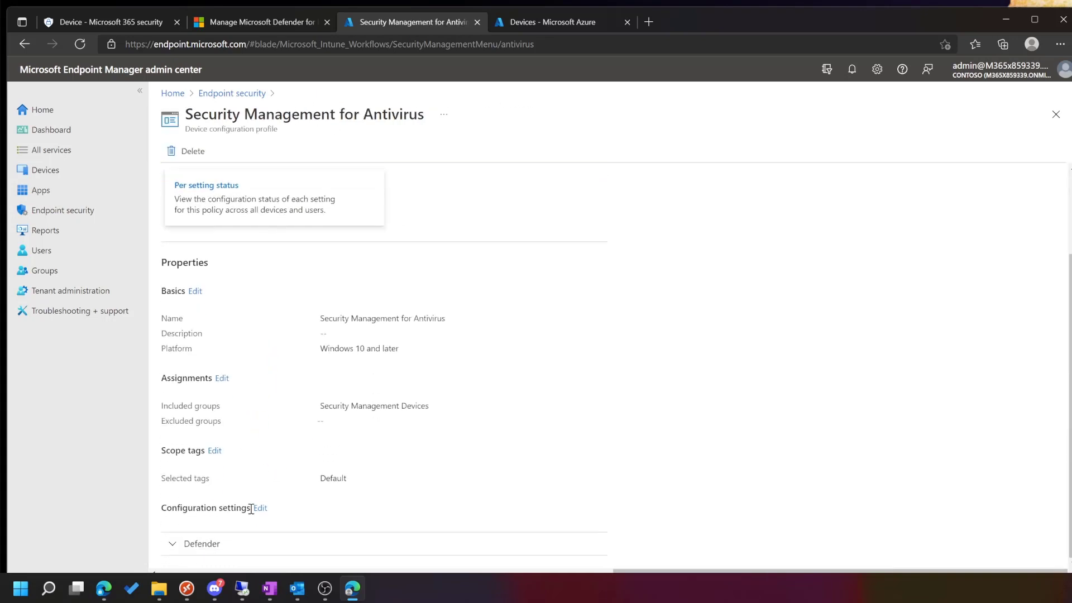
Step: Edit the antivirus policy's configuration settings and review Excluded Paths showing C:\ExampleExcludedPath
left_click(260, 507)
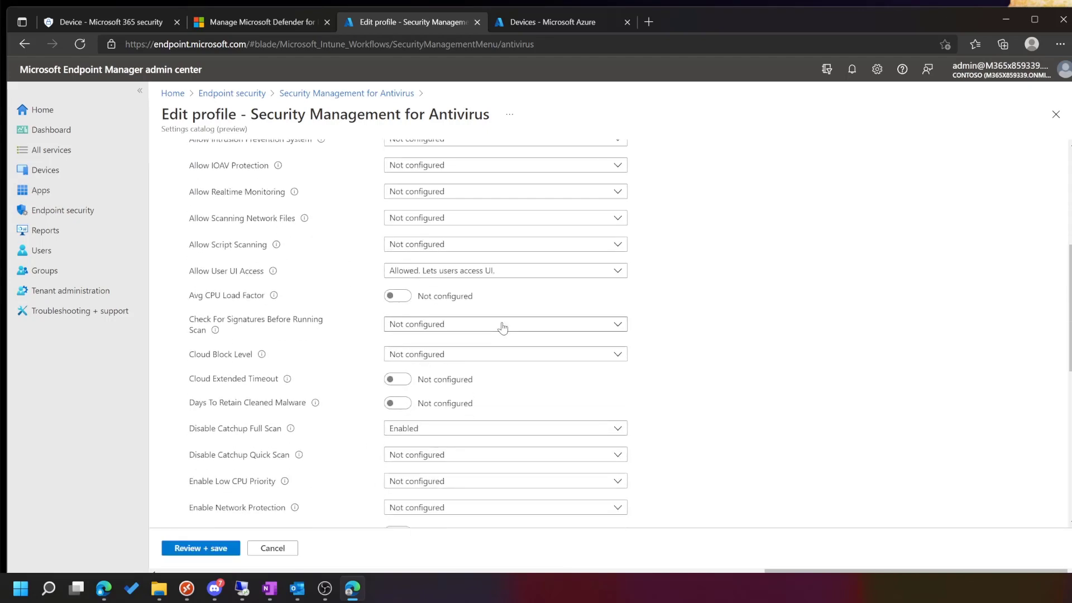
scroll("up", 3)
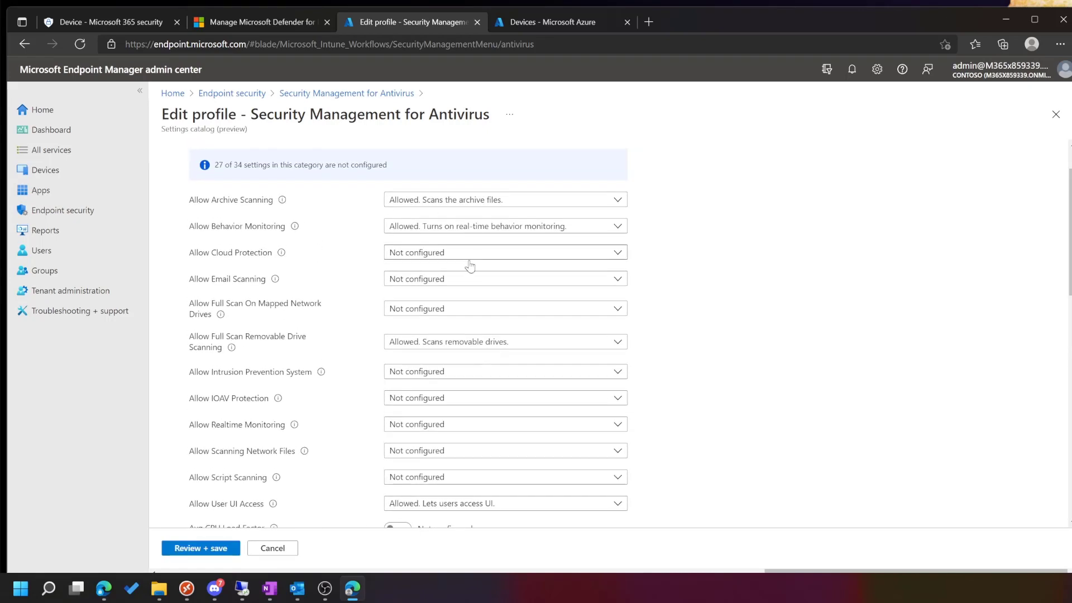
scroll("down", 3)
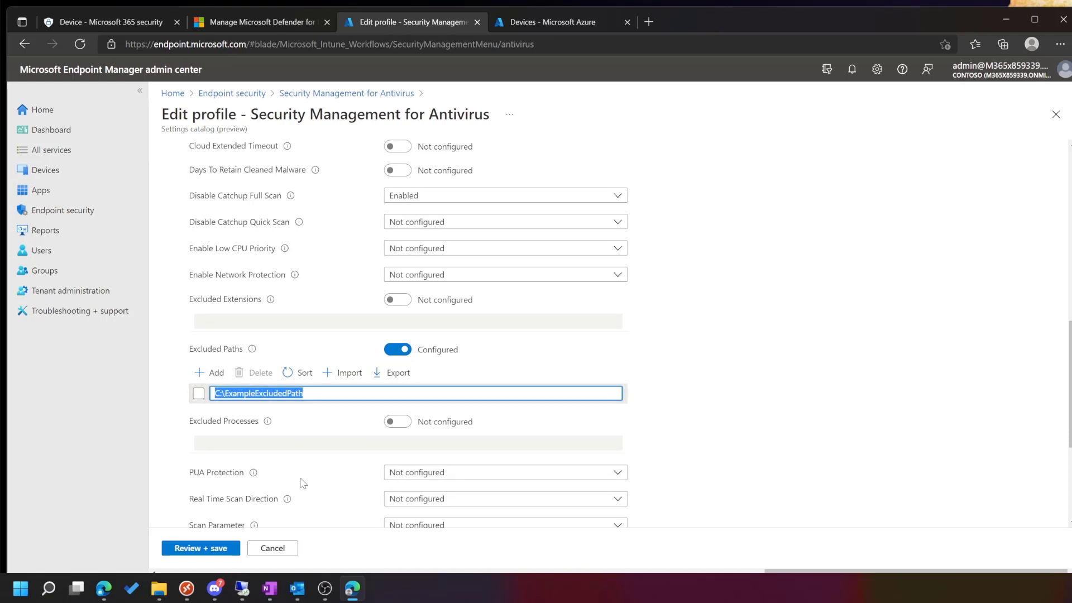
scroll("down", 3)
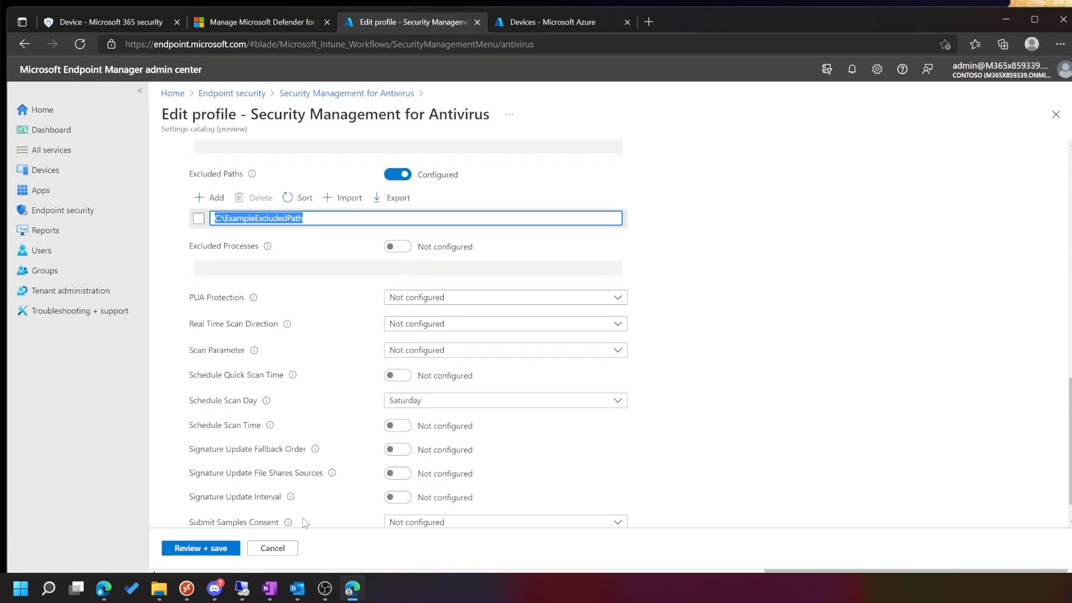
mouse_move(367, 434)
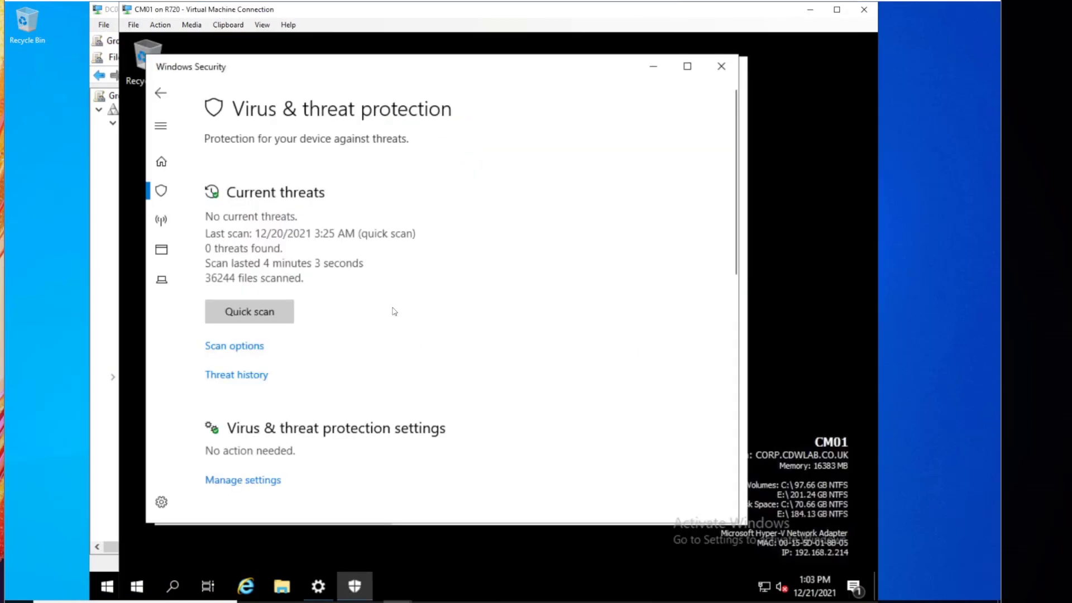
mouse_move(302, 300)
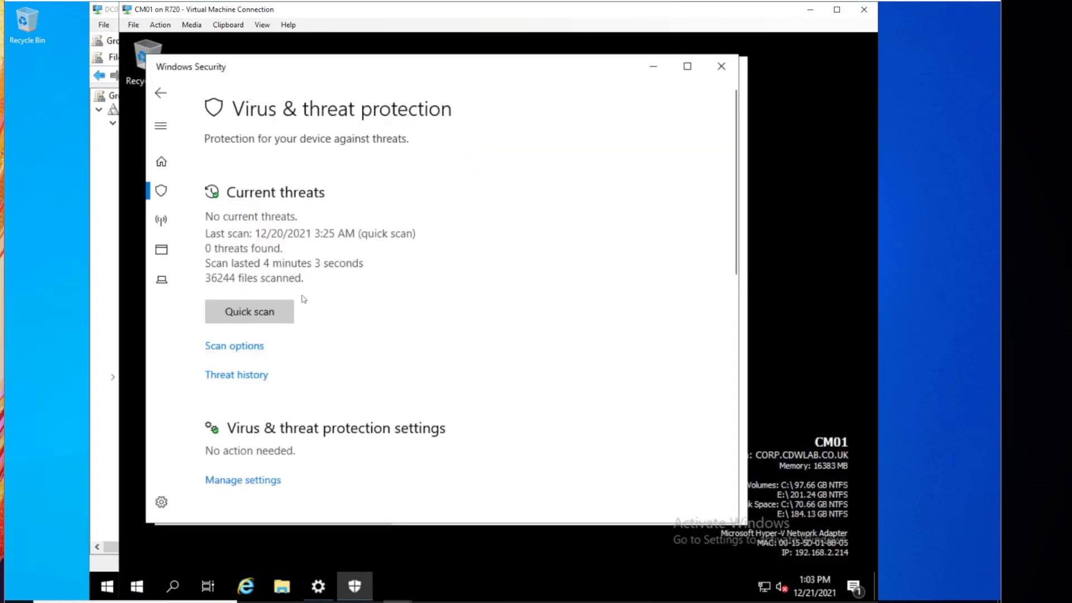
Step: Show CM01's Virus & threat protection exclusions listing the administrator-managed folder C:\ExampleExcludedPath
scroll("down", 3)
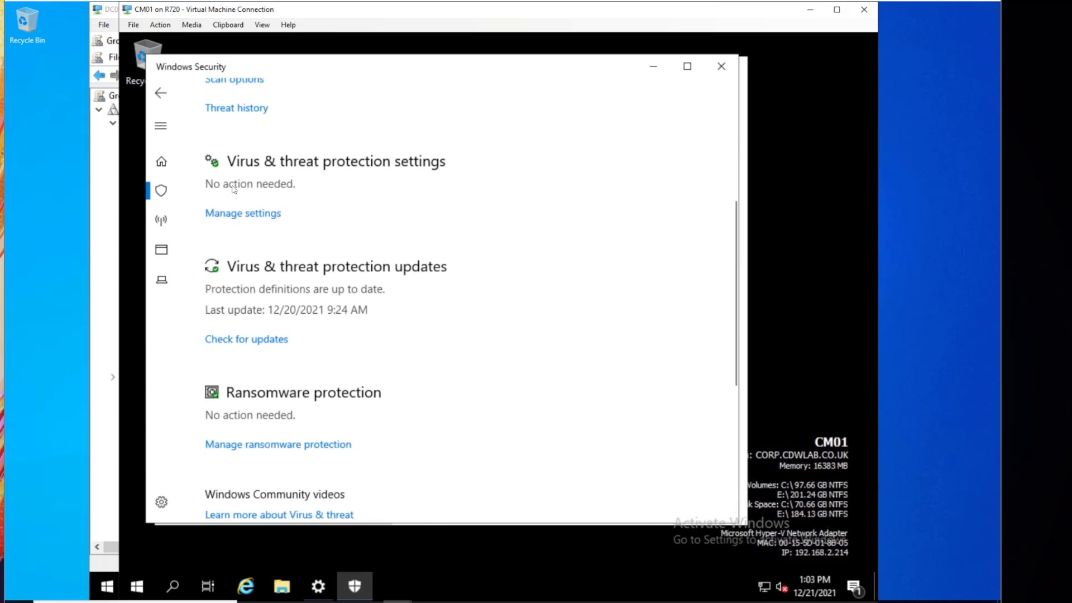
mouse_move(242, 212)
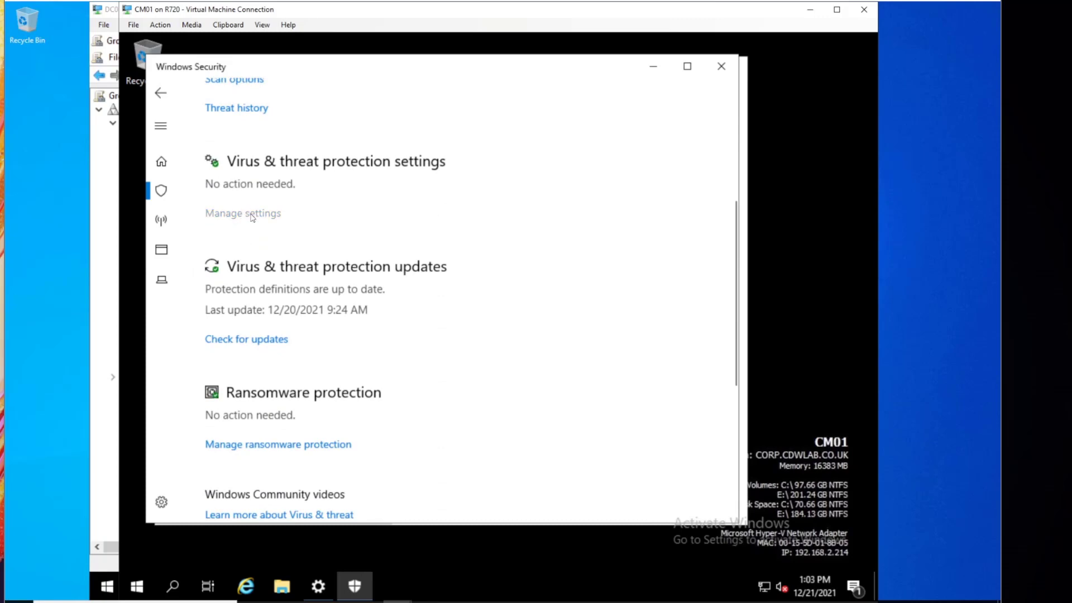
left_click(243, 212)
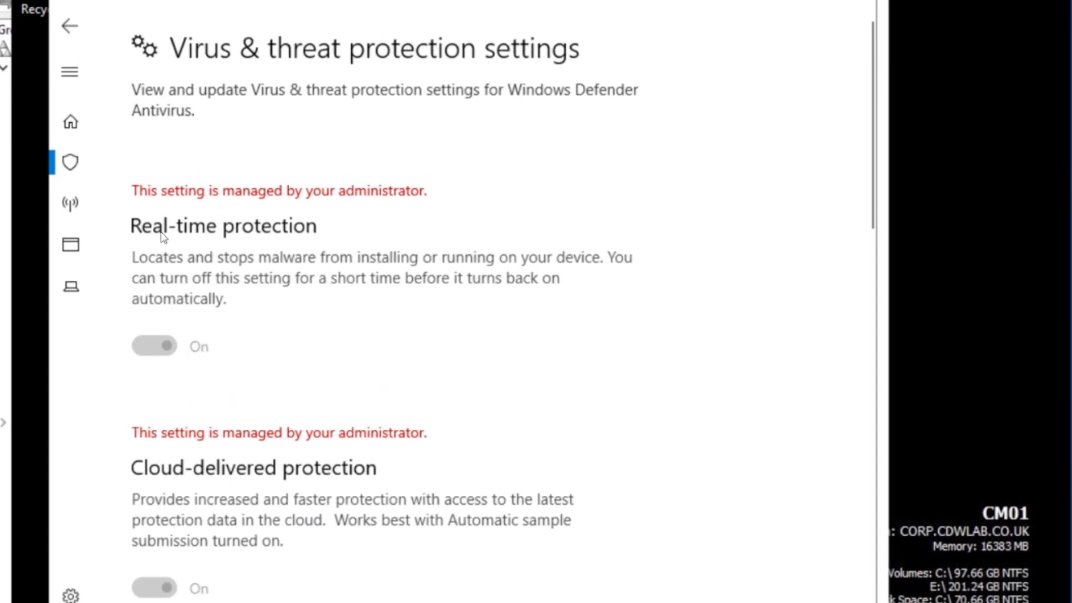
mouse_move(163, 236)
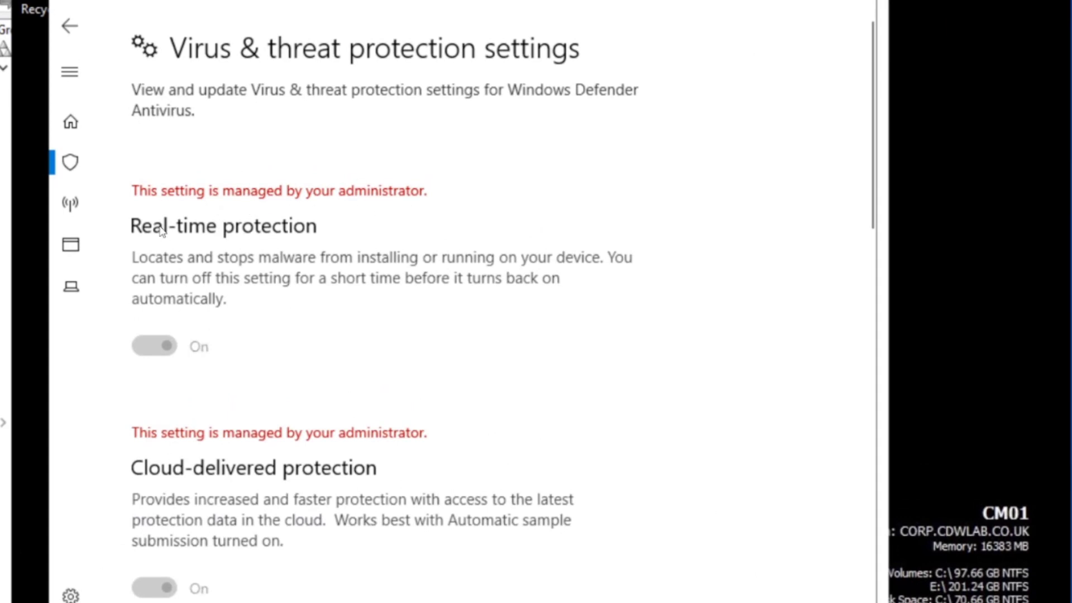
mouse_move(249, 209)
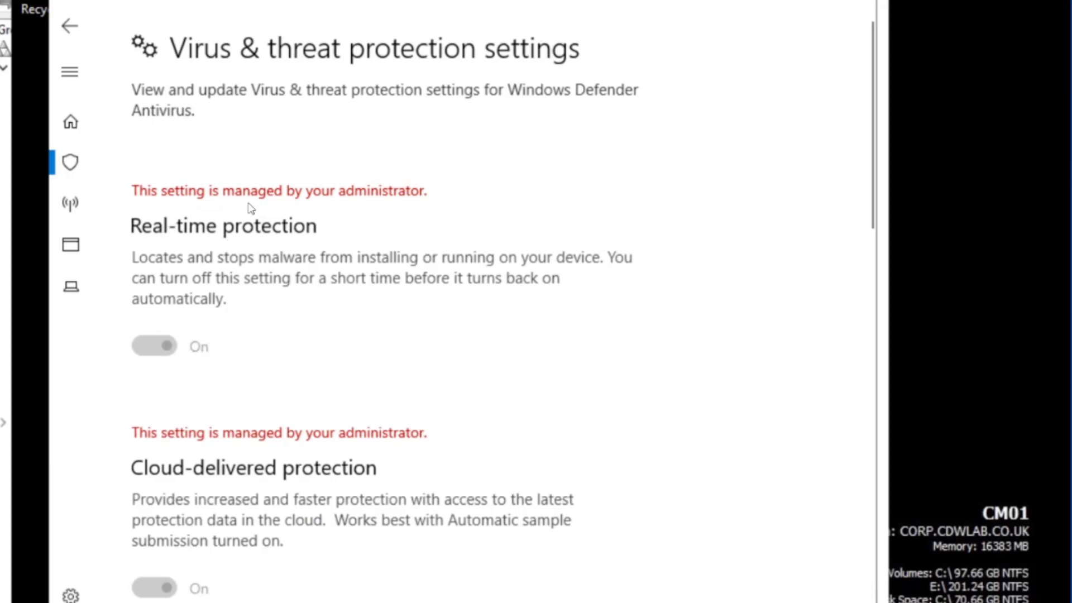
scroll("down", 3)
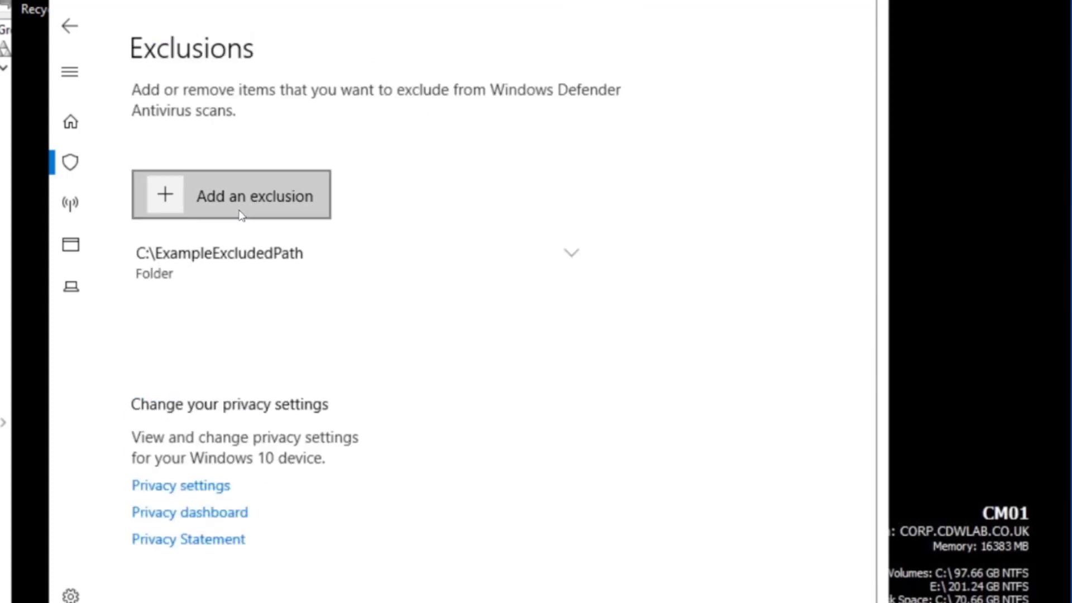
mouse_move(325, 272)
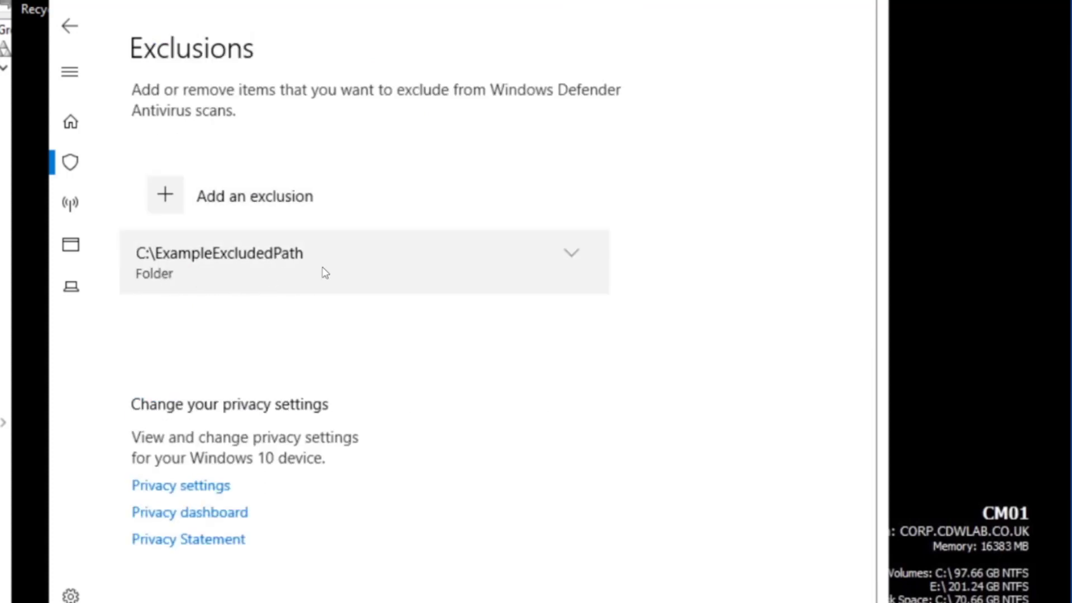